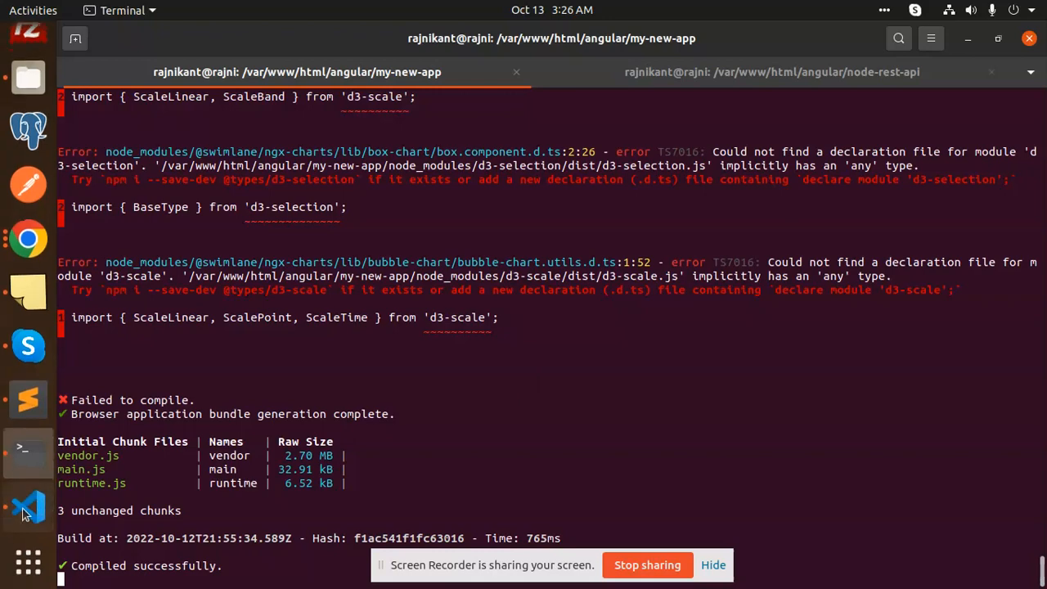
Review app.module.ts and the ngx-translate setup notes before installing packages.
left_click(26, 507)
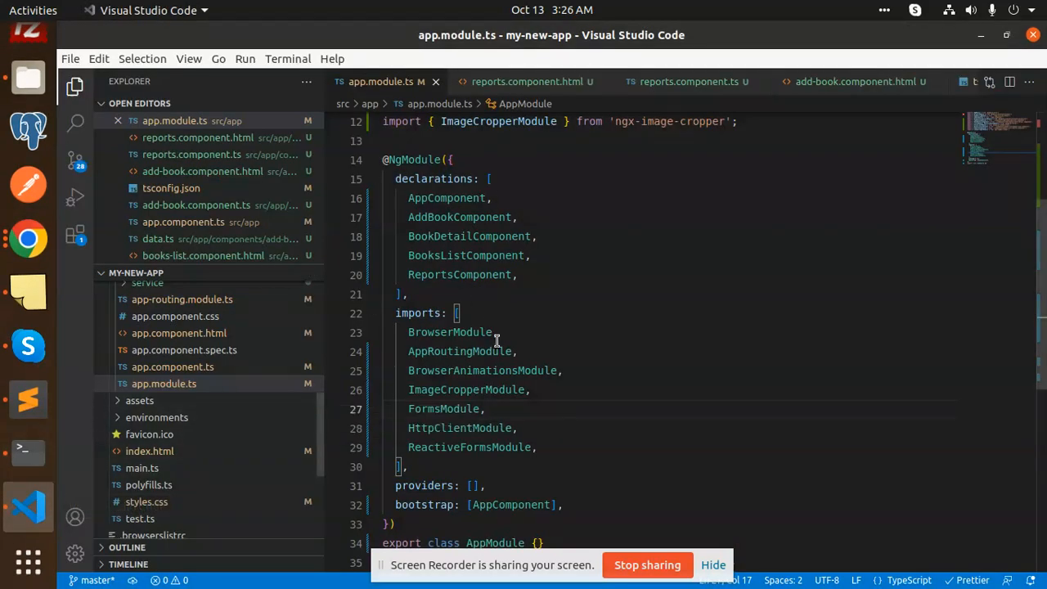
scroll("up", 3)
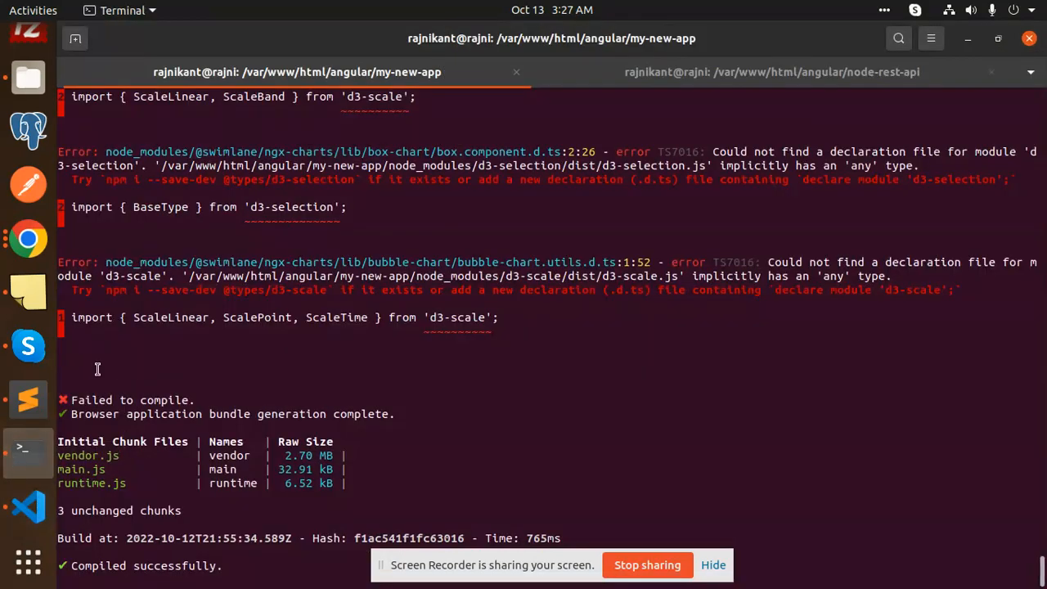
left_click(28, 399)
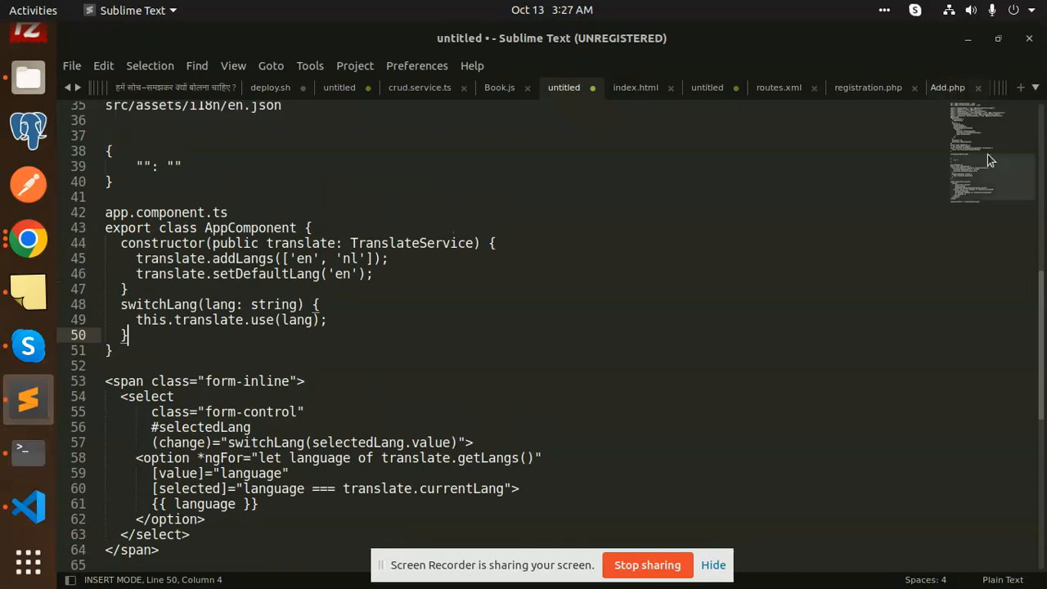
scroll("up", 3)
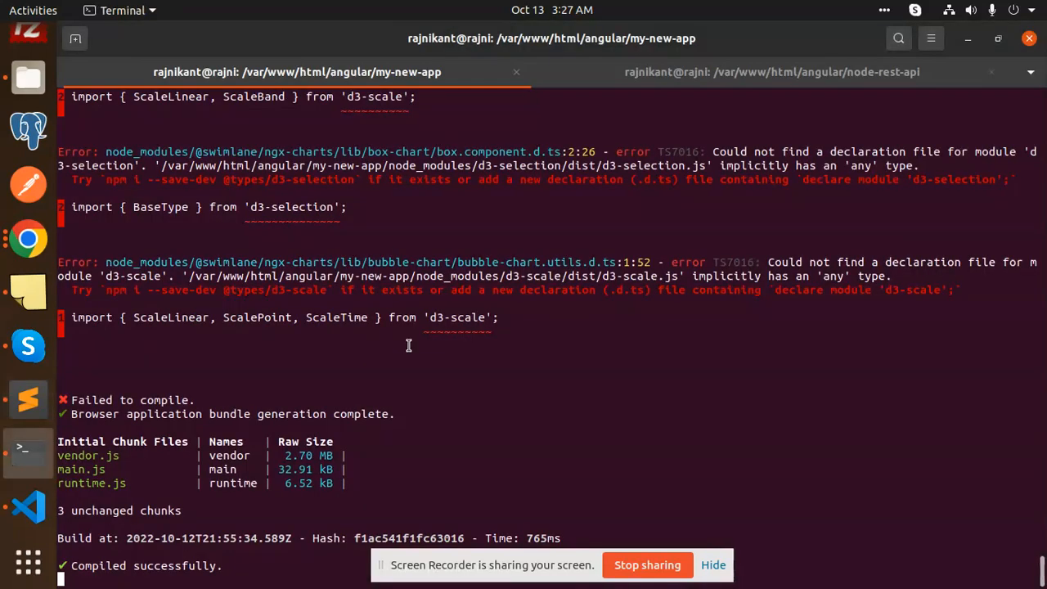
right_click(409, 346)
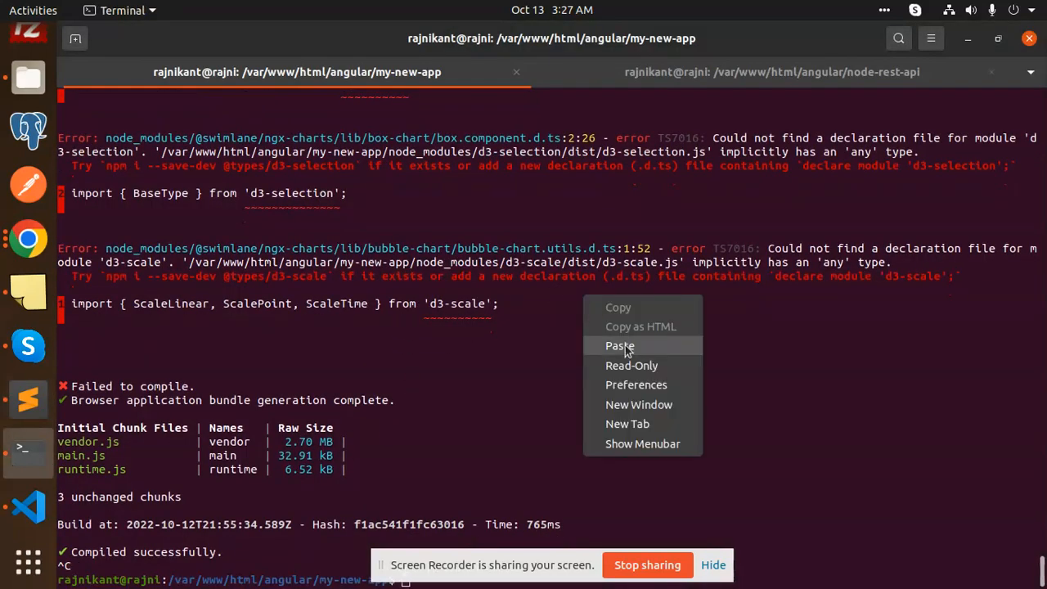
left_click(618, 346)
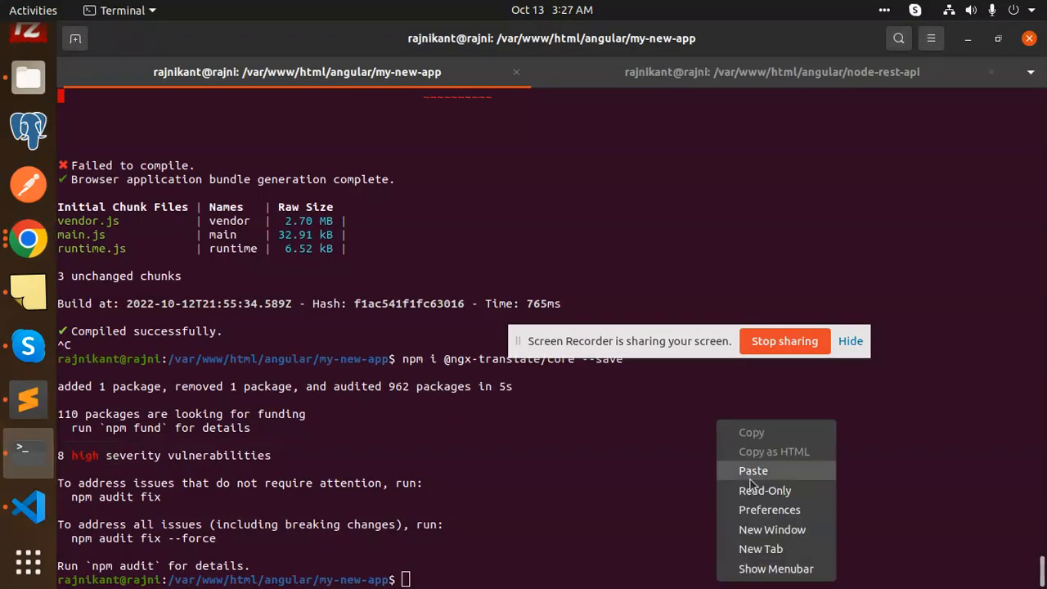
left_click(752, 471)
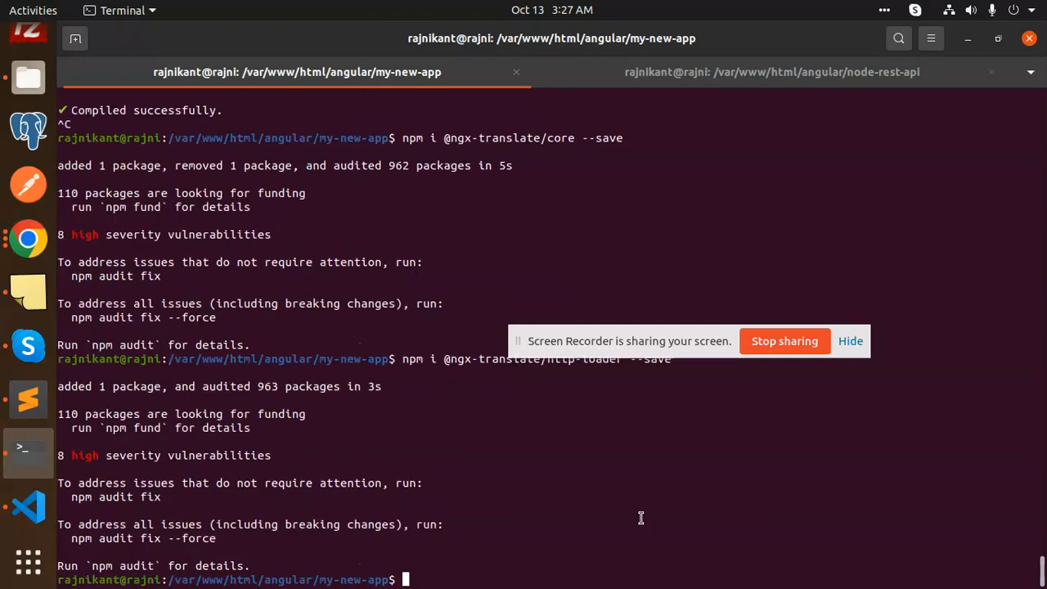
mouse_move(33, 450)
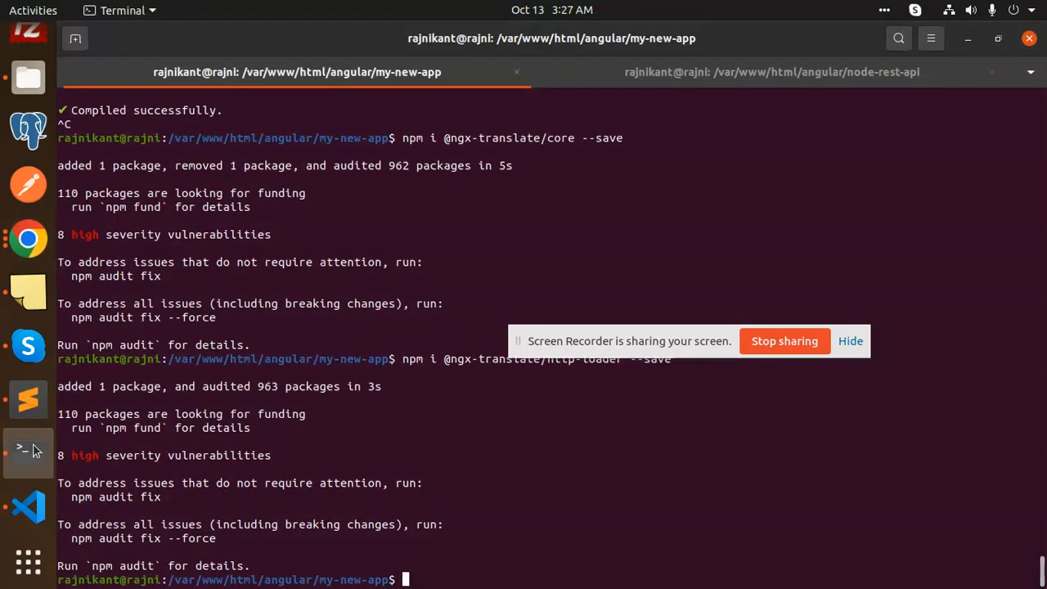
Copy the TranslateLoader, TranslateModule, TranslateHttpLoader and HttpClient import lines from the notes.
left_click(26, 400)
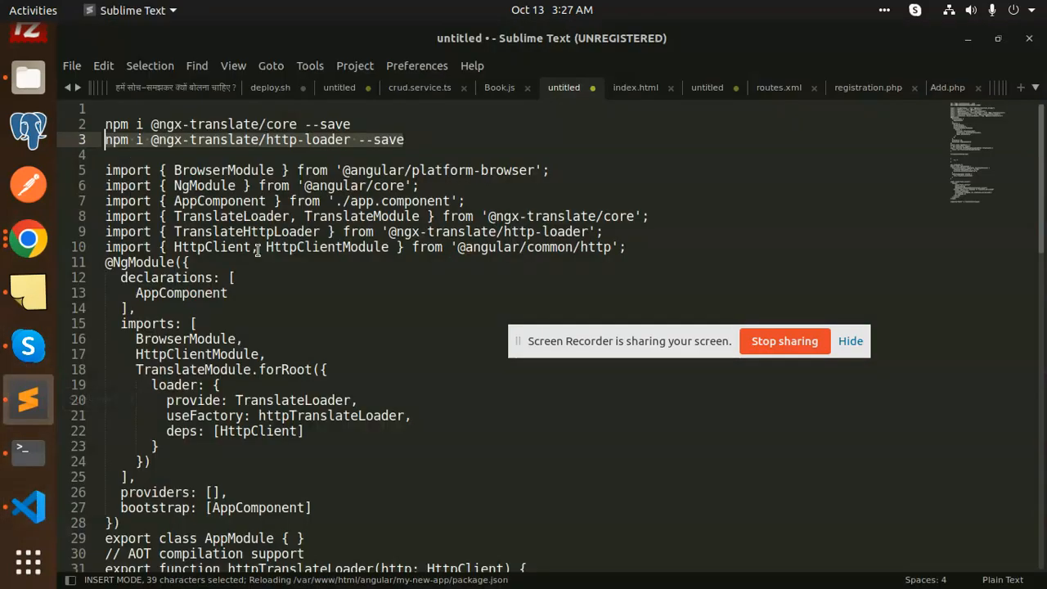
left_click(236, 278)
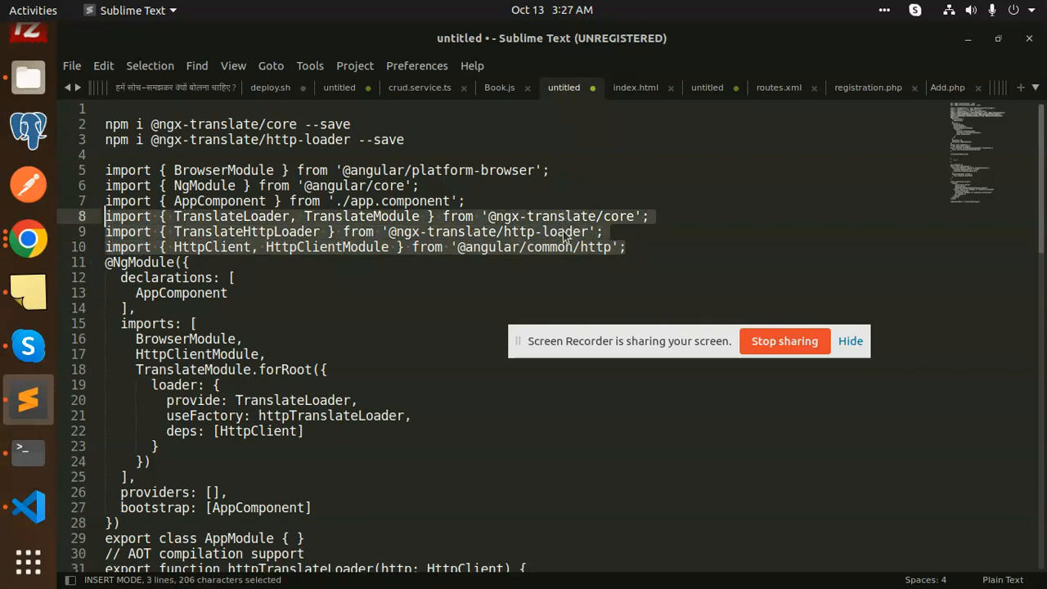
mouse_move(646, 239)
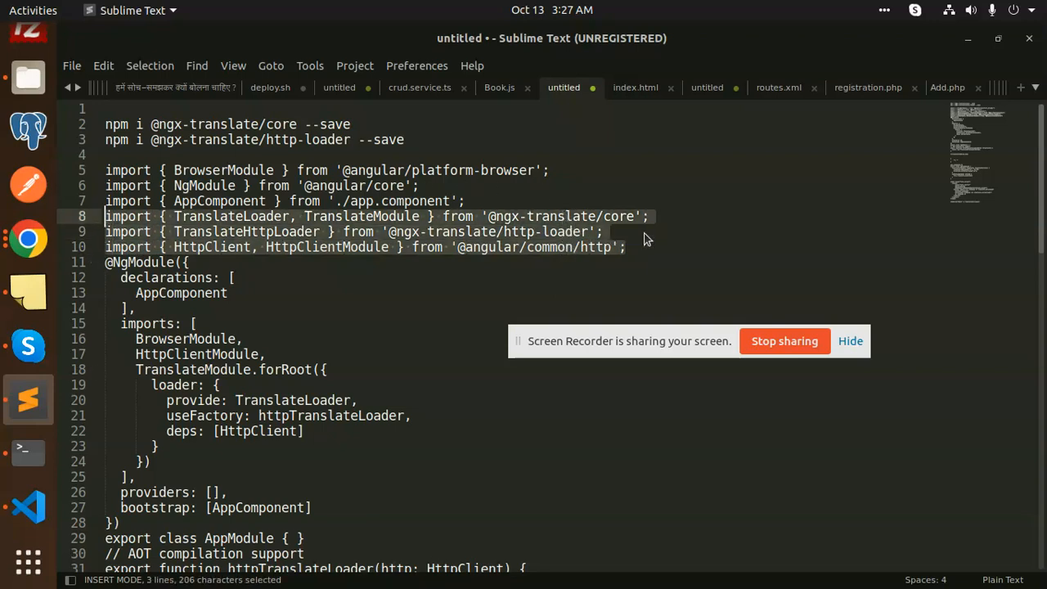
left_click(28, 507)
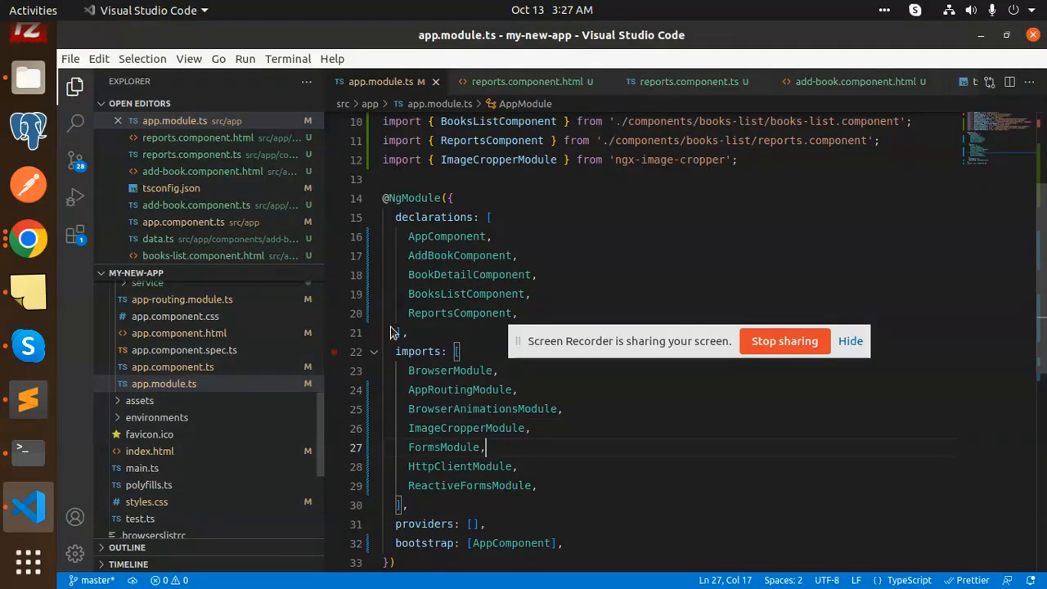
scroll("up", 3)
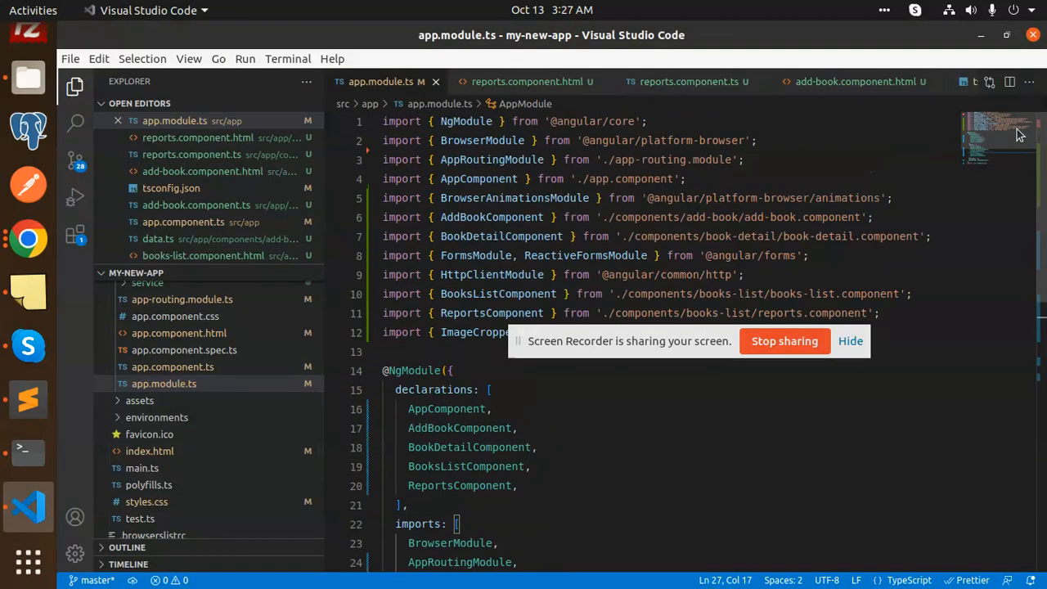
mouse_move(674, 347)
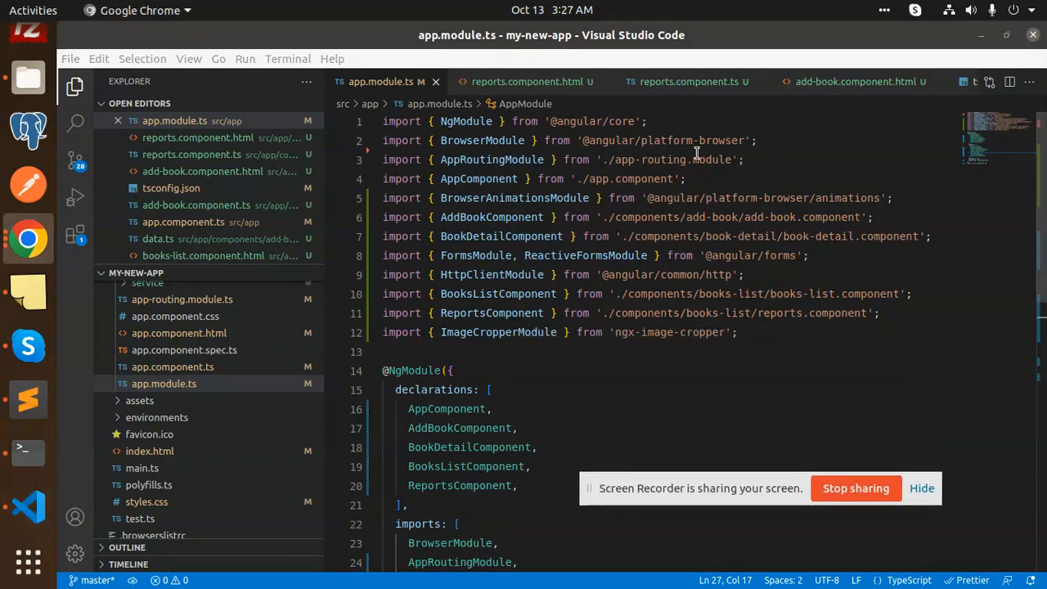
left_click(740, 332)
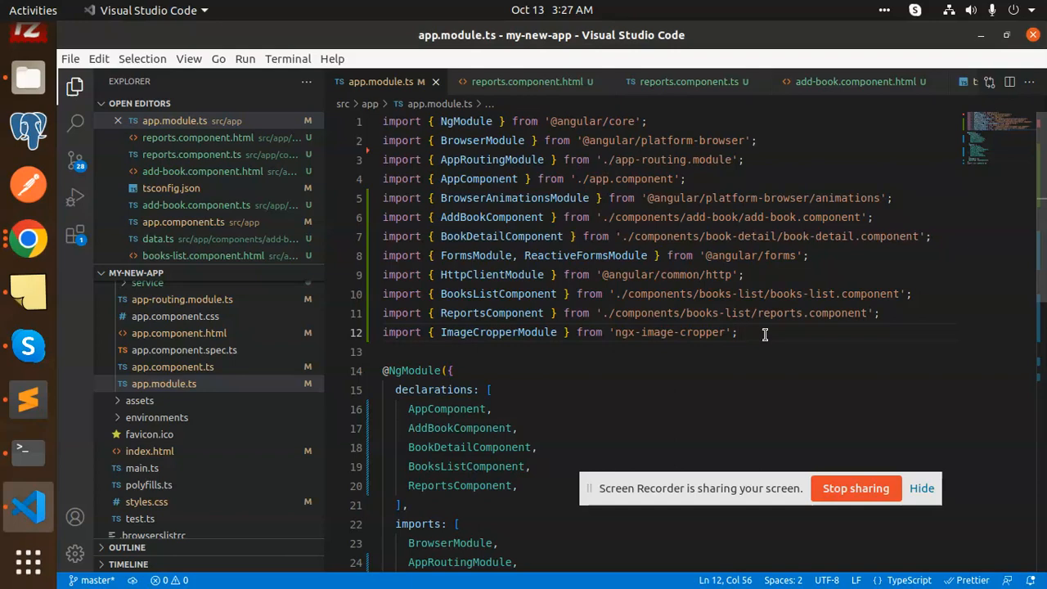
type("import { TranslateLoader, TranslateModule } from '@ngx-translate/core';")
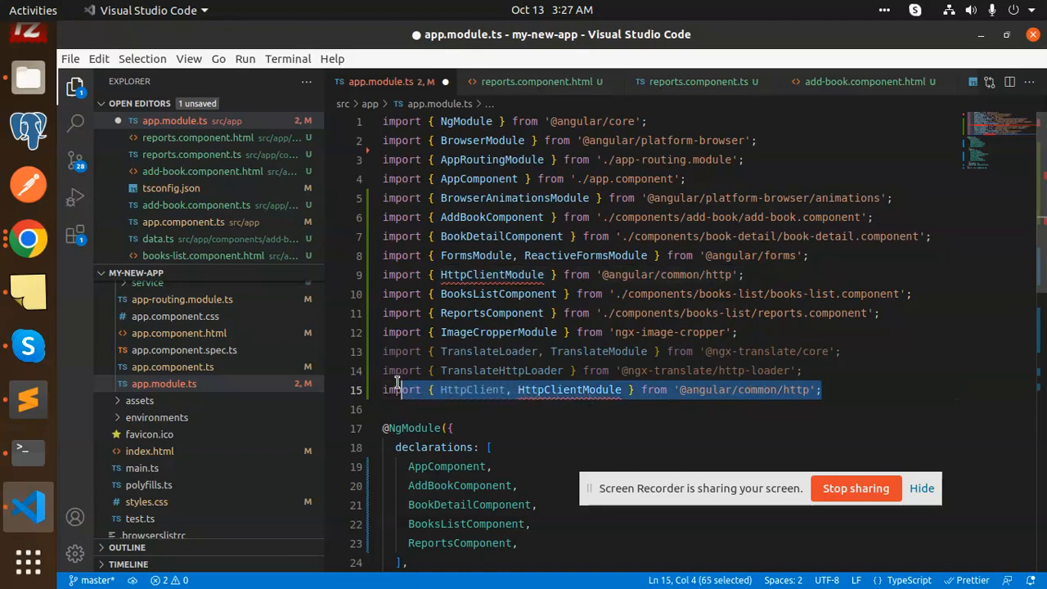
key("Delete")
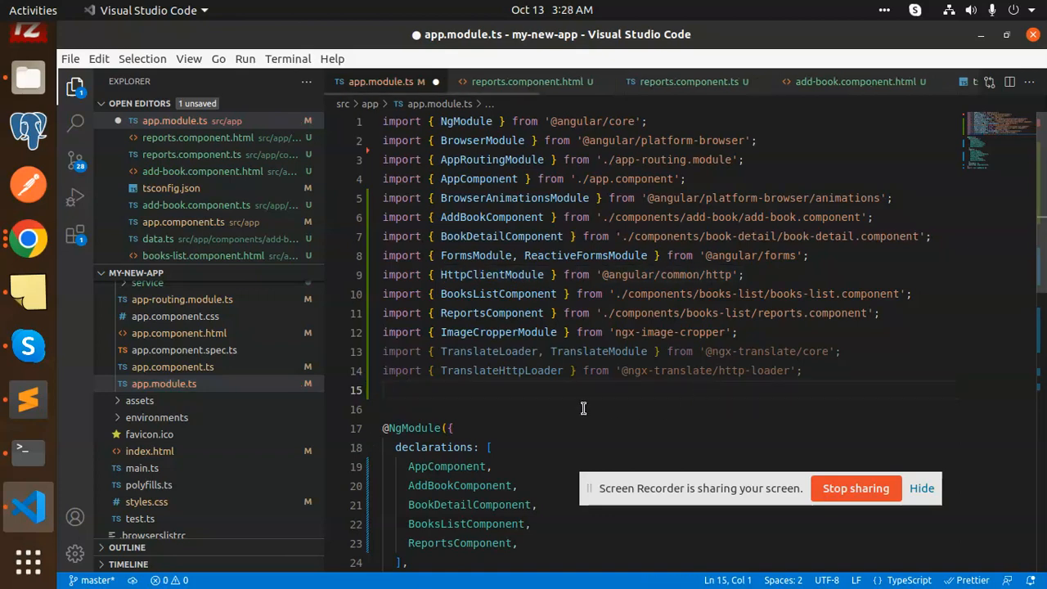
key("ctrl+s")
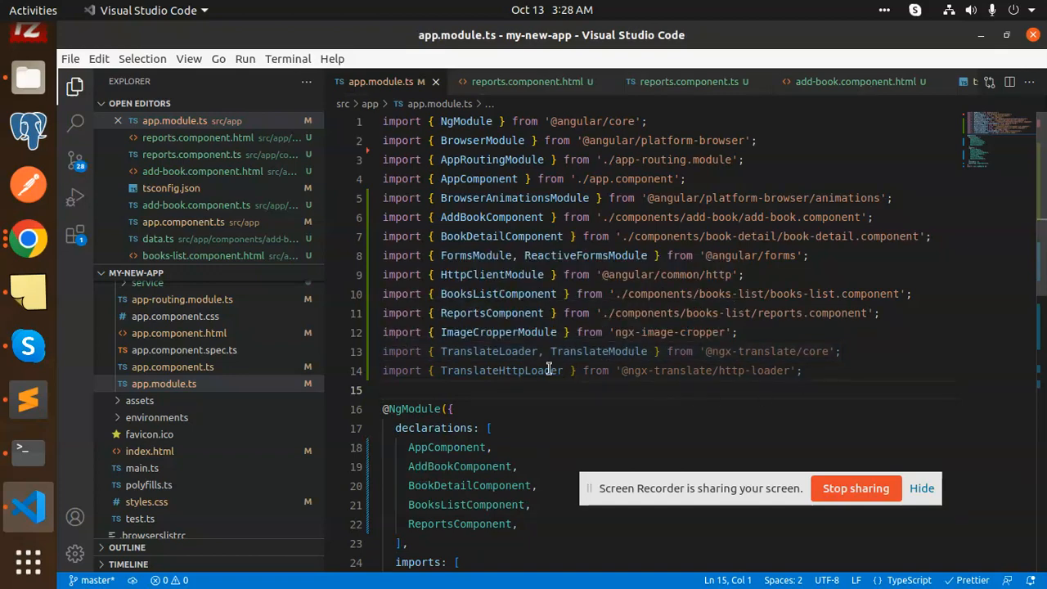
scroll("down", 3)
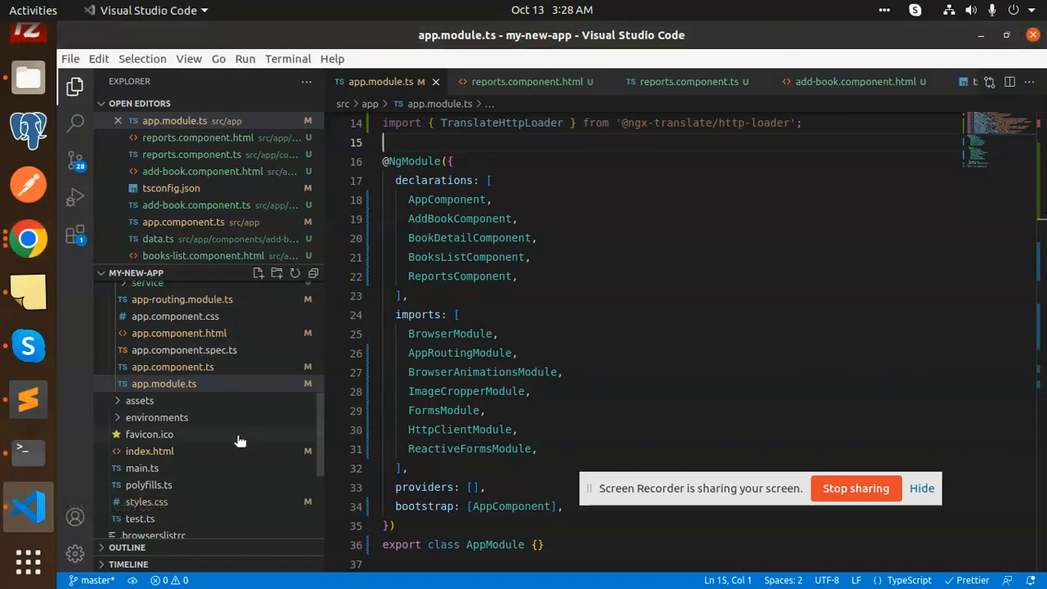
Select the TranslateModule.forRoot({...}) loader block in the notes' imports array.
left_click(27, 399)
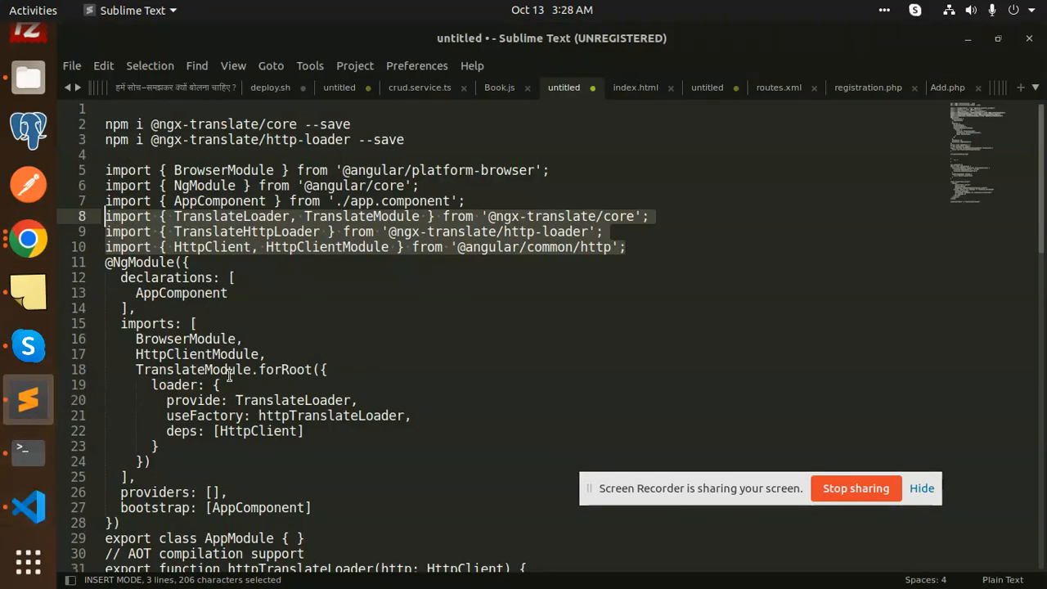
left_click(175, 339)
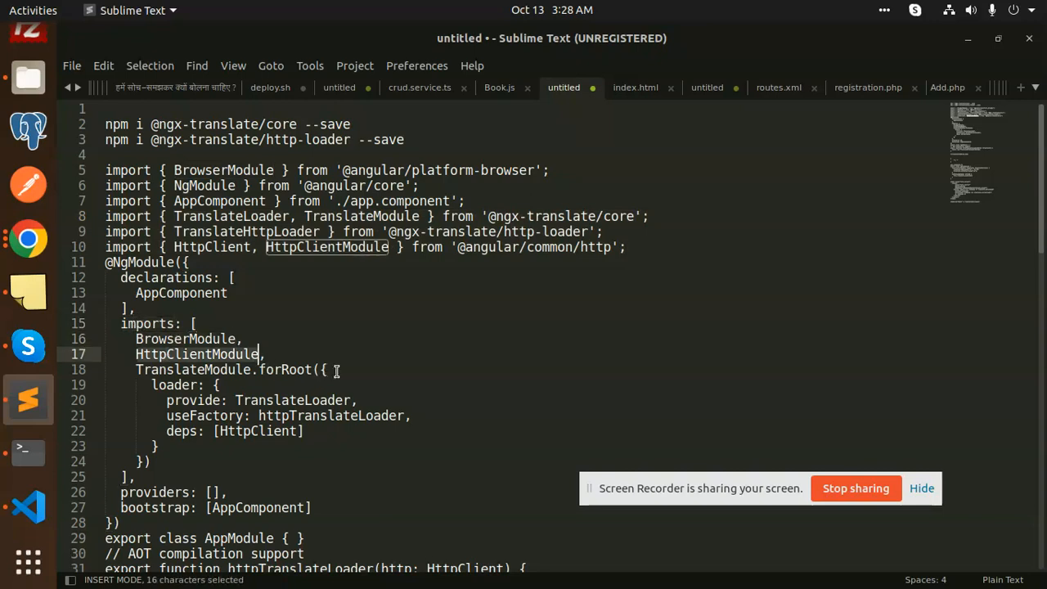
left_click(327, 369)
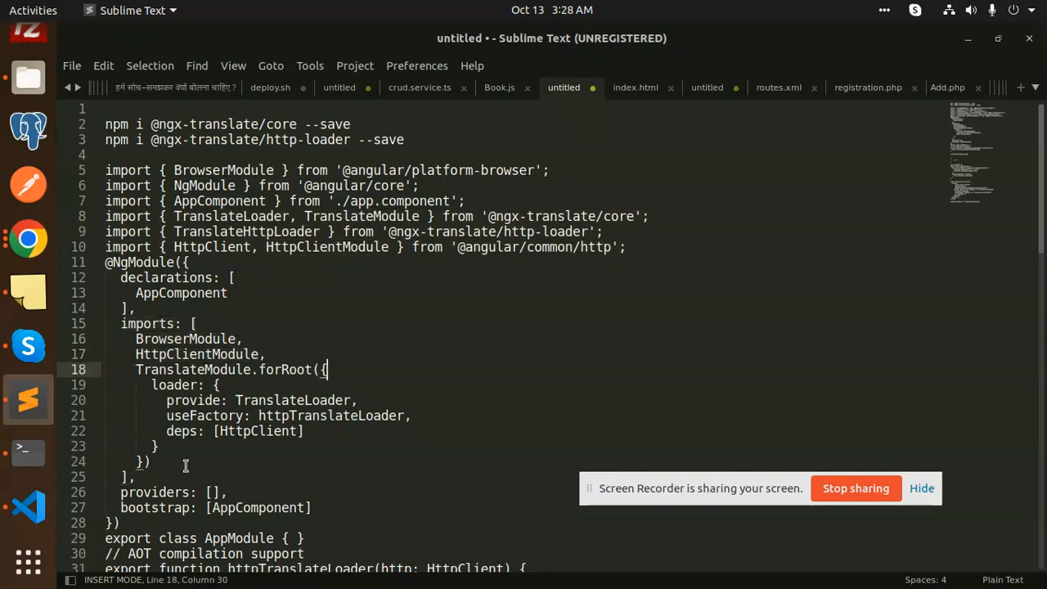
left_click_drag(328, 370, 150, 461)
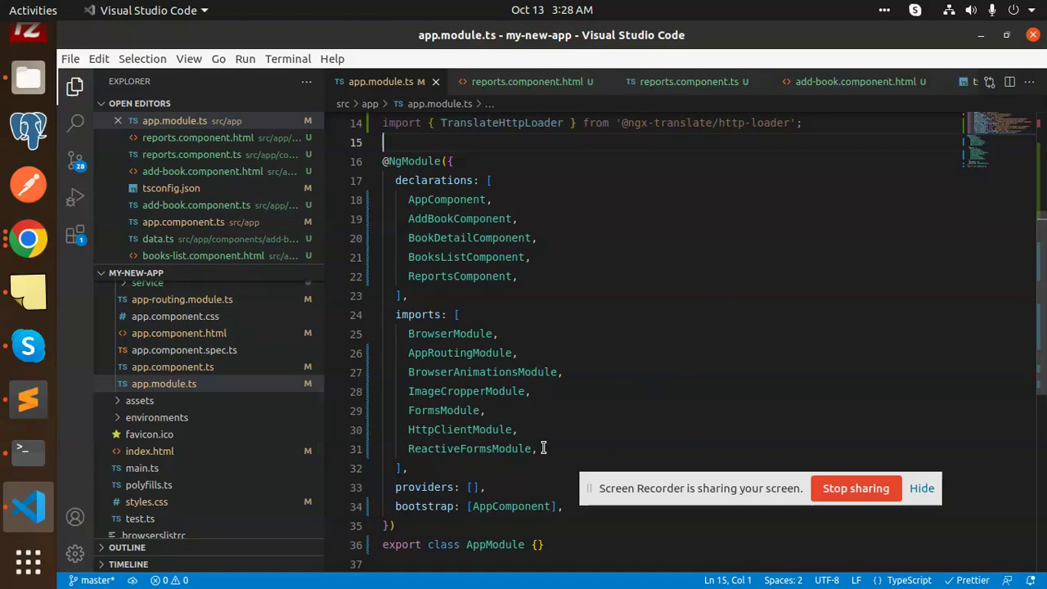
Add TranslateModule.forRoot loader config to the imports array and inspect the unresolved httpTranslateLoader.
left_click(537, 448)
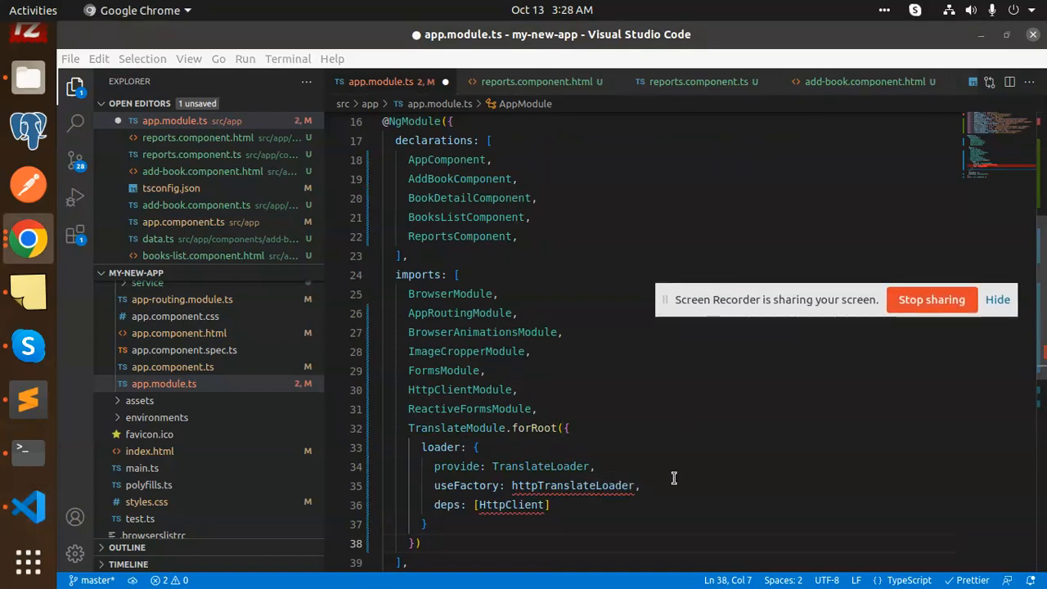
double_click(572, 484)
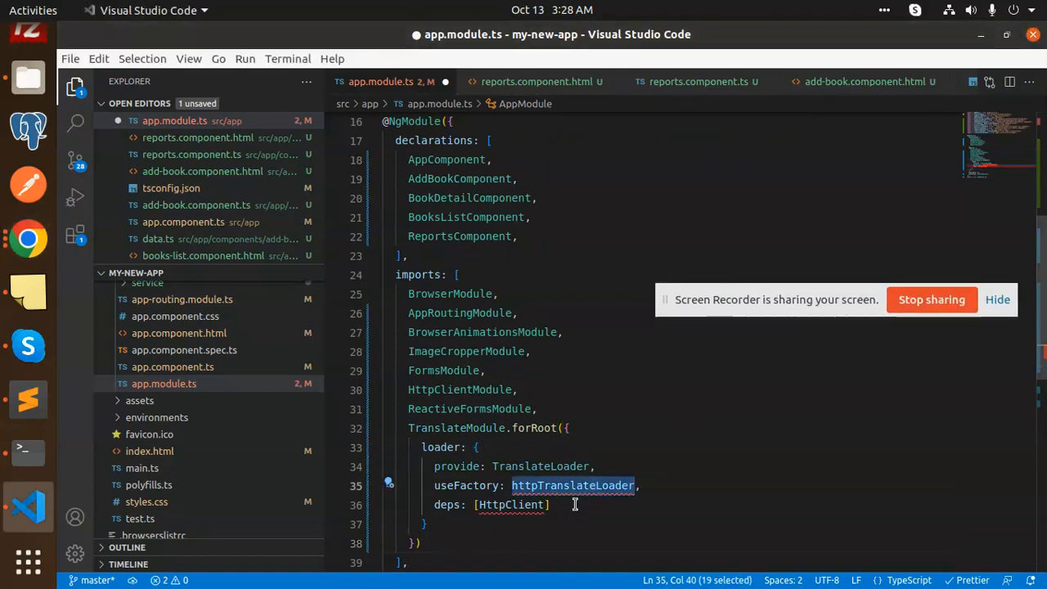
mouse_move(1029, 199)
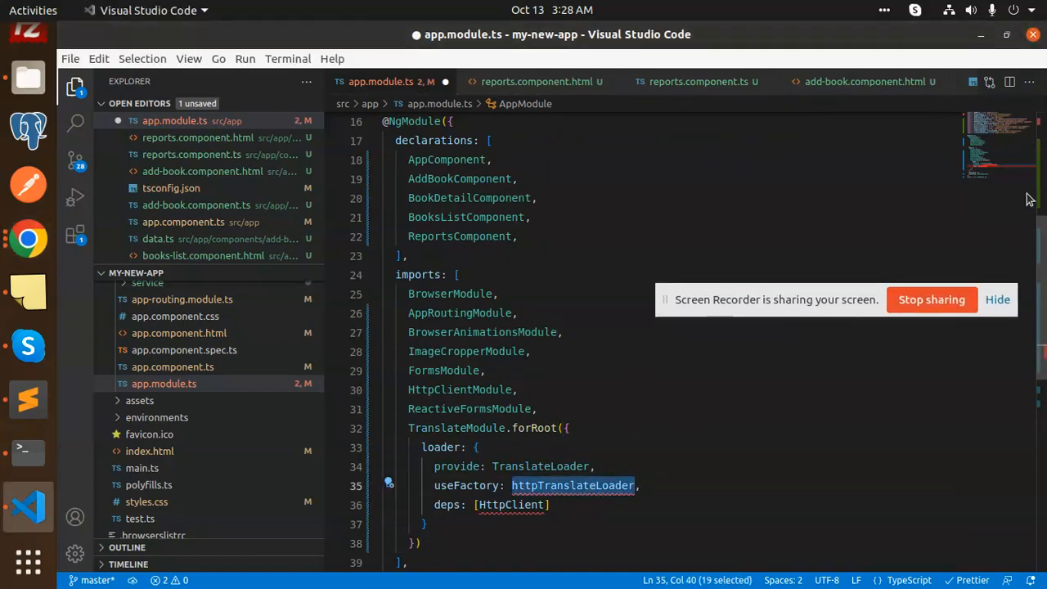
scroll("up", 3)
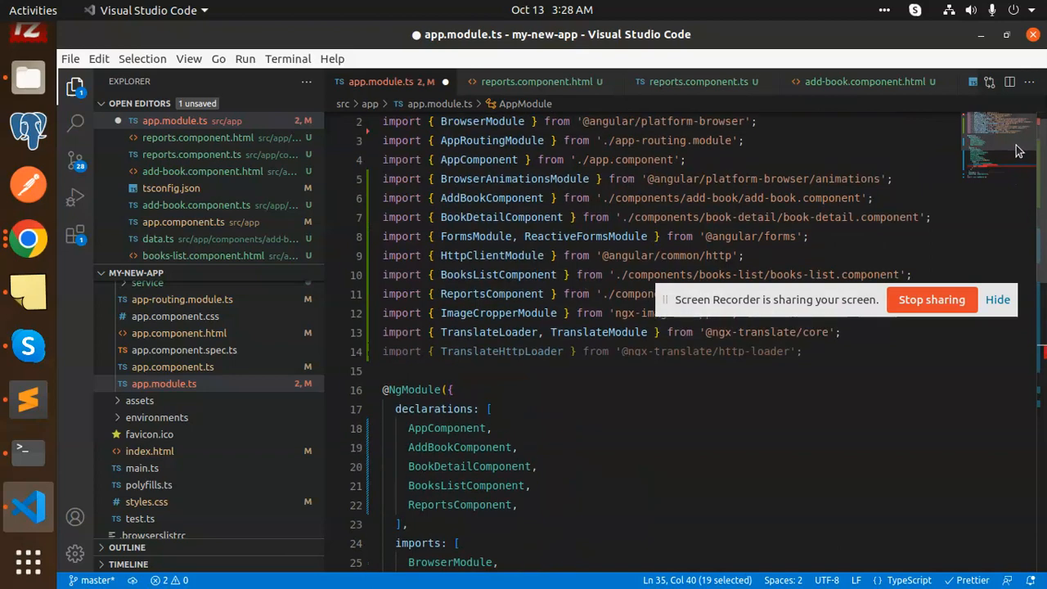
scroll("down", 3)
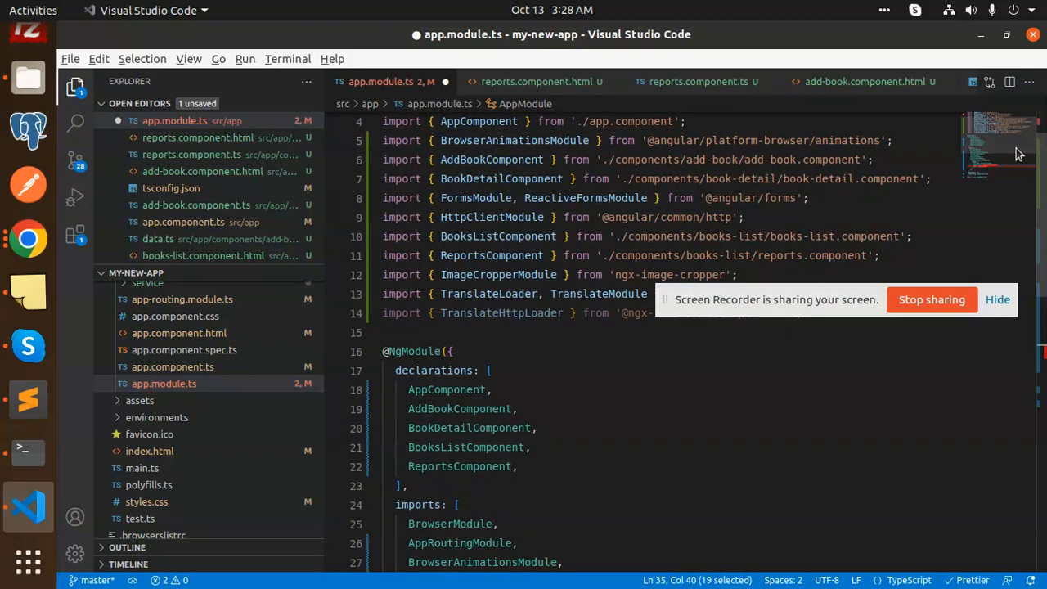
scroll("down", 3)
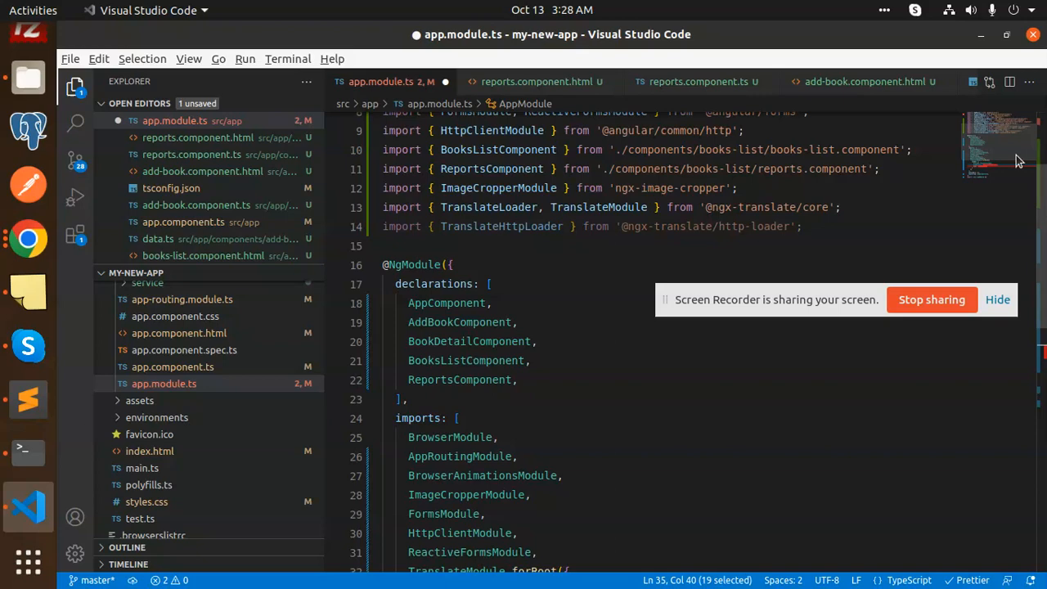
mouse_move(28, 399)
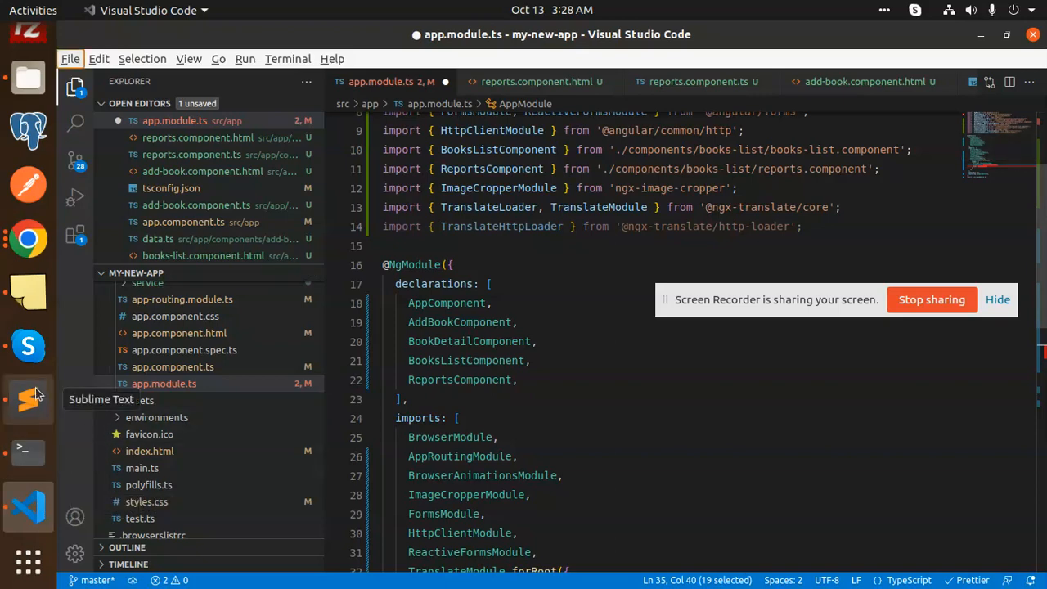
Copy the export function httpTranslateLoader factory block from the notes.
left_click(28, 400)
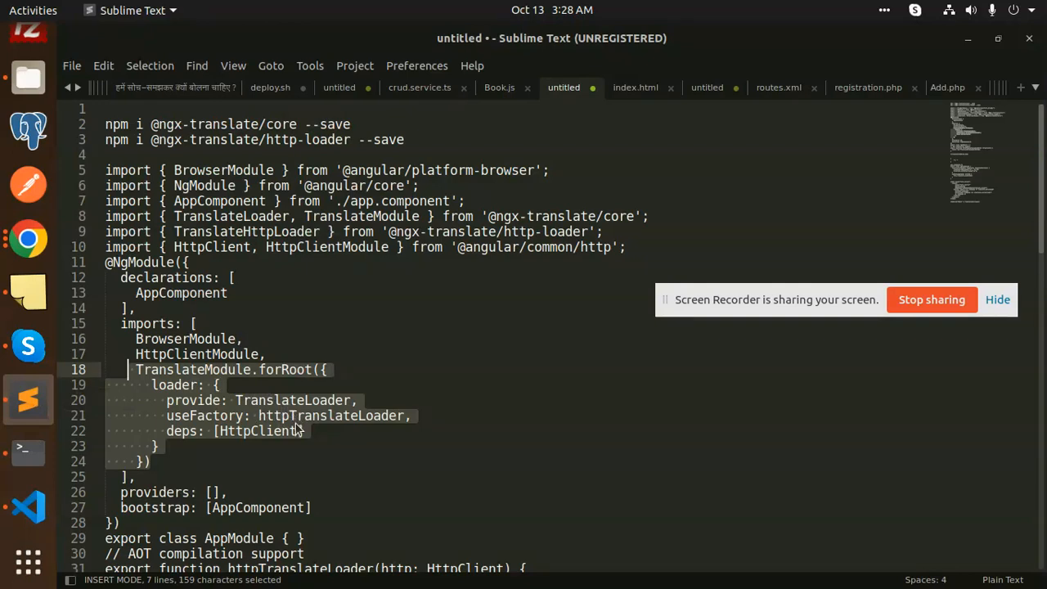
mouse_move(286, 450)
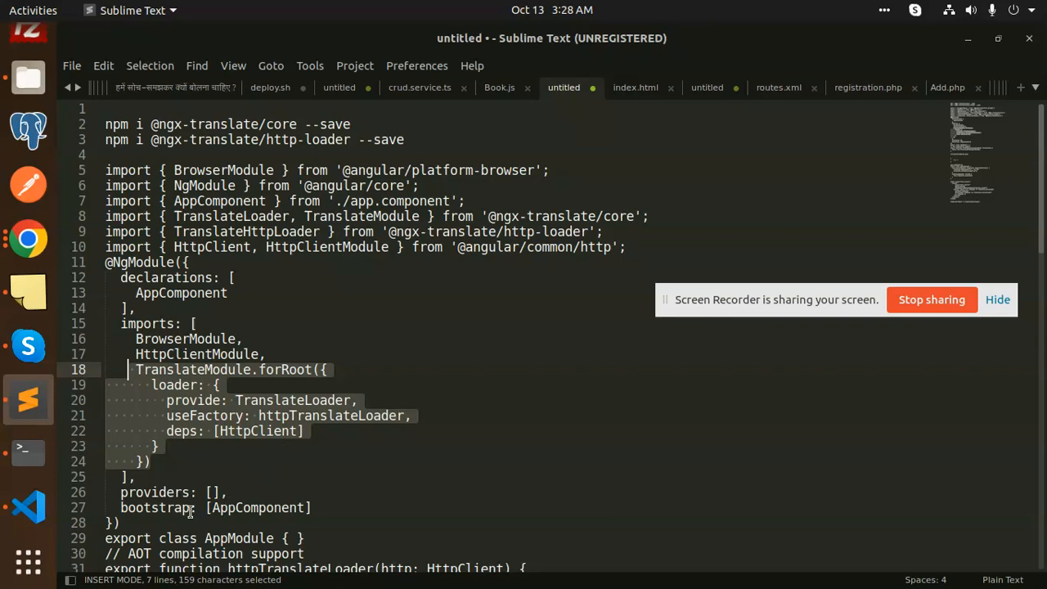
scroll("down", 3)
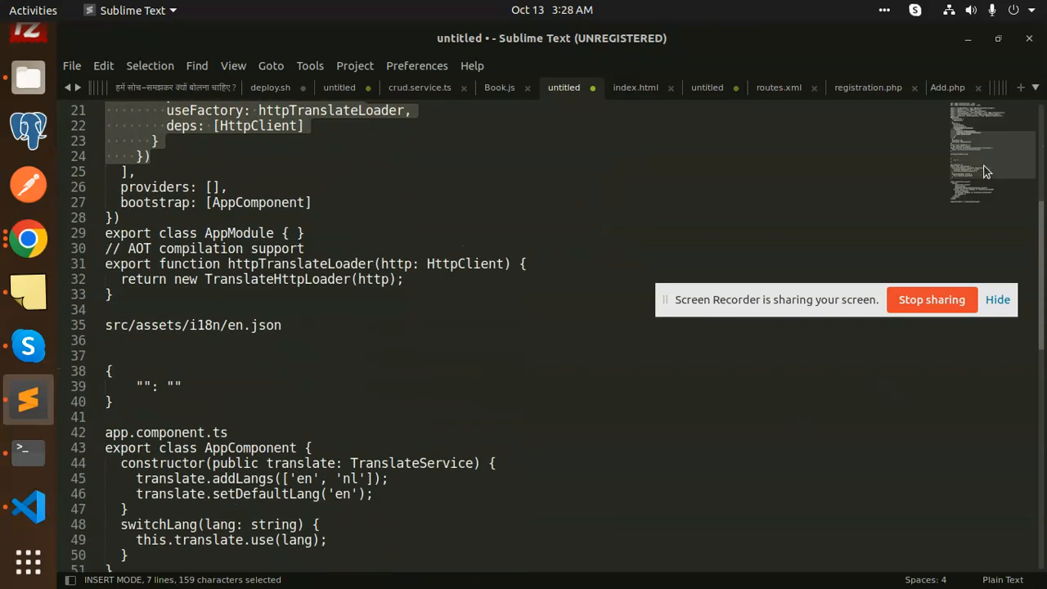
mouse_move(484, 272)
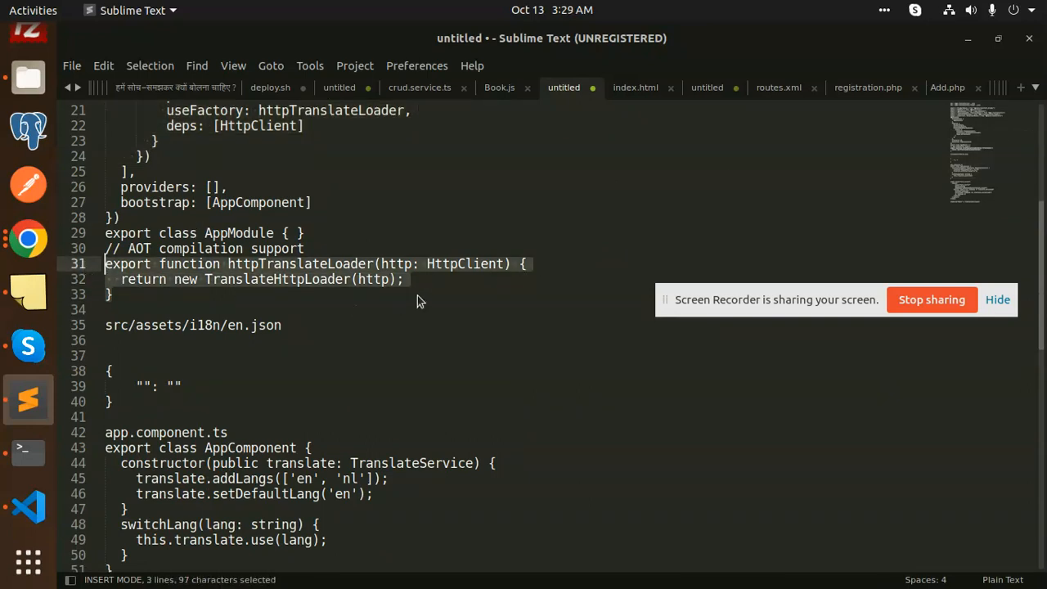
key("ctrl+c")
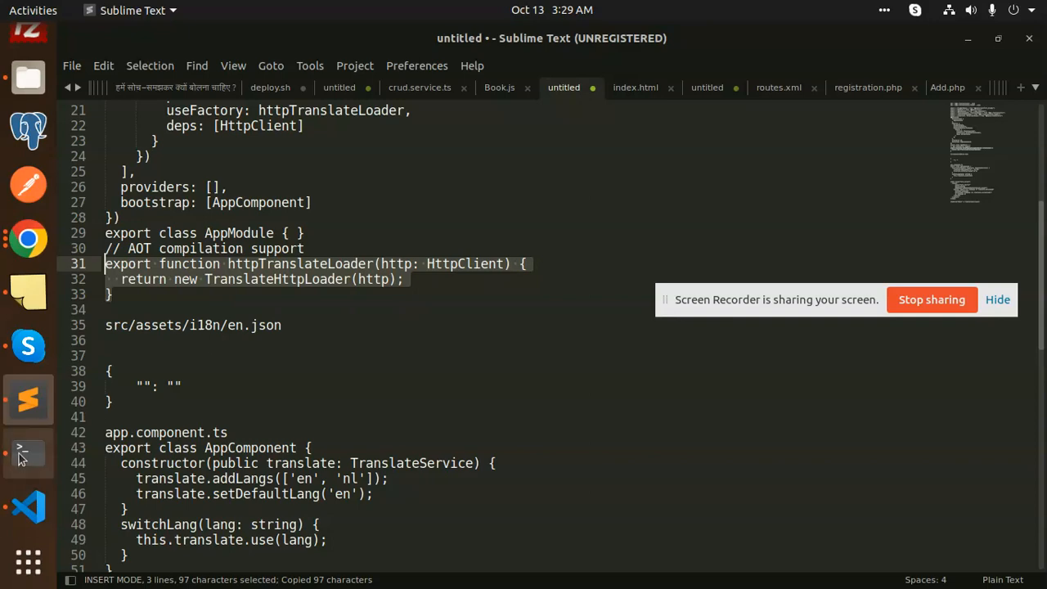
left_click(28, 505)
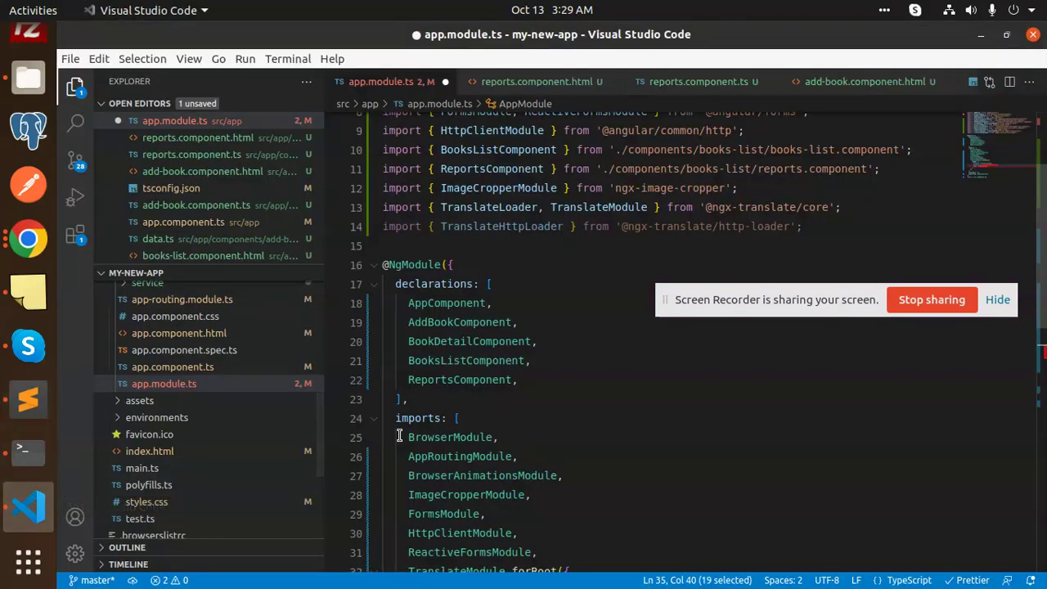
scroll("down", 3)
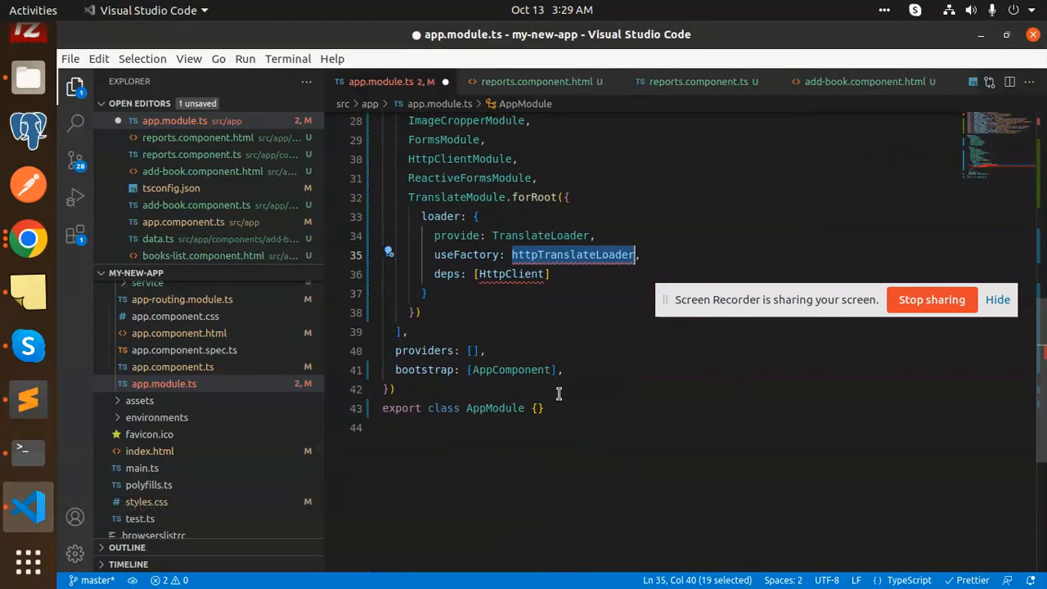
left_click(538, 409)
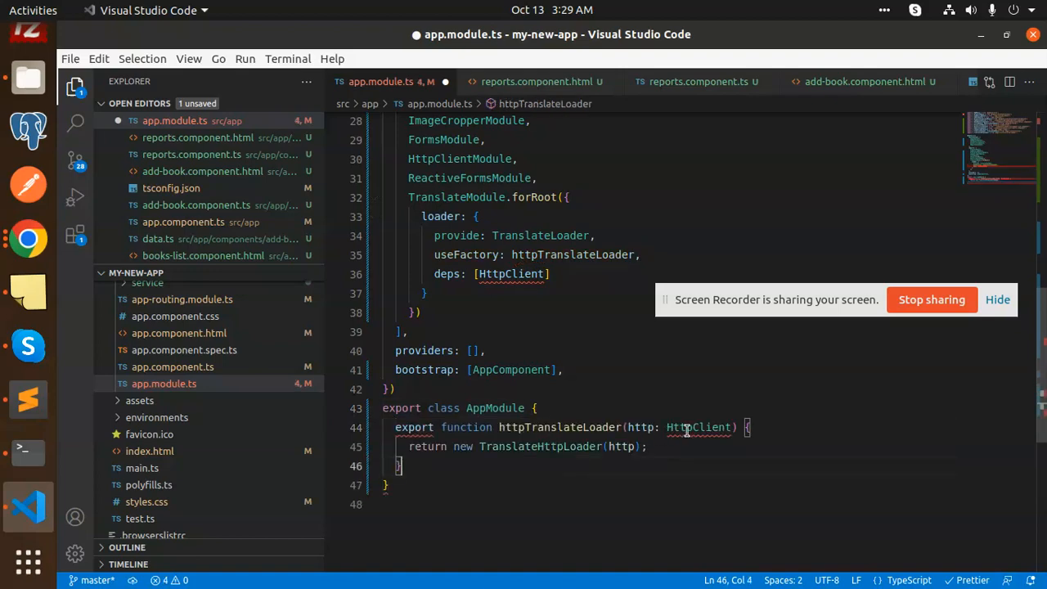
scroll("up", 3)
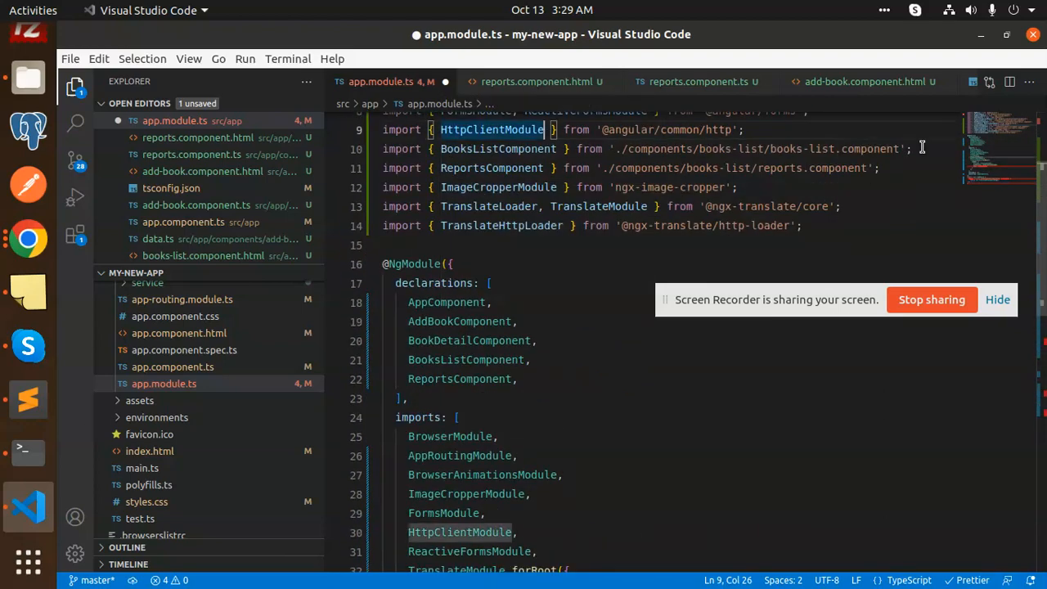
type("hh")
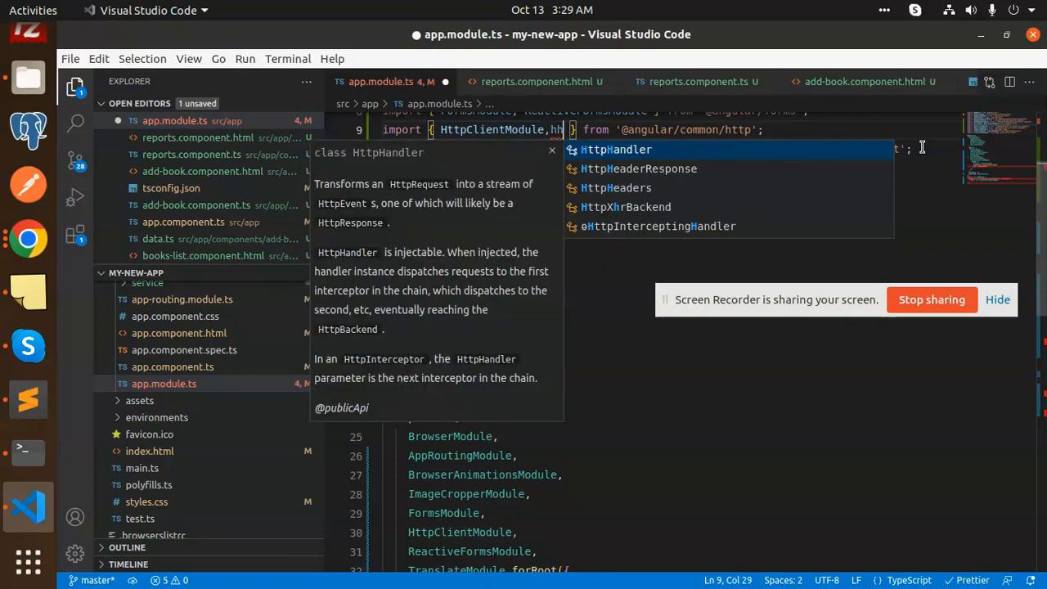
type("tp")
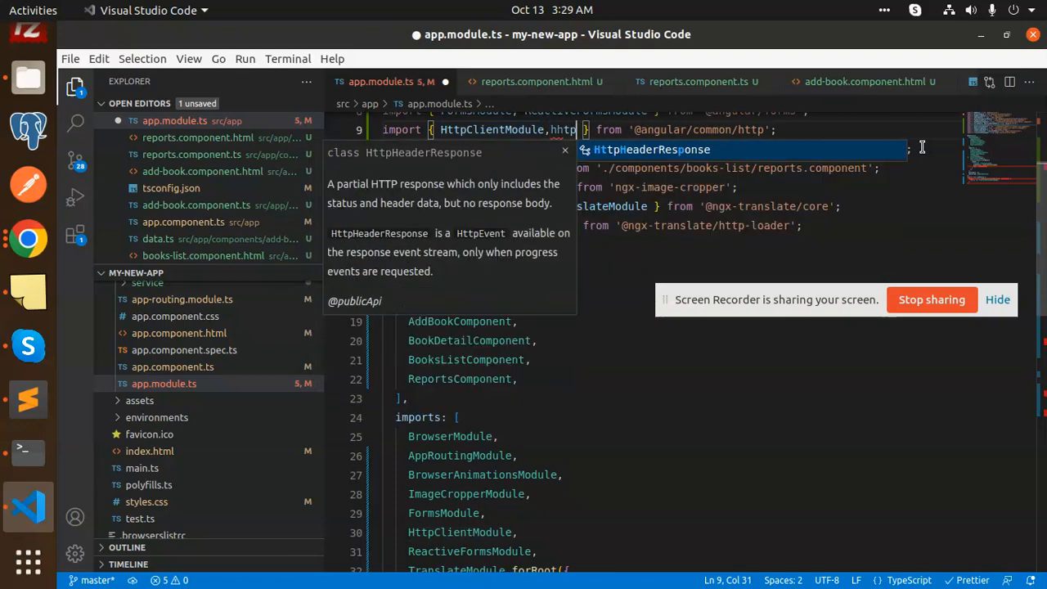
key("BackSpace")
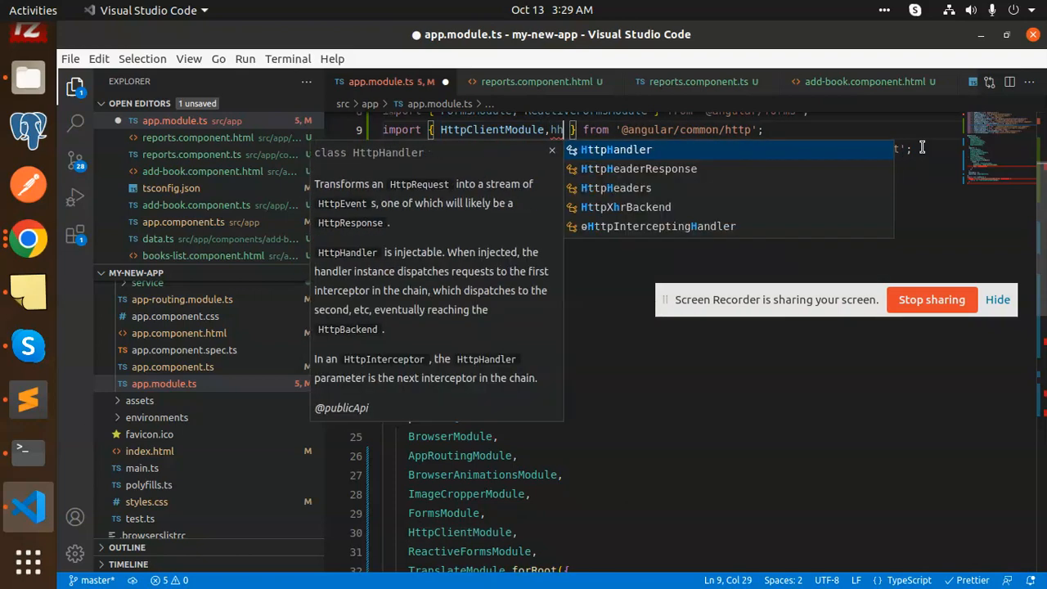
type("ttpClient")
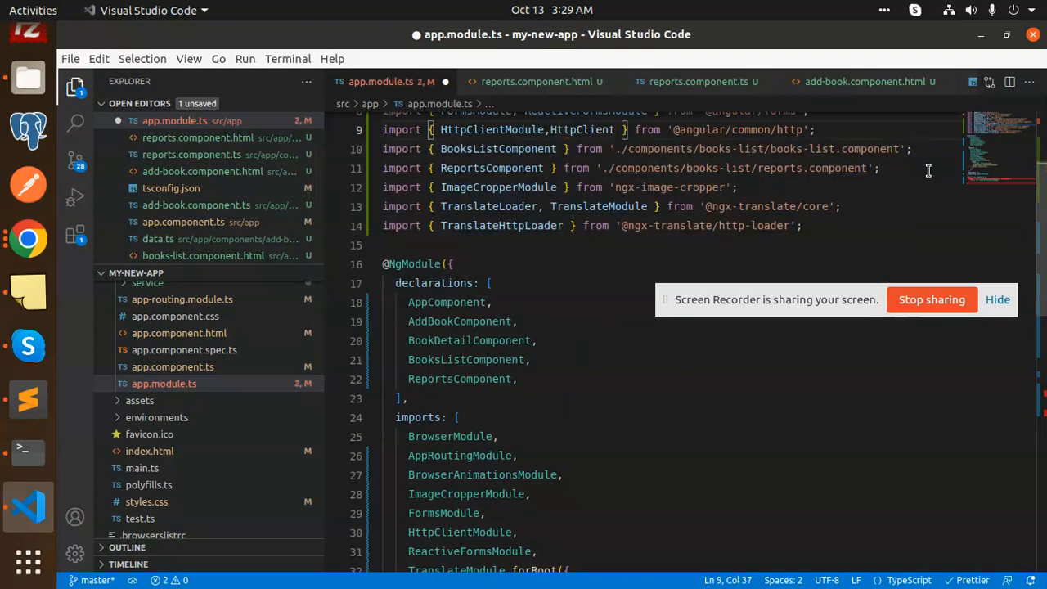
Move the factory function below the AppModule class, tidy it, and save.
scroll("down", 3)
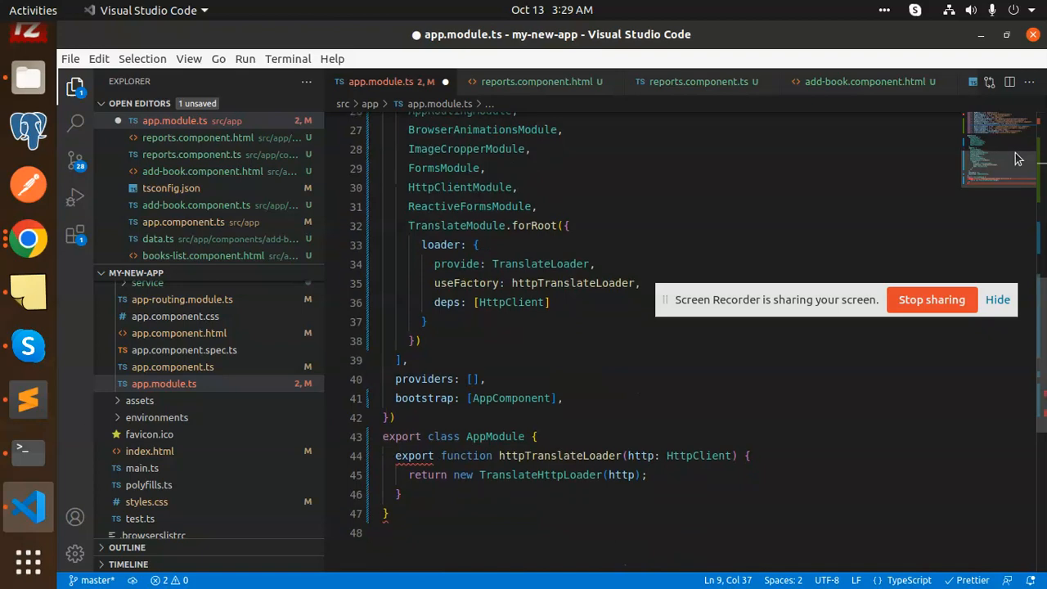
left_click(435, 455)
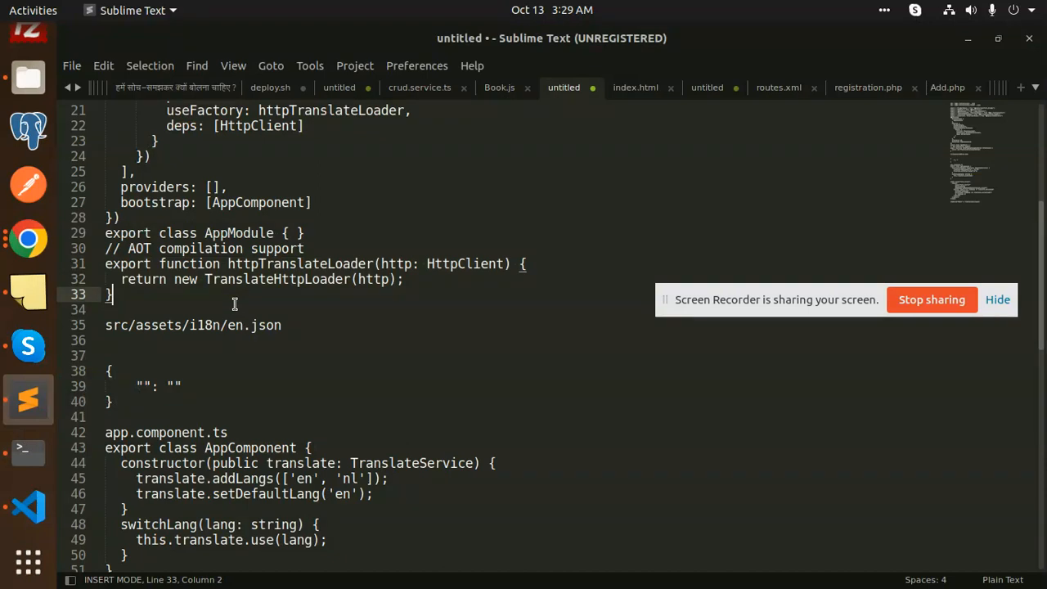
mouse_move(193, 302)
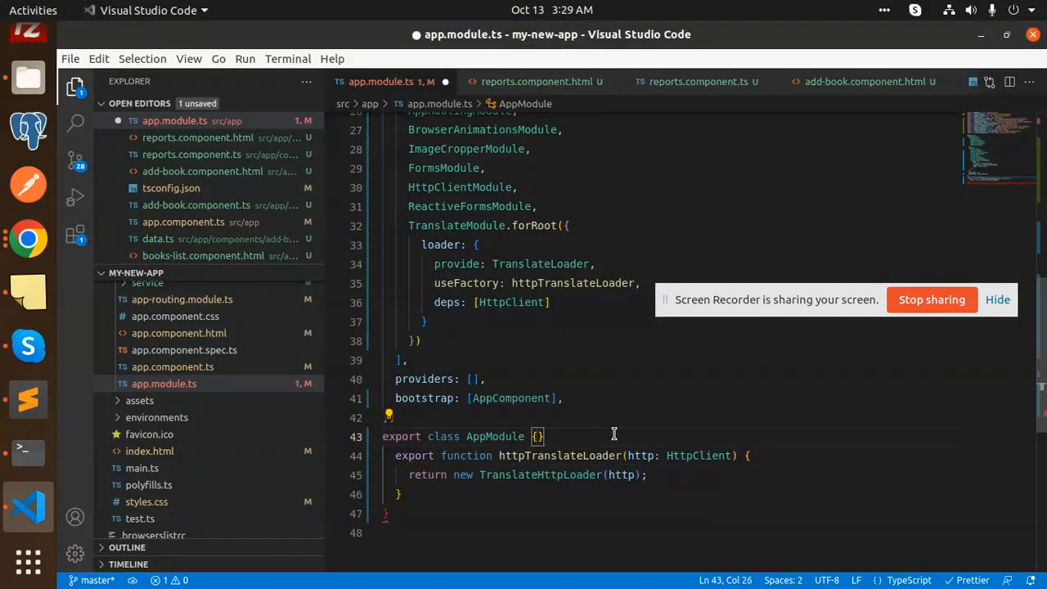
mouse_move(751, 477)
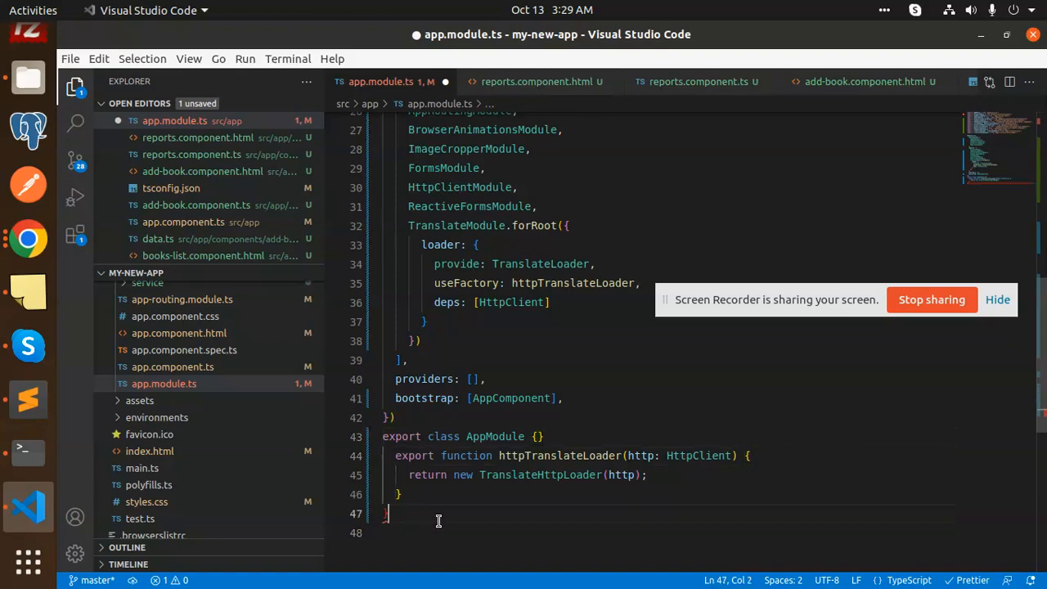
key("Backspace")
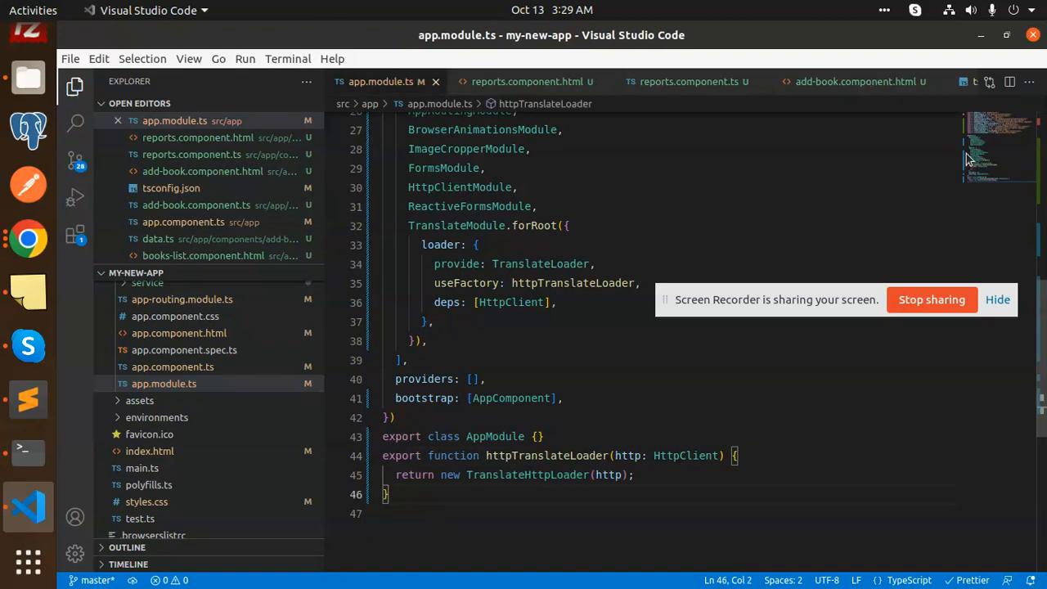
Verify the TranslateHttpLoader import and loader factory in app.module.ts.
scroll("up", 3)
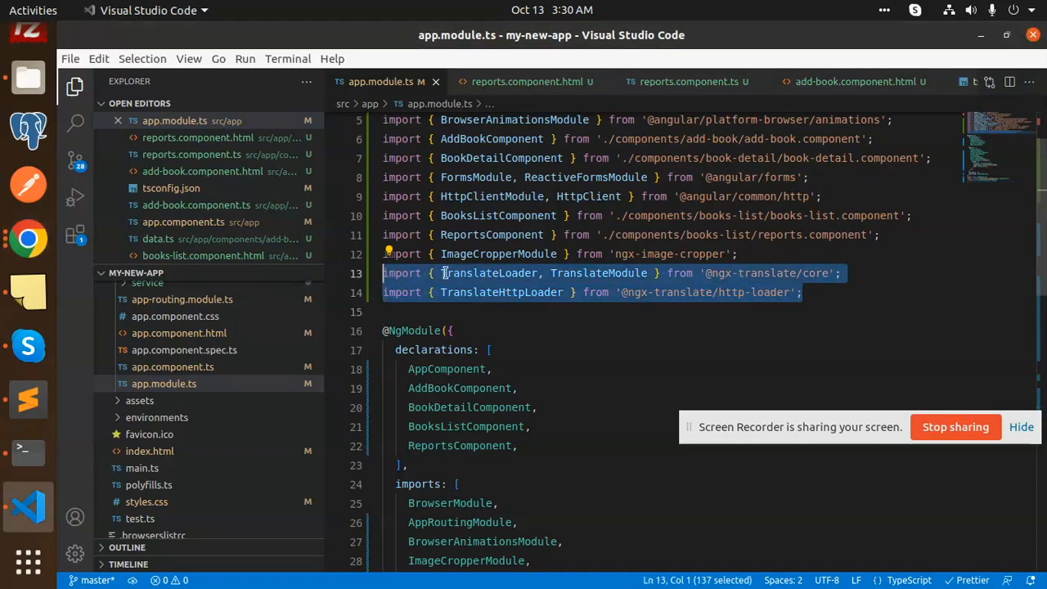
double_click(501, 291)
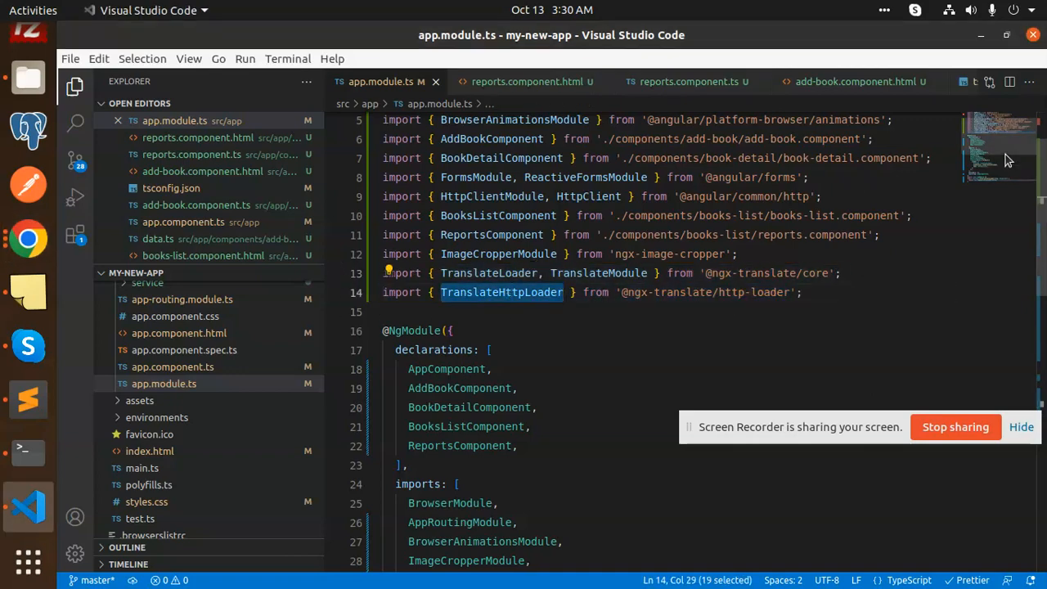
scroll("down", 3)
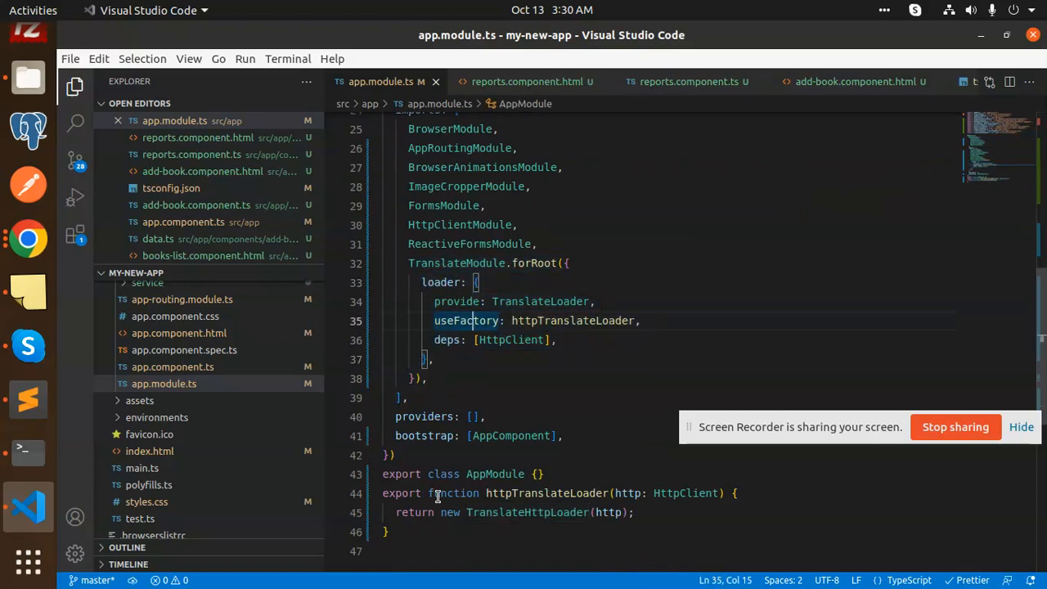
left_click(477, 512)
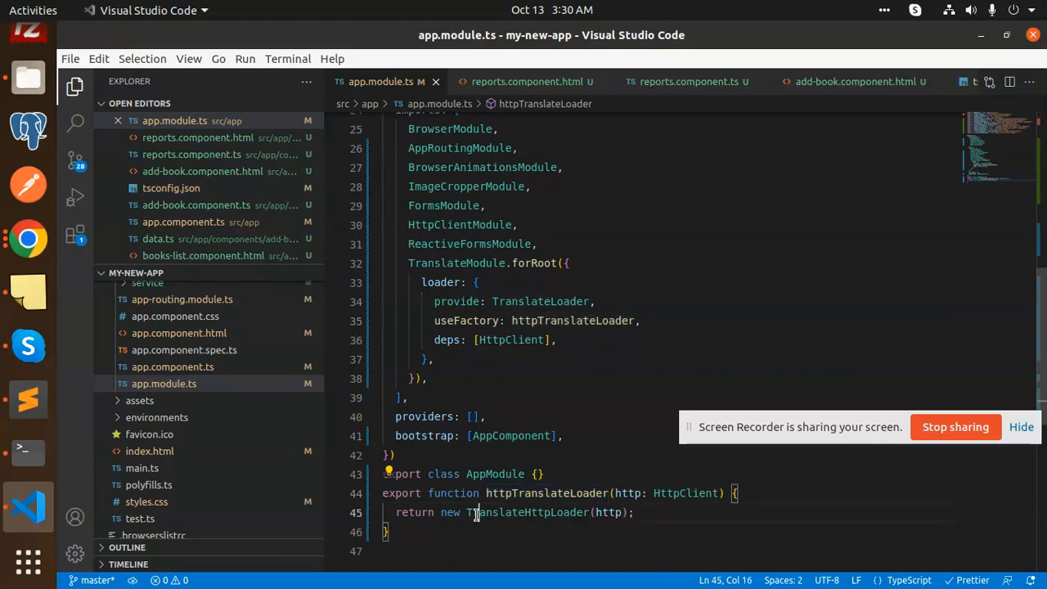
Return to the notes at the src/assets/i18n/en.json step.
left_click(28, 399)
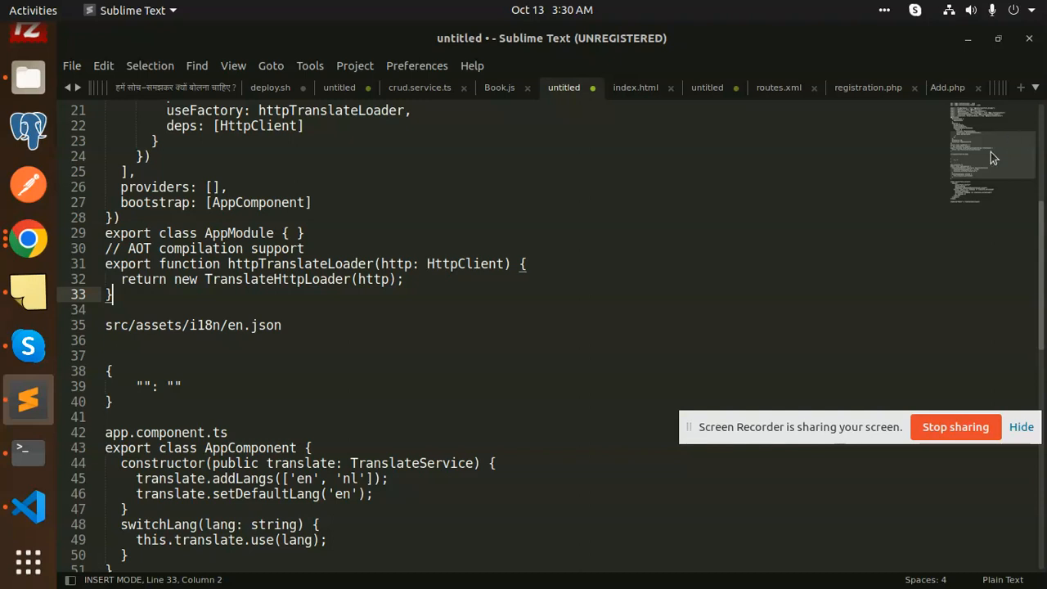
scroll("up", 3)
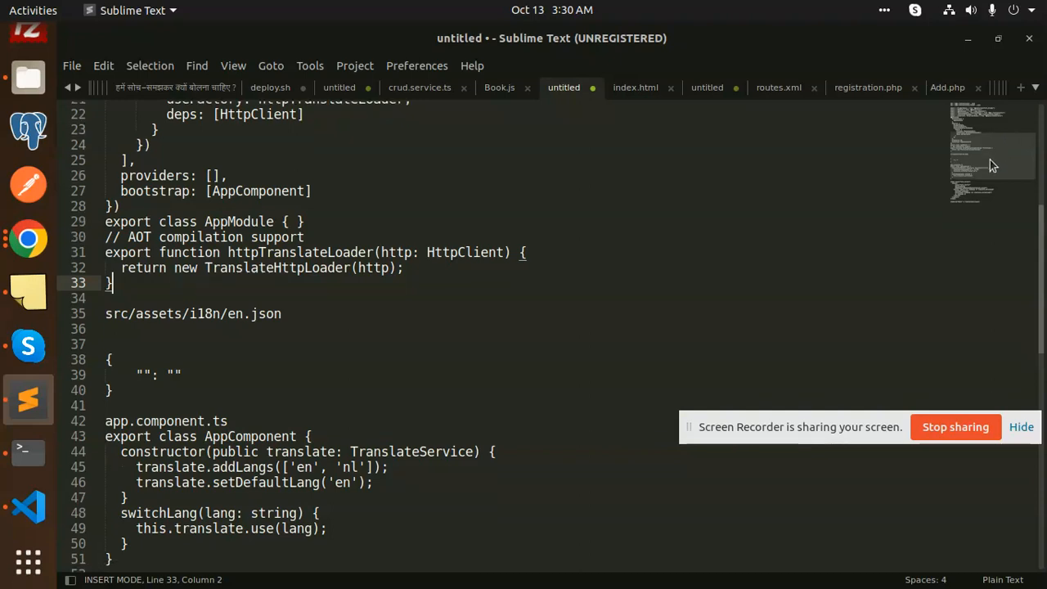
scroll("up", 3)
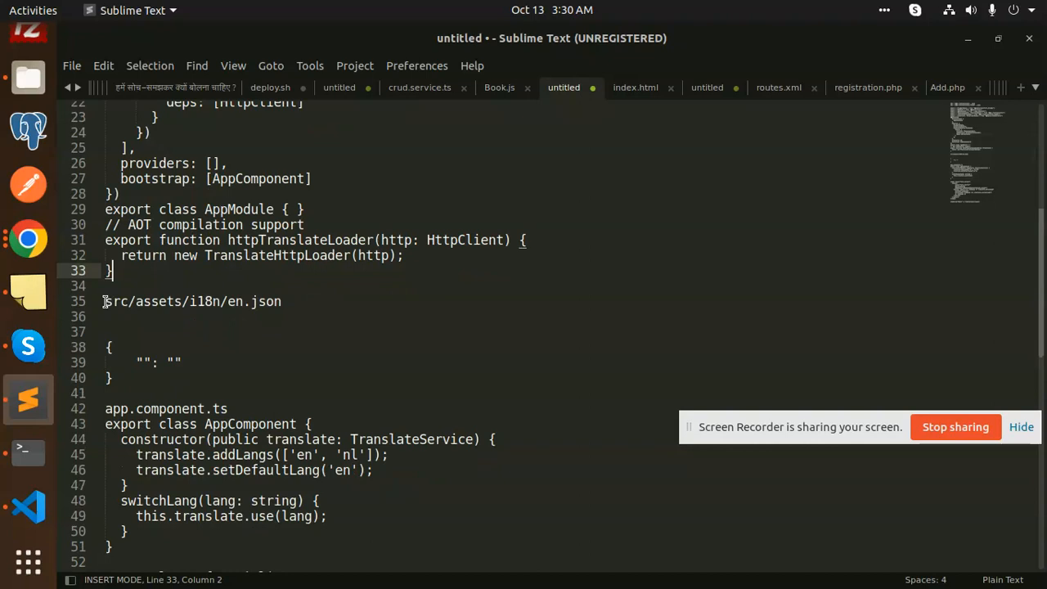
Browse into the project's src/assets/i18n folder in the file manager.
left_click(28, 78)
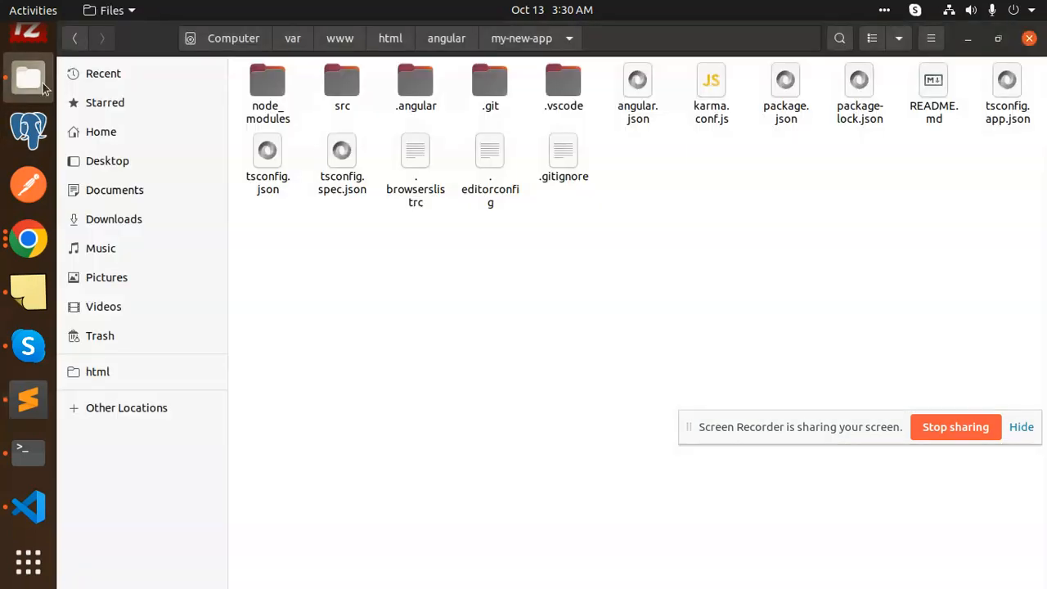
mouse_move(318, 104)
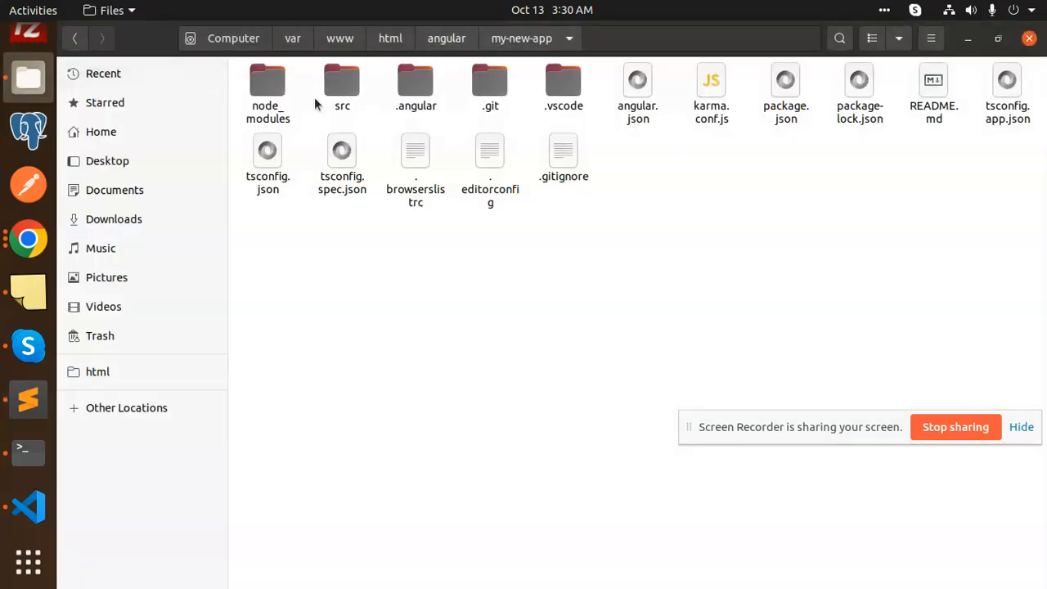
double_click(341, 90)
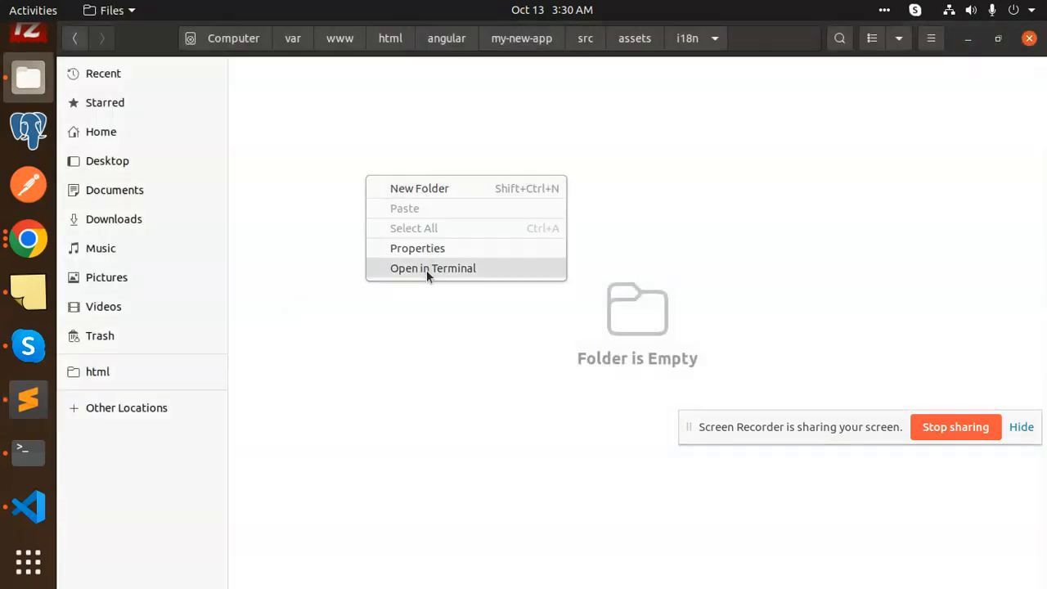
Create empty en.json and nl.json in the i18n folder with touch.
left_click(431, 268)
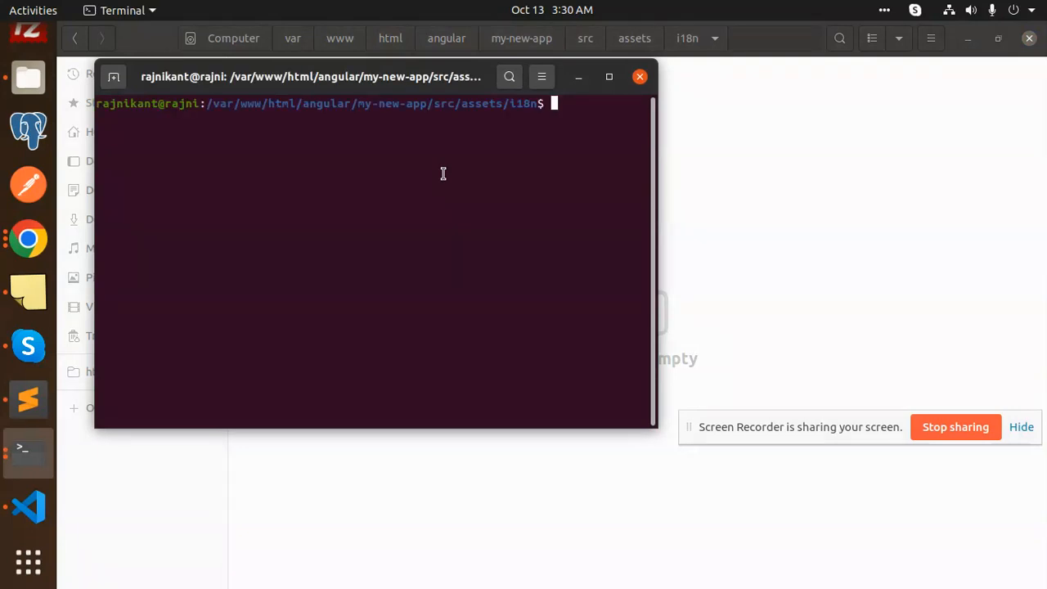
type("touch")
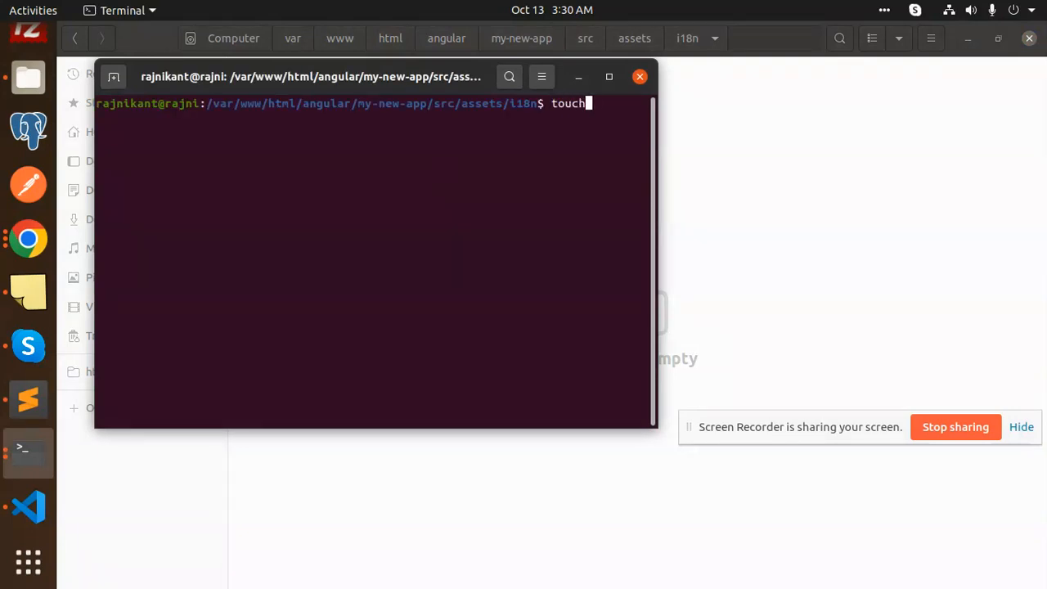
type("en")
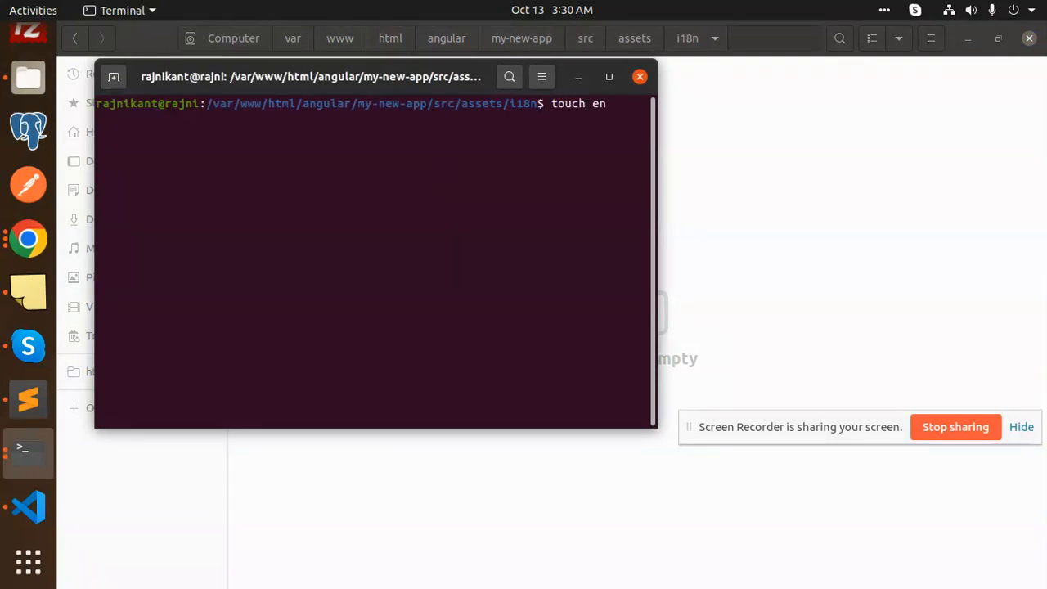
key("Return")
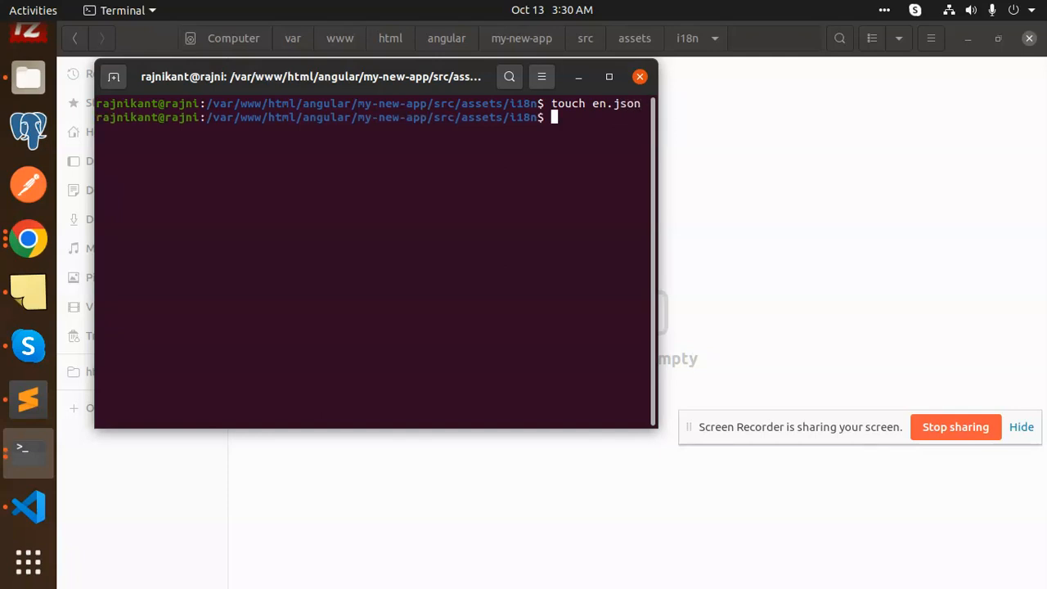
type("touch nl")
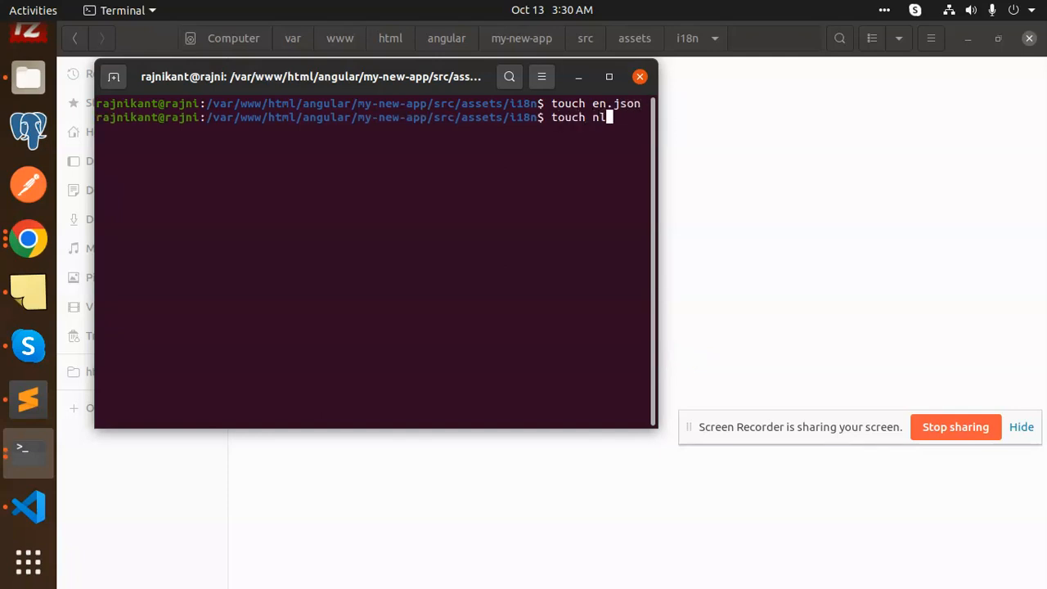
type(".json")
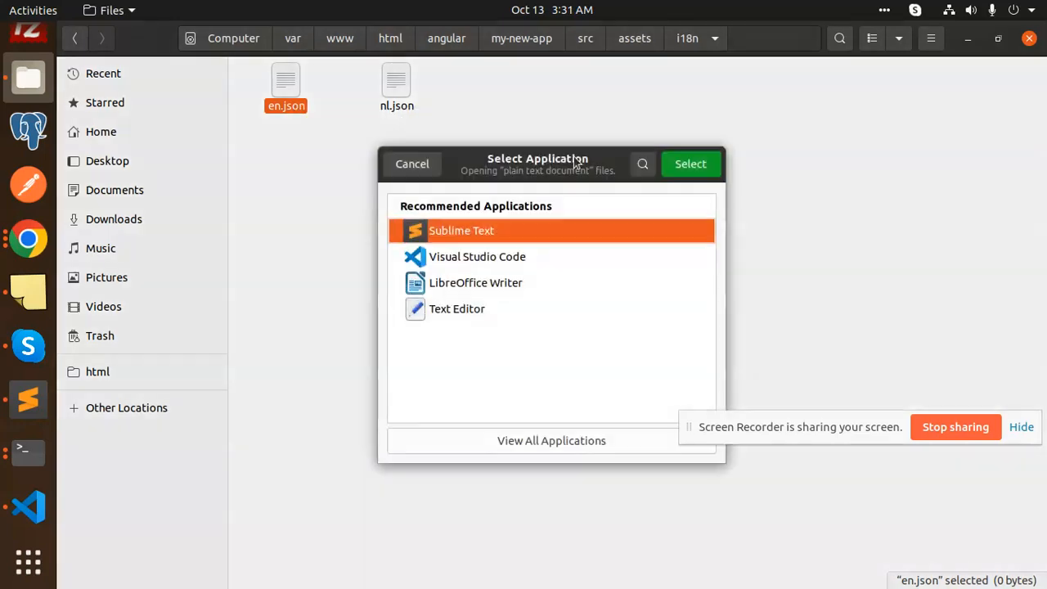
Write {"title":"welcome to my channel"} into en.json and save it.
left_click(691, 164)
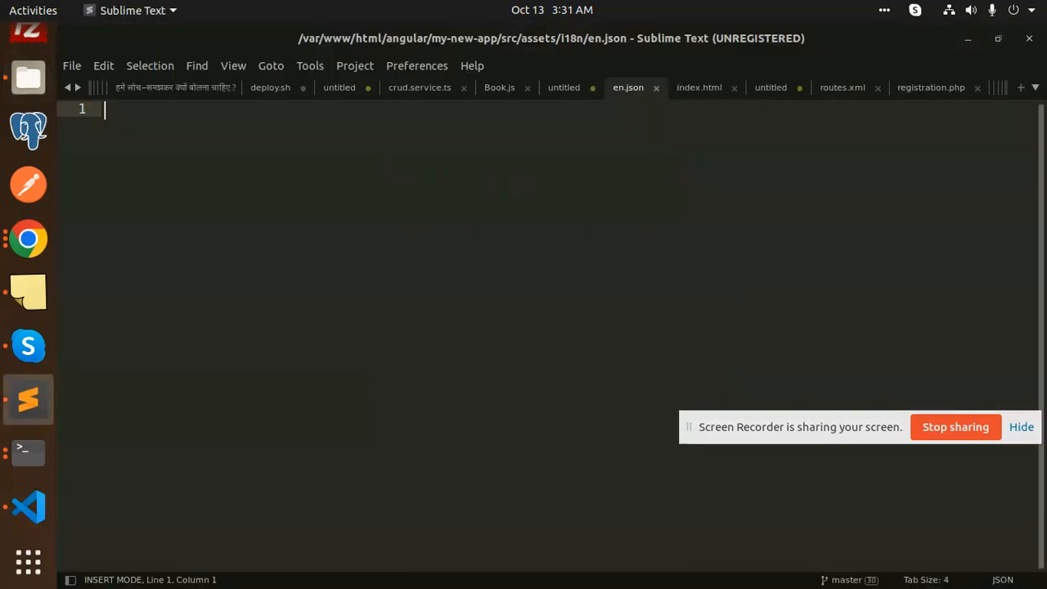
type("{")
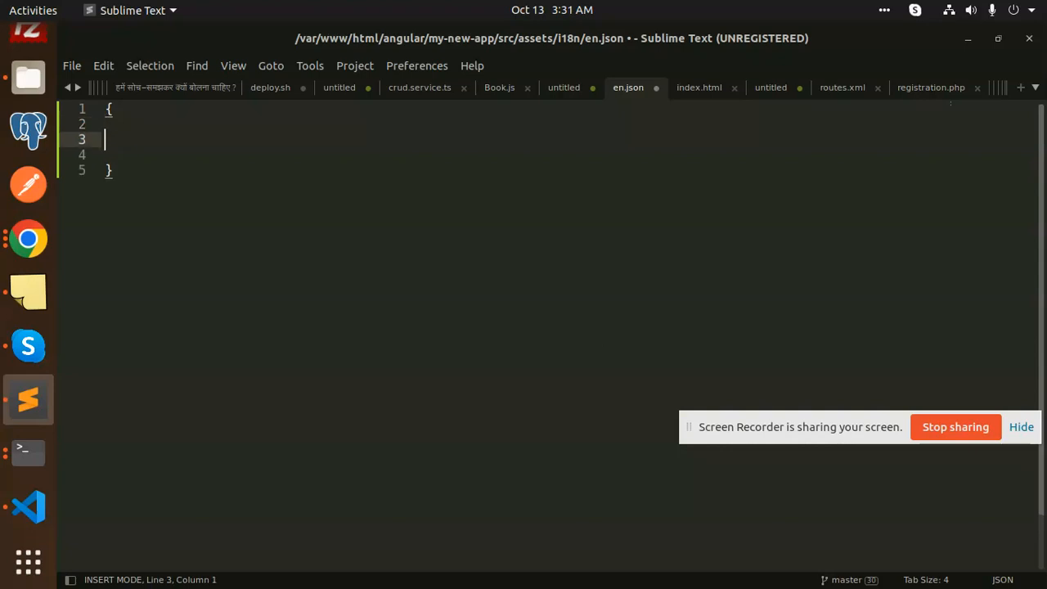
type("\"ti\"")
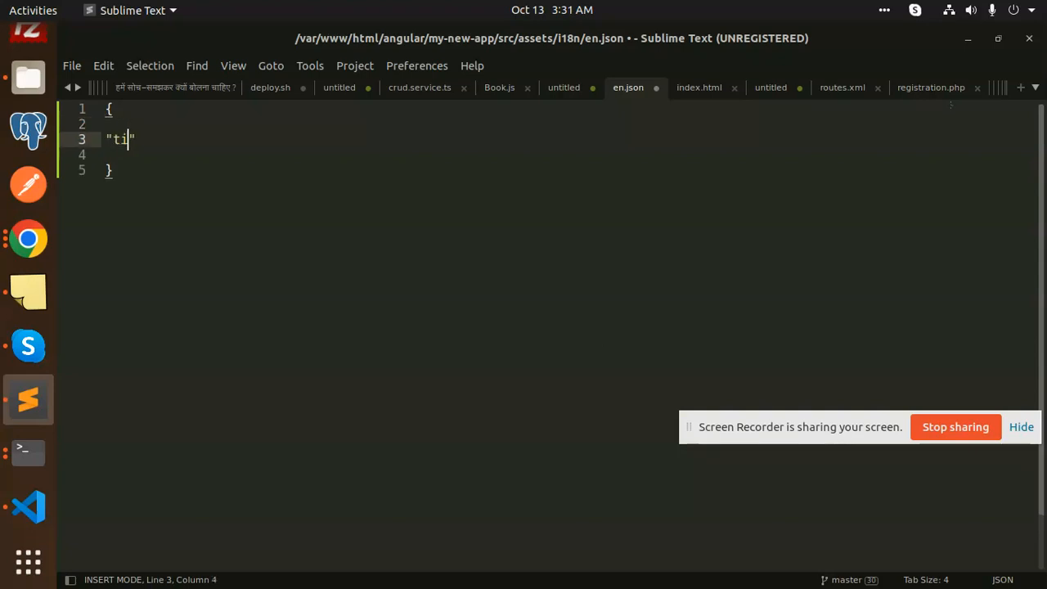
type("tle")
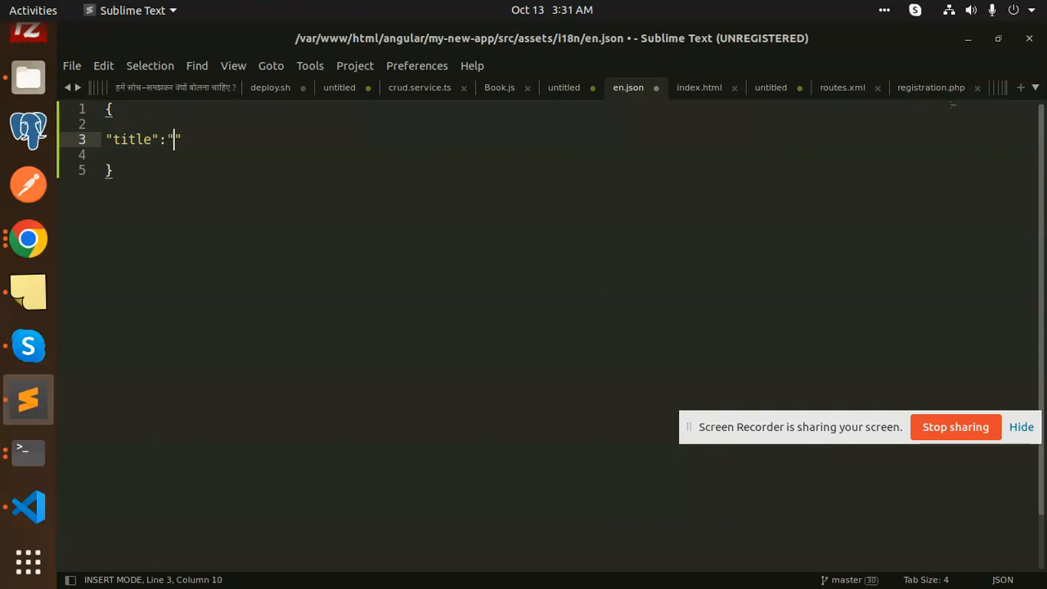
type("welcome t")
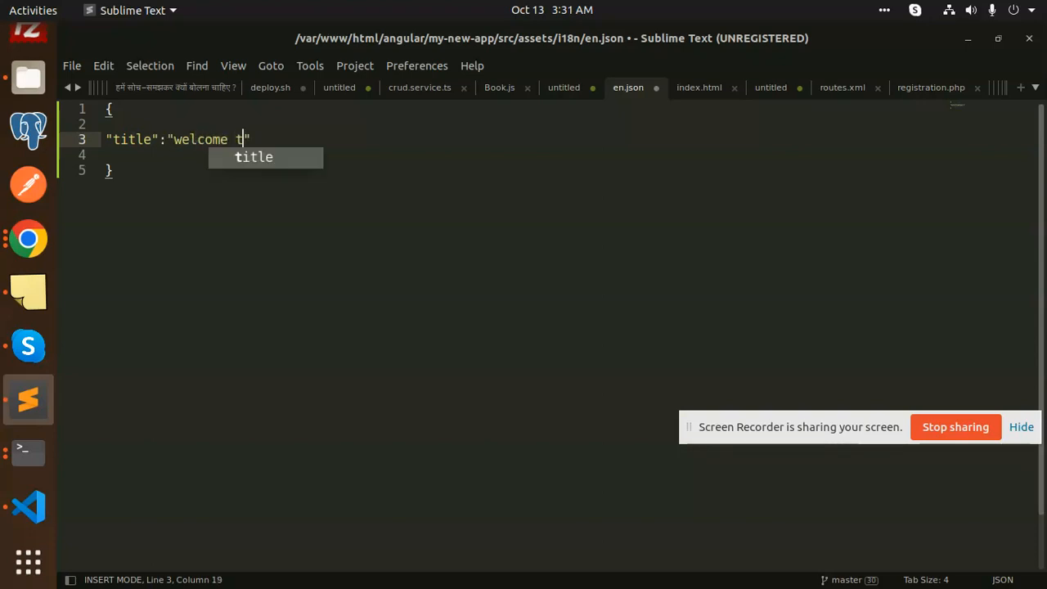
type("o m")
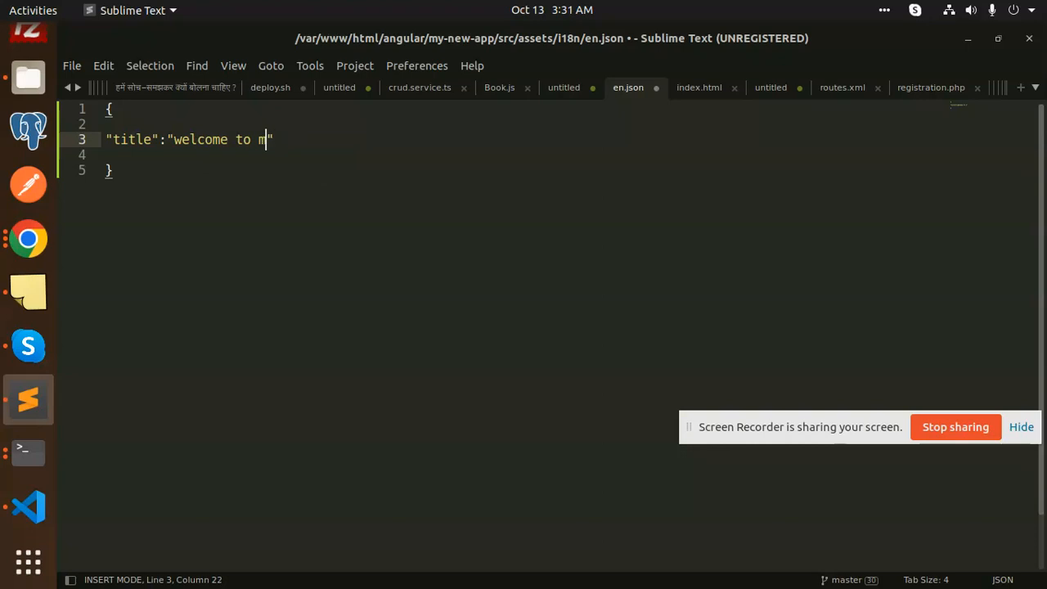
type("y channel")
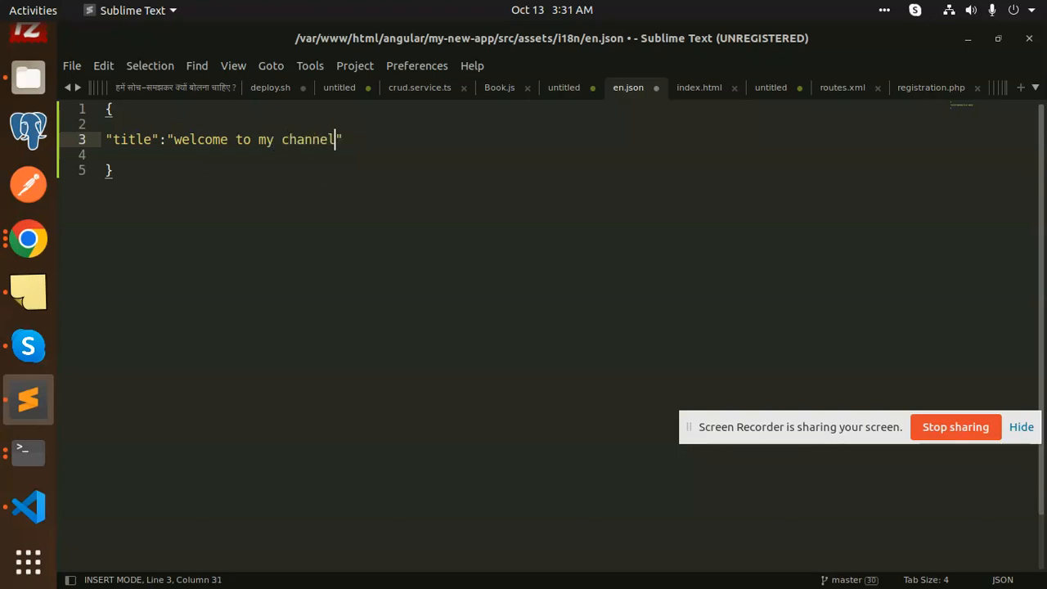
key("ctrl+s")
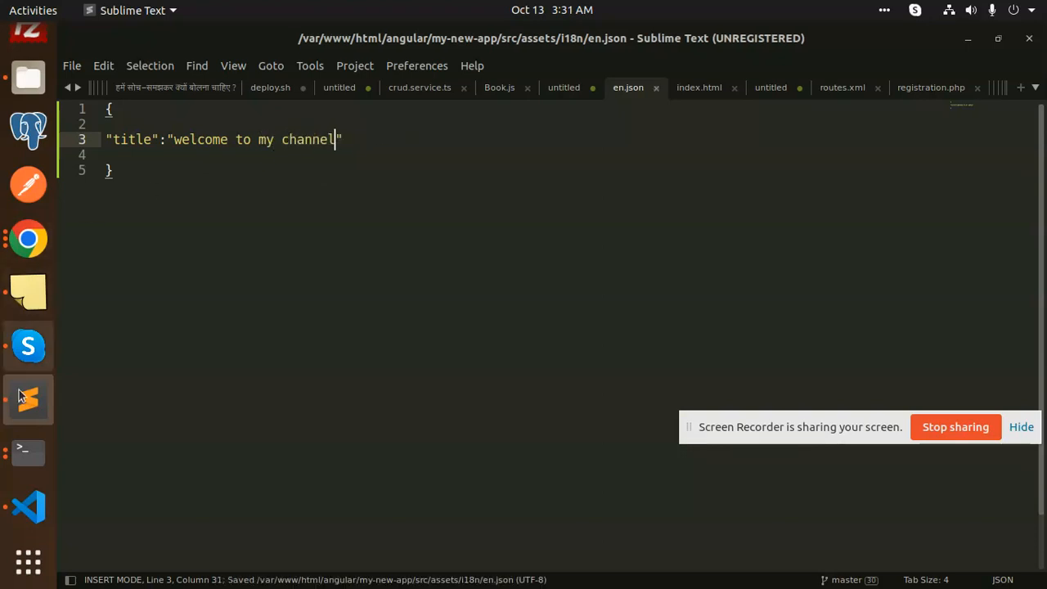
Open nl.json with Sublime Text, add a "title": "test title" entry and save it.
right_click(396, 85)
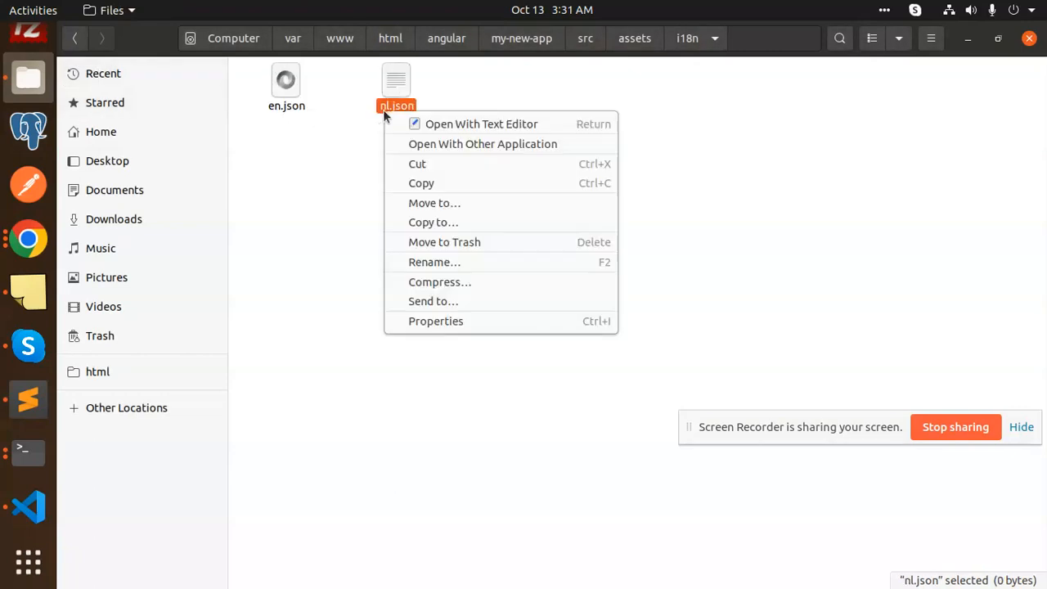
left_click(481, 125)
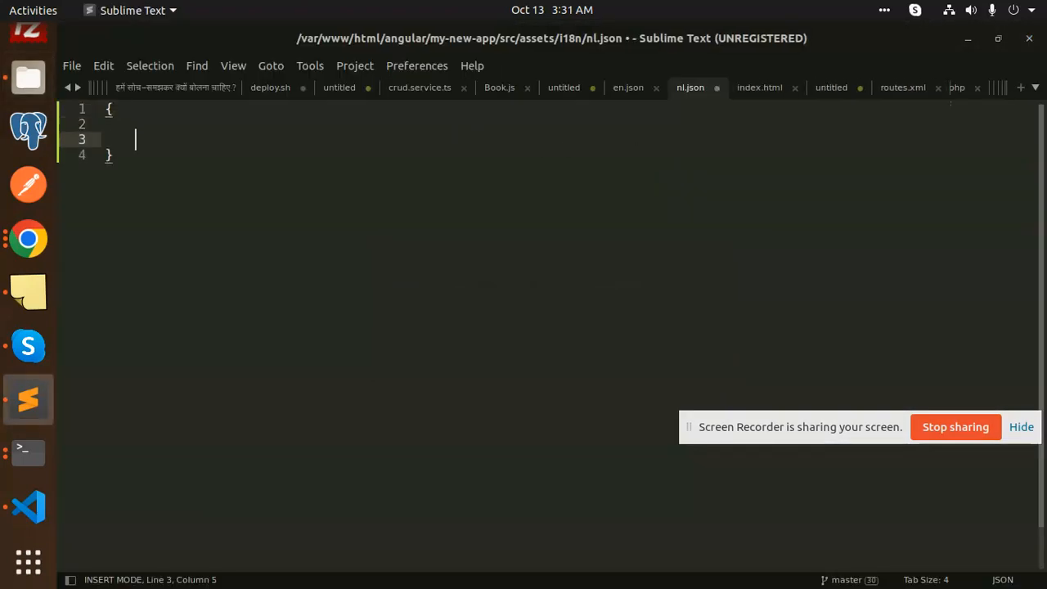
type("\"titl\"")
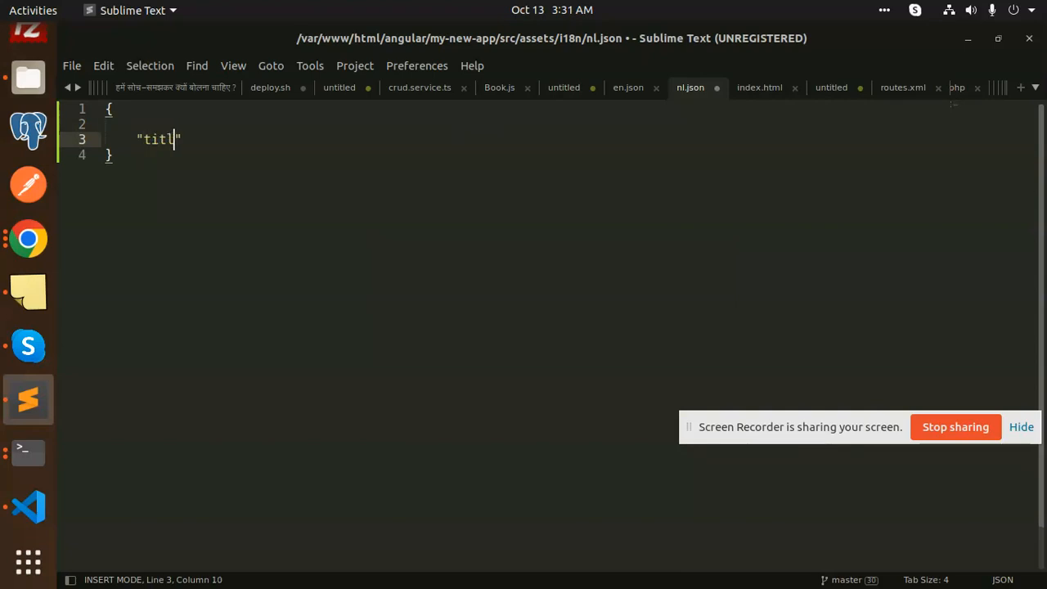
type("e\":")
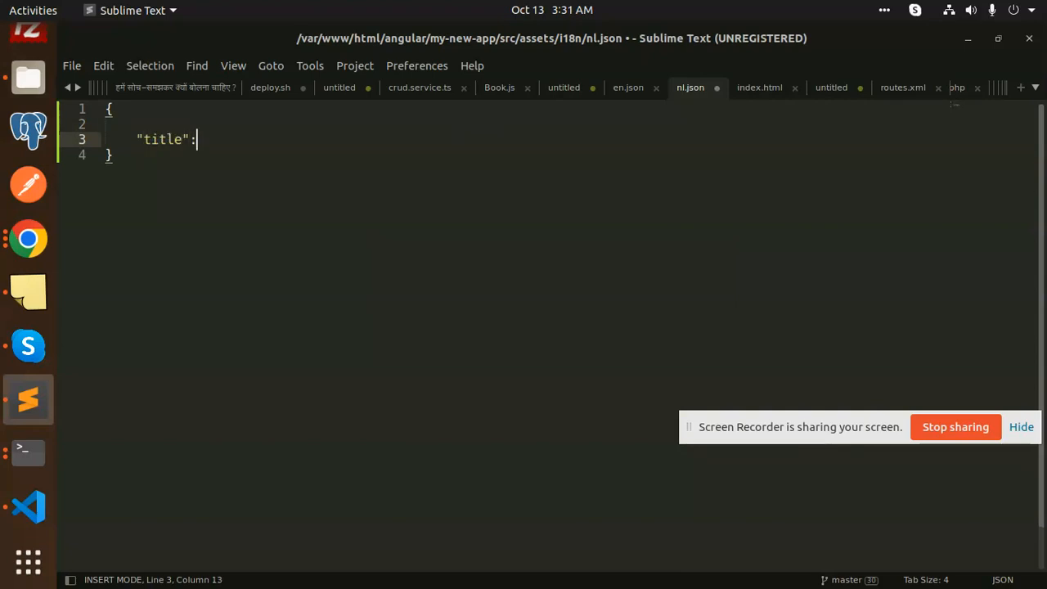
type("\"\"")
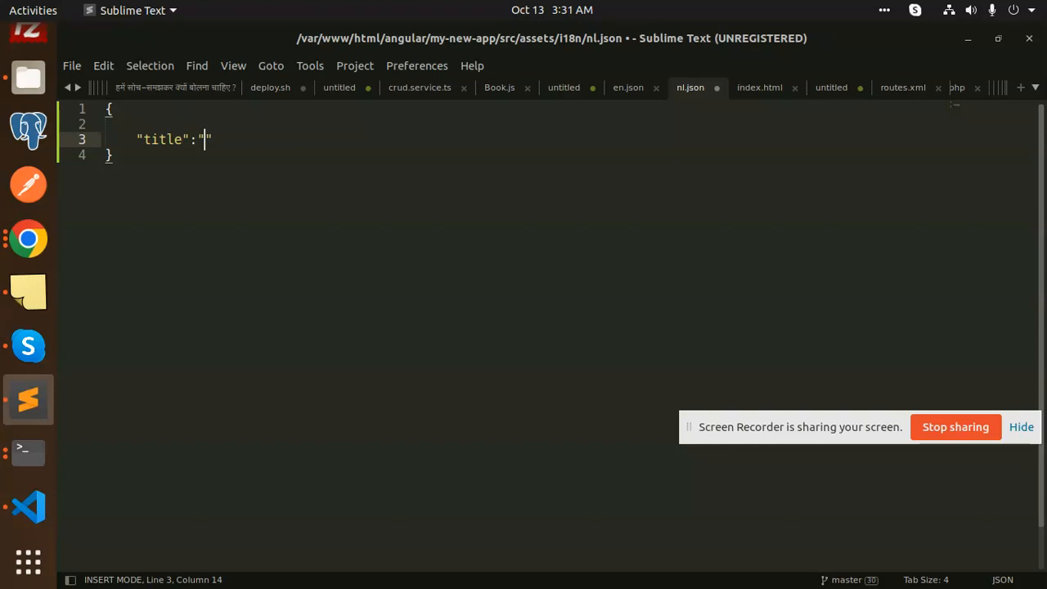
type("test title")
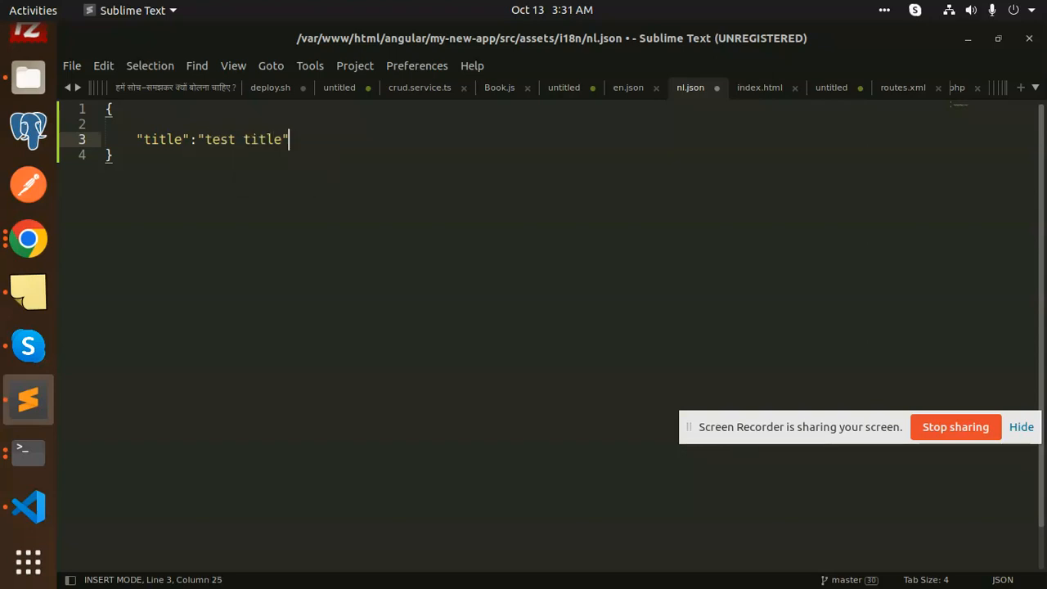
key("ctrl+s")
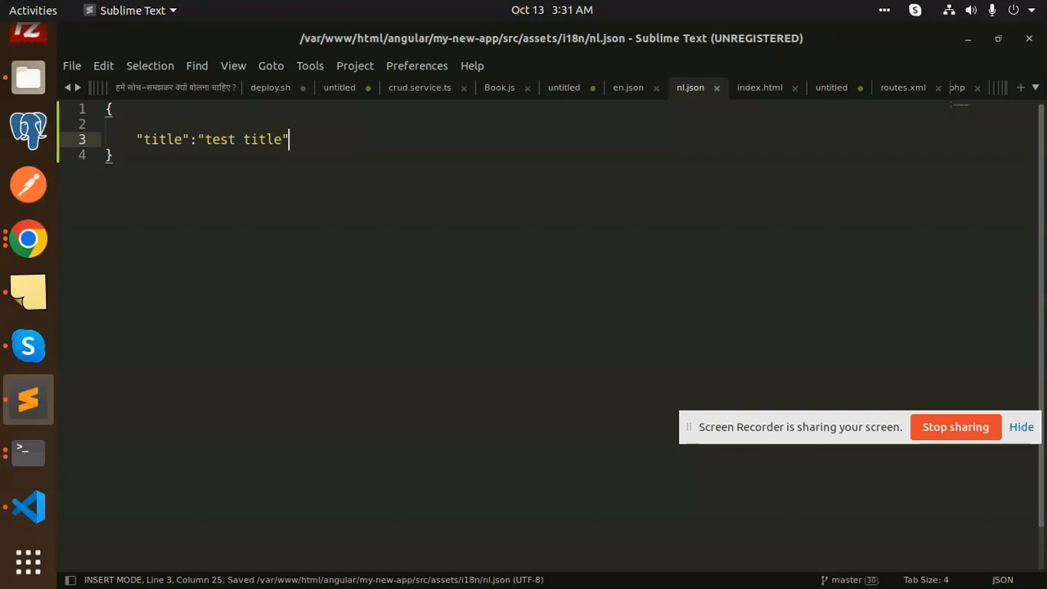
Copy the AppComponent block with TranslateService constructor and switchLang from the notes, then show app.component.ts.
left_click(28, 507)
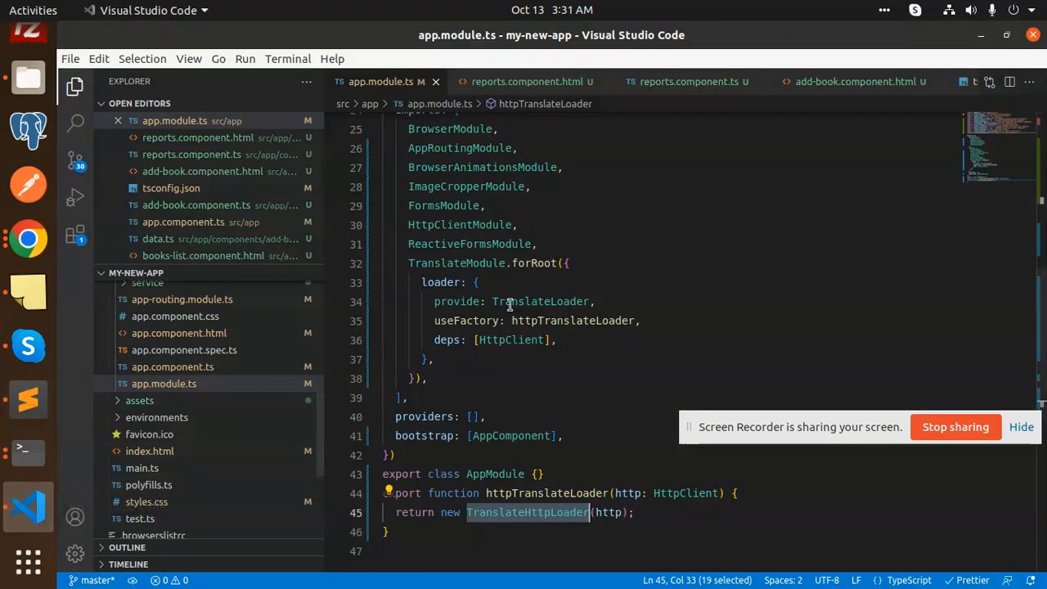
mouse_move(651, 117)
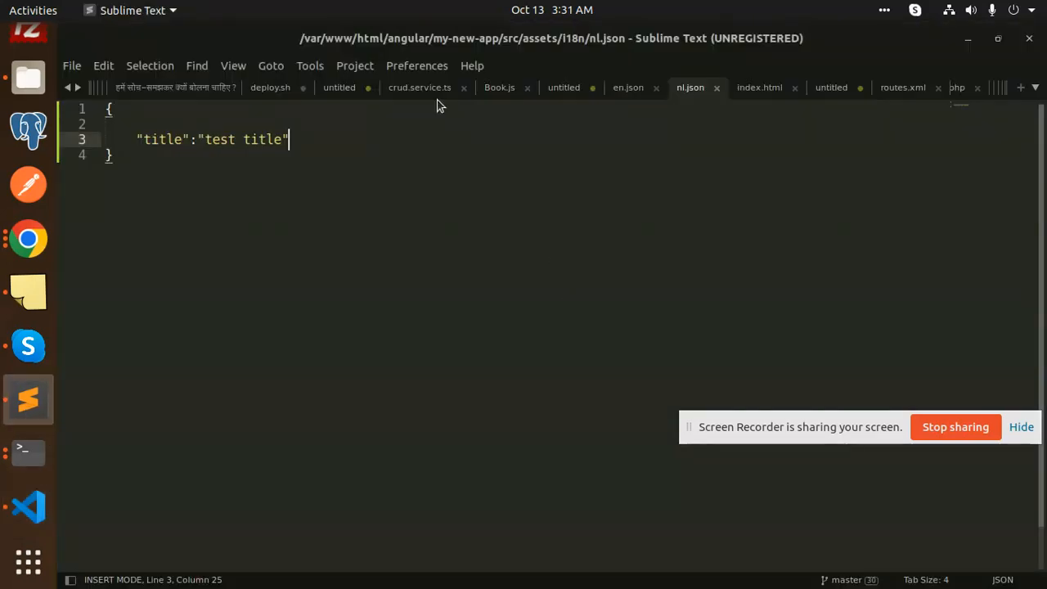
left_click(562, 89)
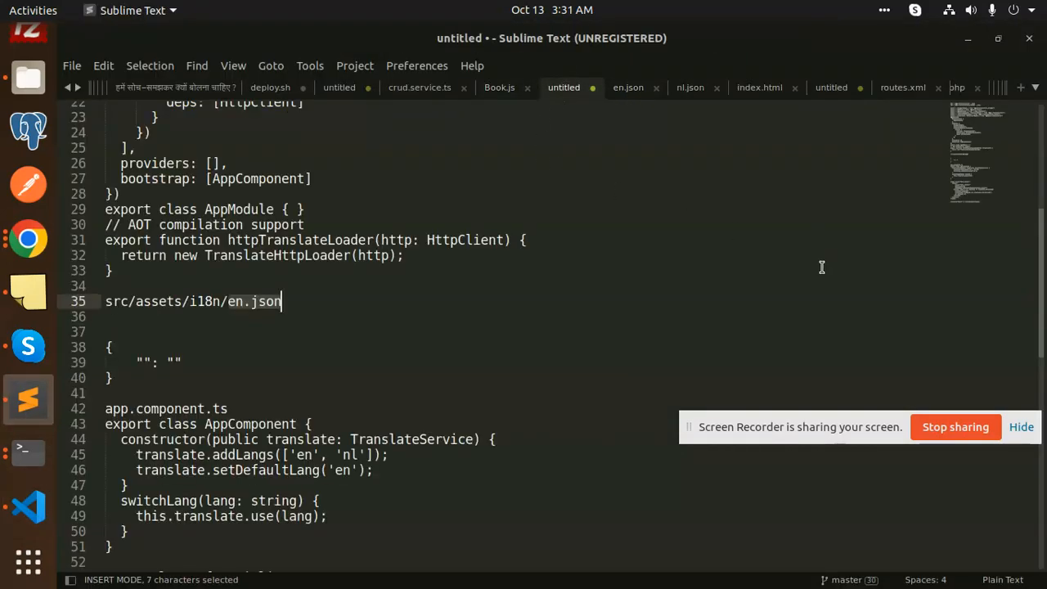
scroll("down", 3)
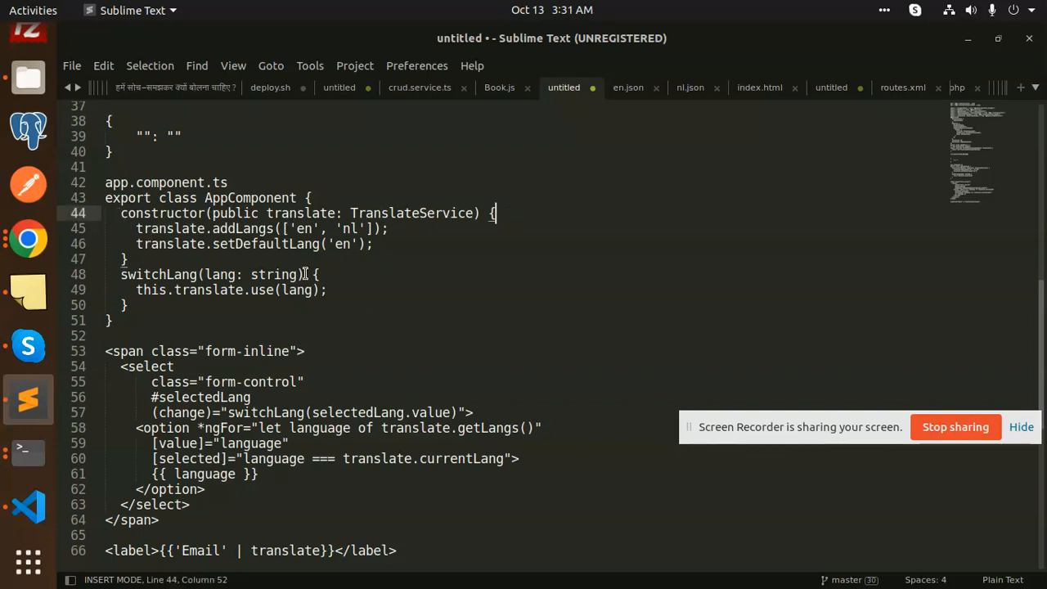
left_click(113, 319)
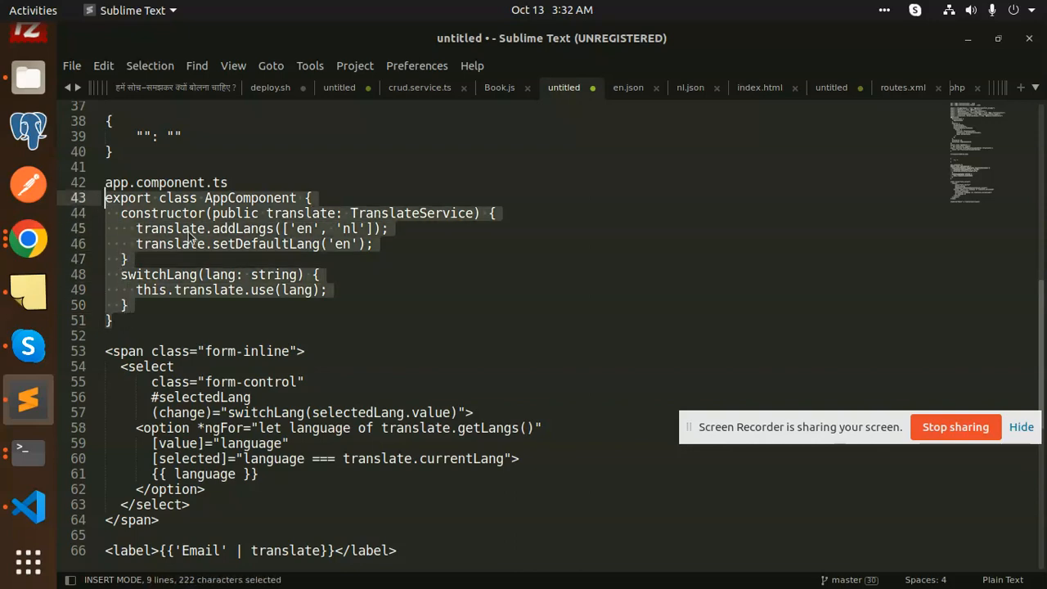
key("ctrl+c")
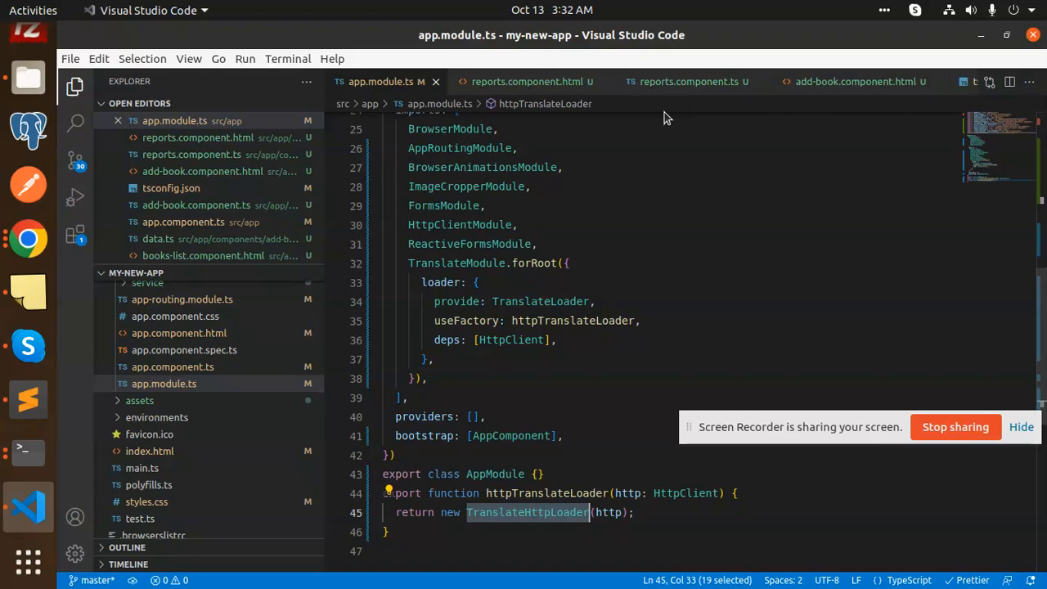
left_click(174, 366)
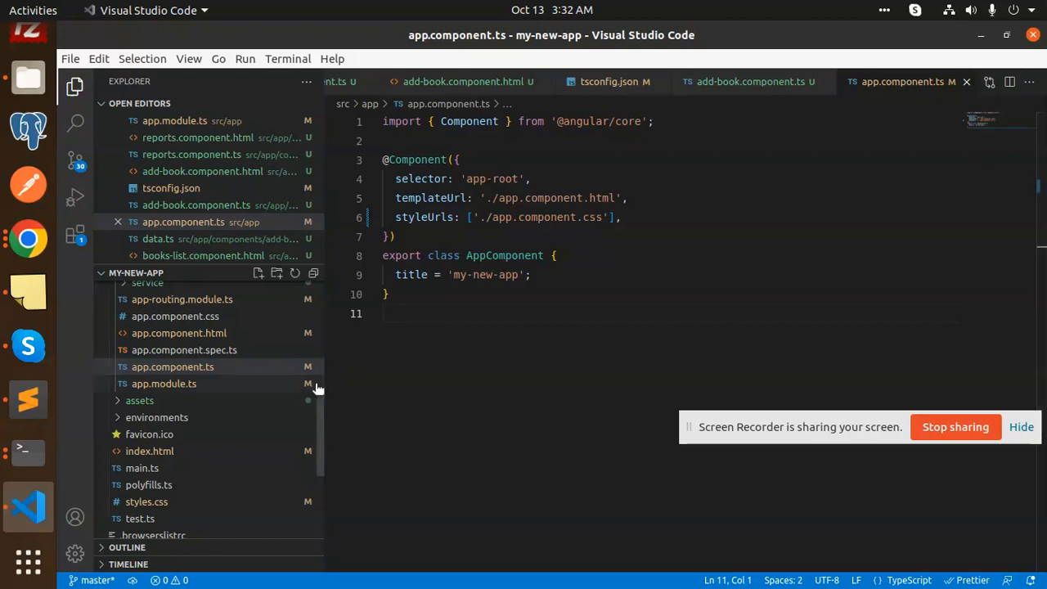
Paste the TranslateService constructor (en/nl, default en) and switchLang into add-book.component.ts.
scroll("up", 3)
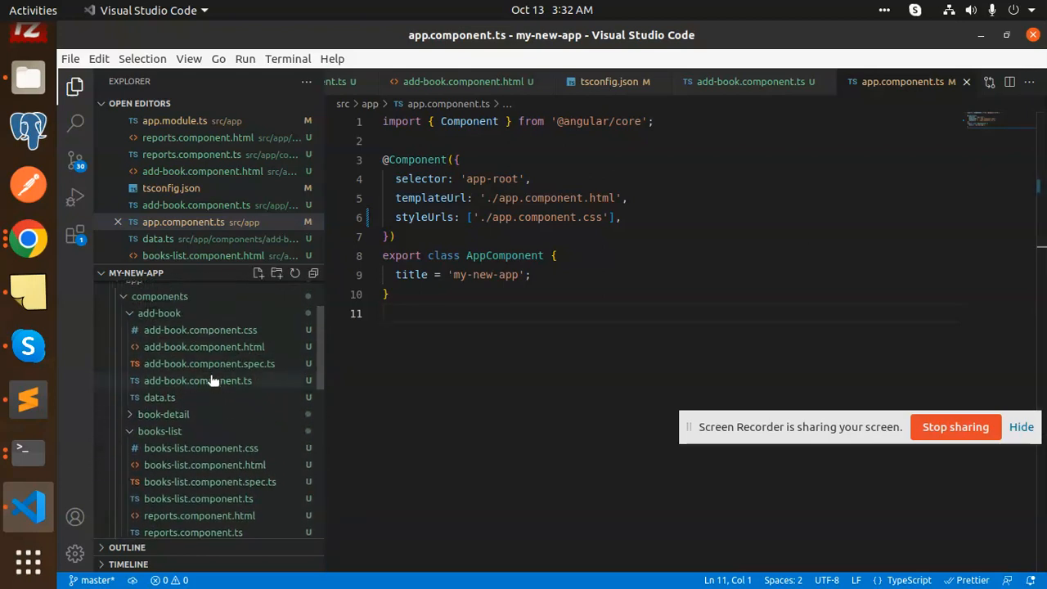
left_click(196, 379)
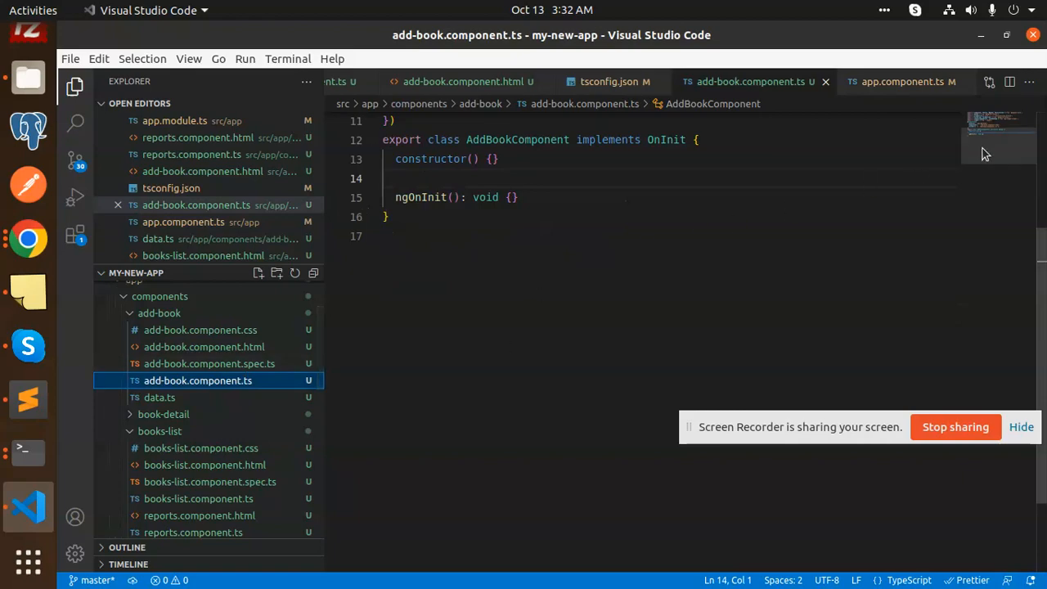
scroll("up", 3)
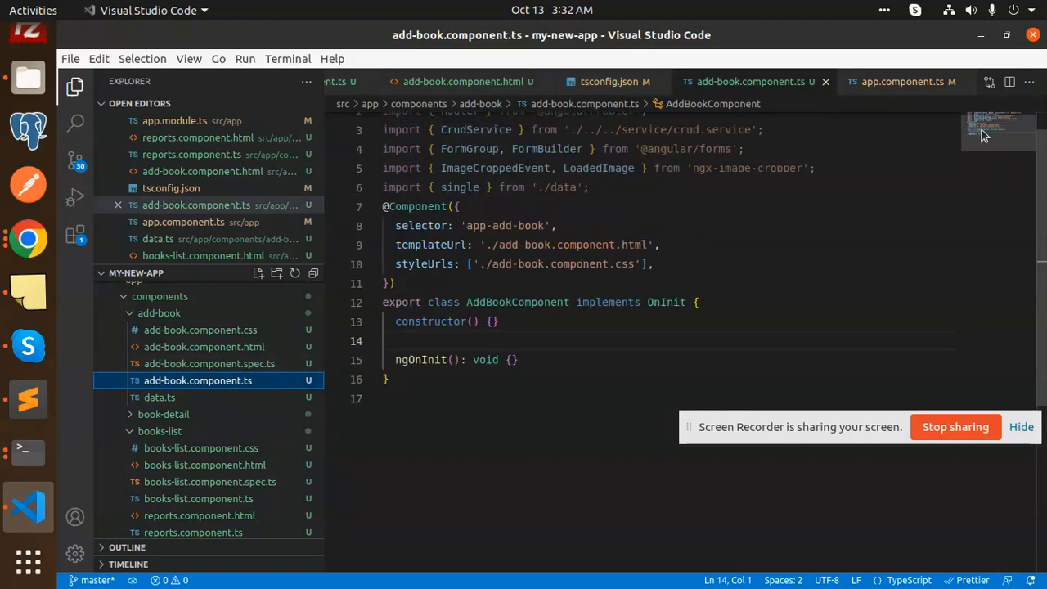
scroll("up", 3)
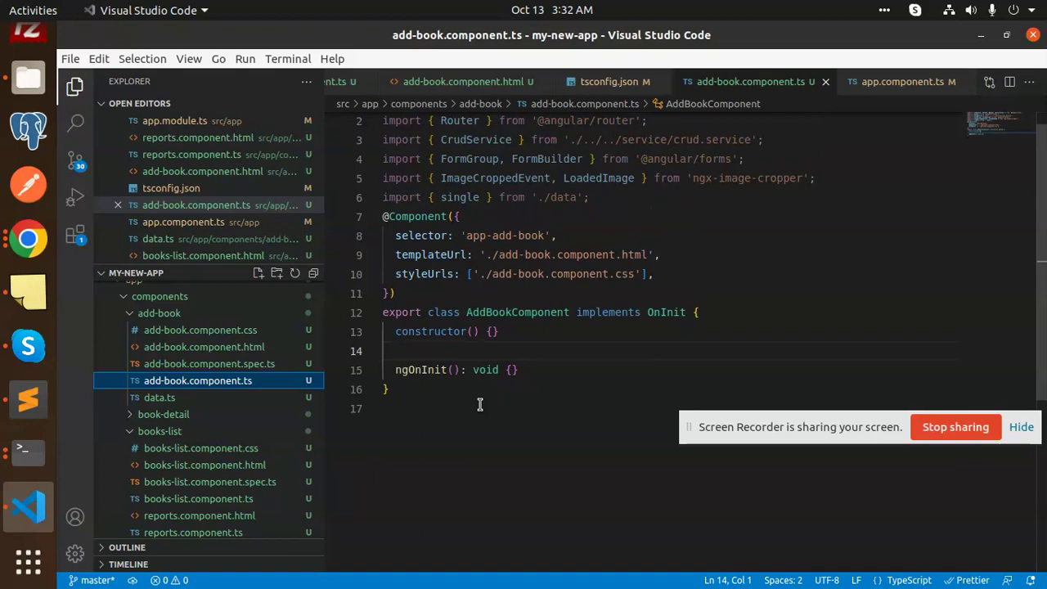
mouse_move(425, 369)
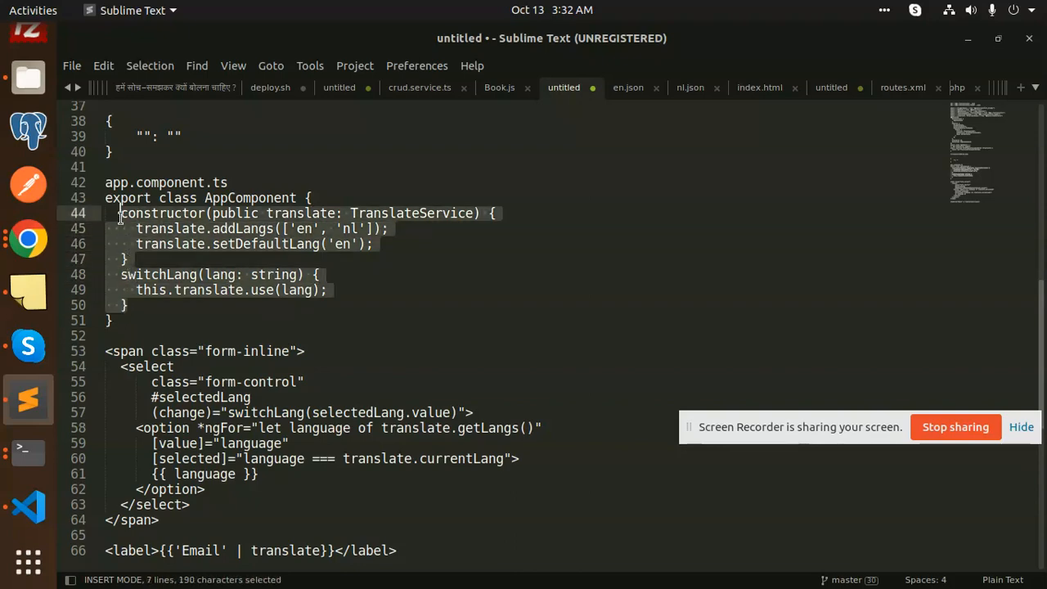
left_click(28, 507)
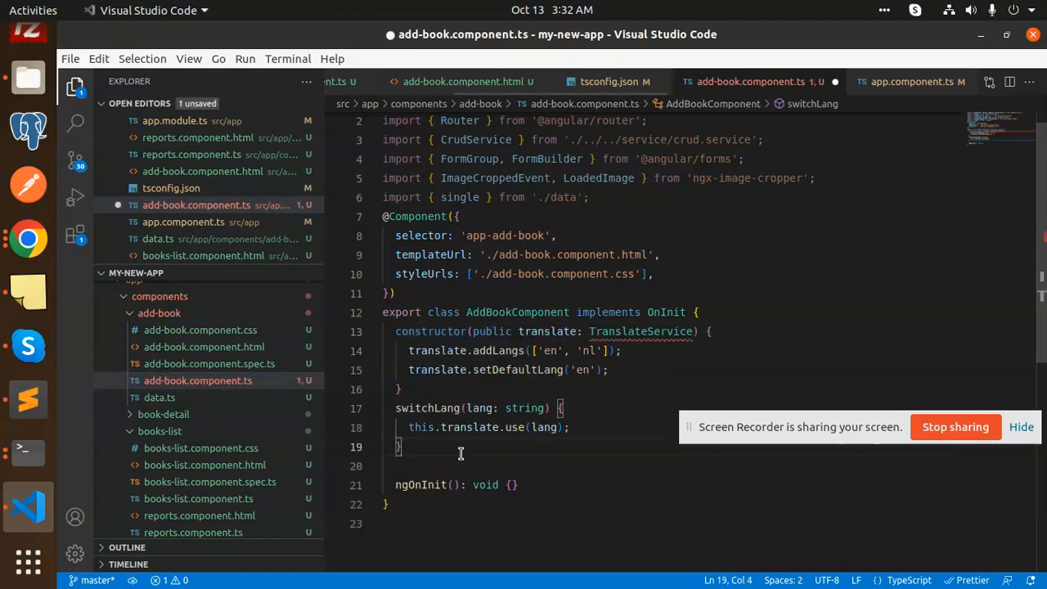
double_click(639, 330)
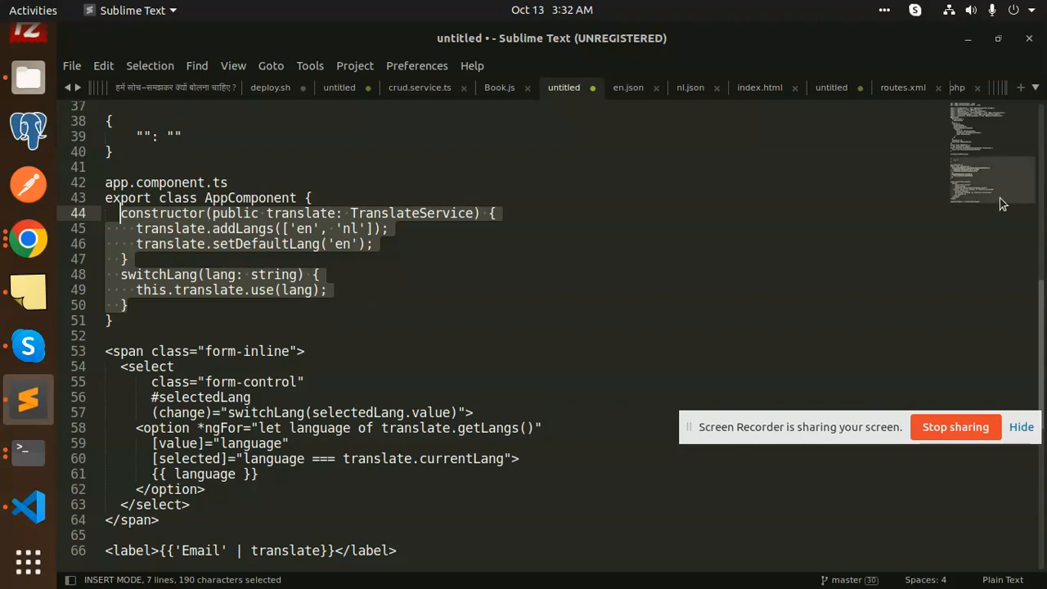
scroll("up", 3)
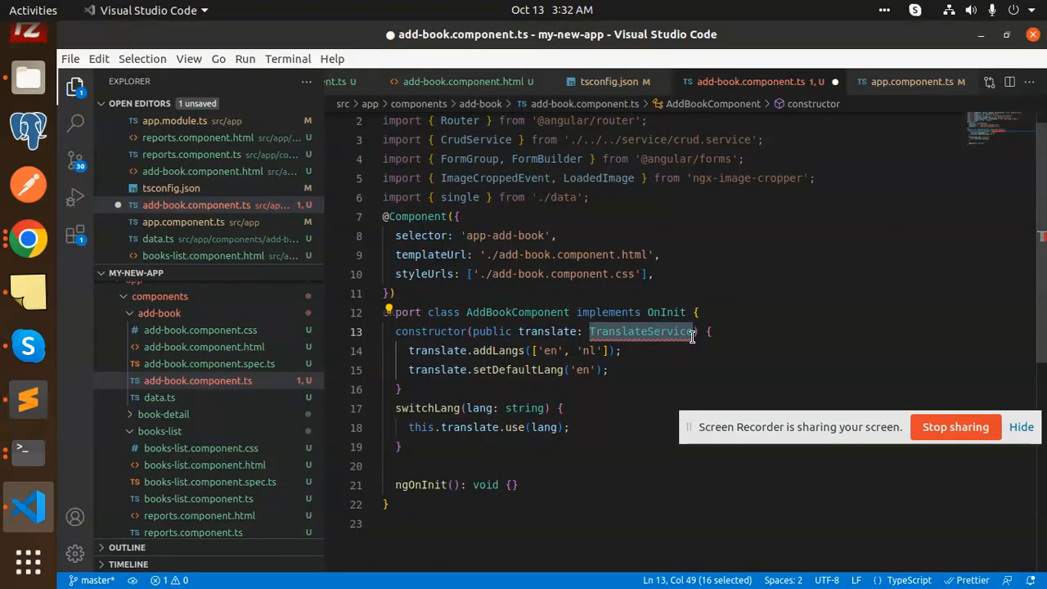
mouse_move(823, 320)
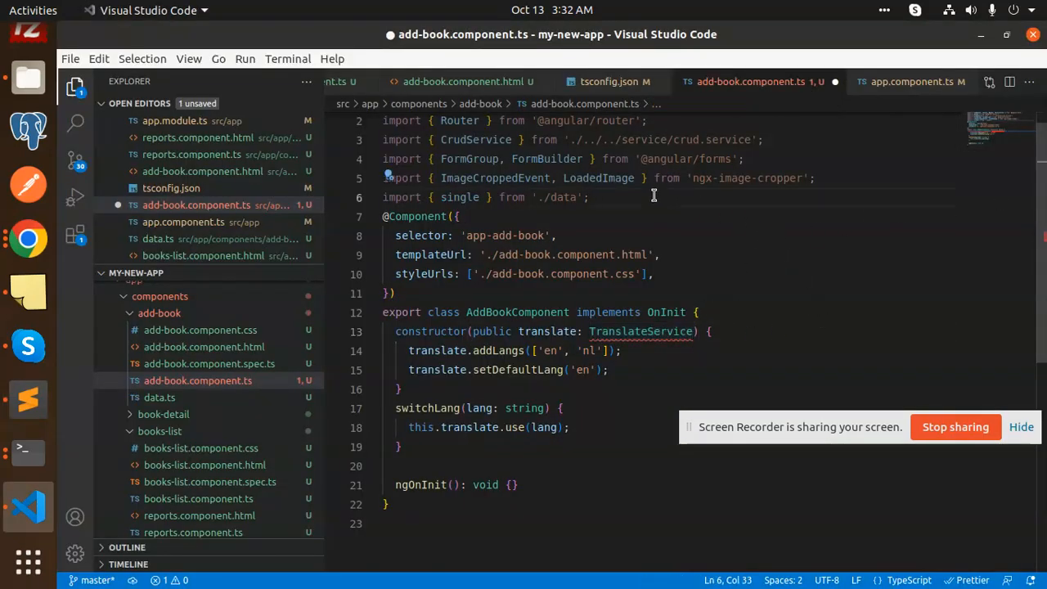
Begin an 'import TranslateService from ""' line in add-book.component.ts, leaving it partial.
type("import TranslateService")
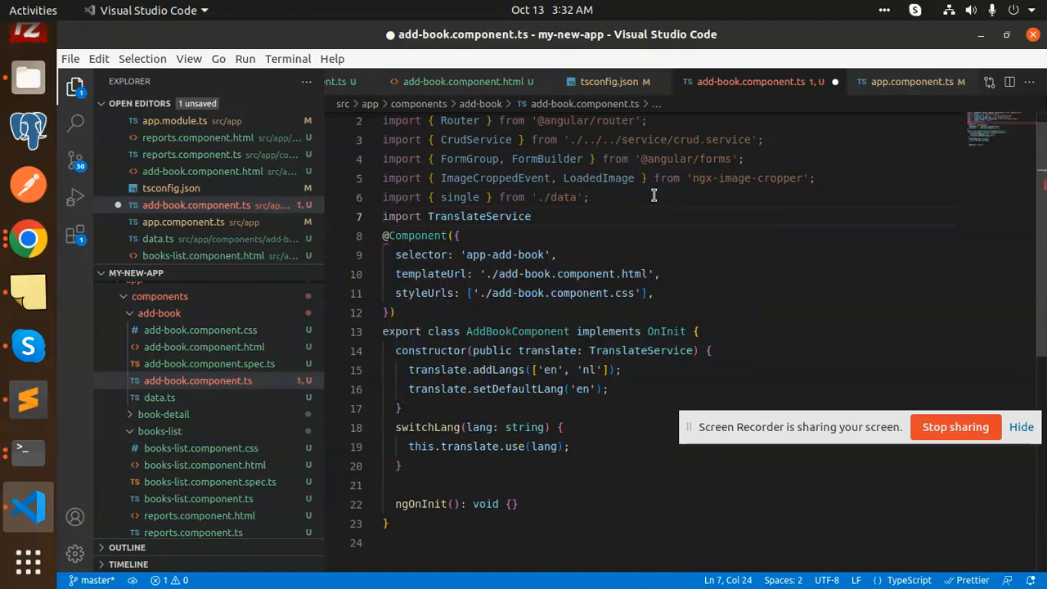
type("from")
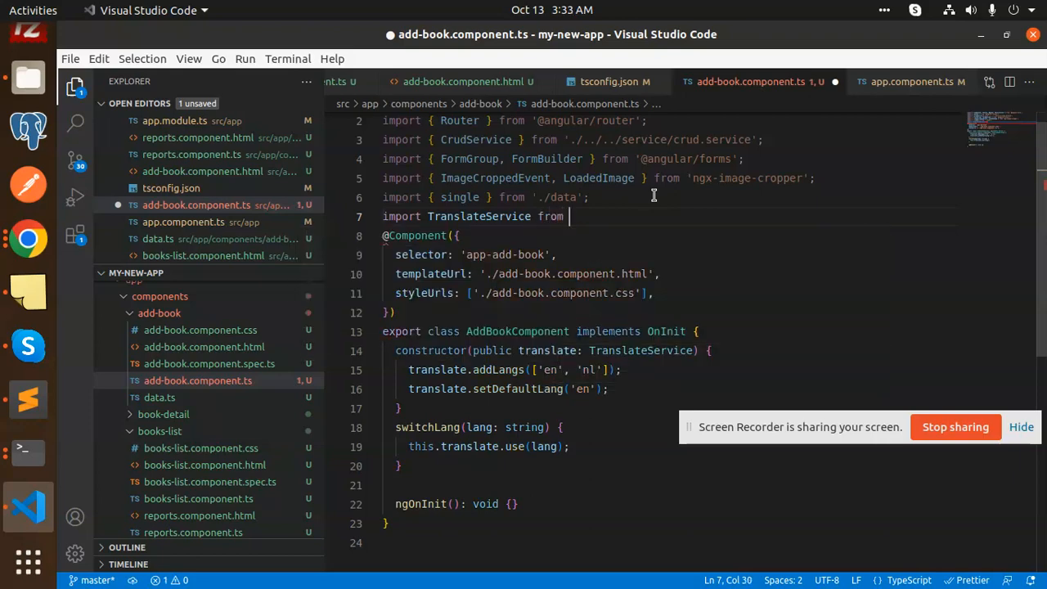
type("\"")
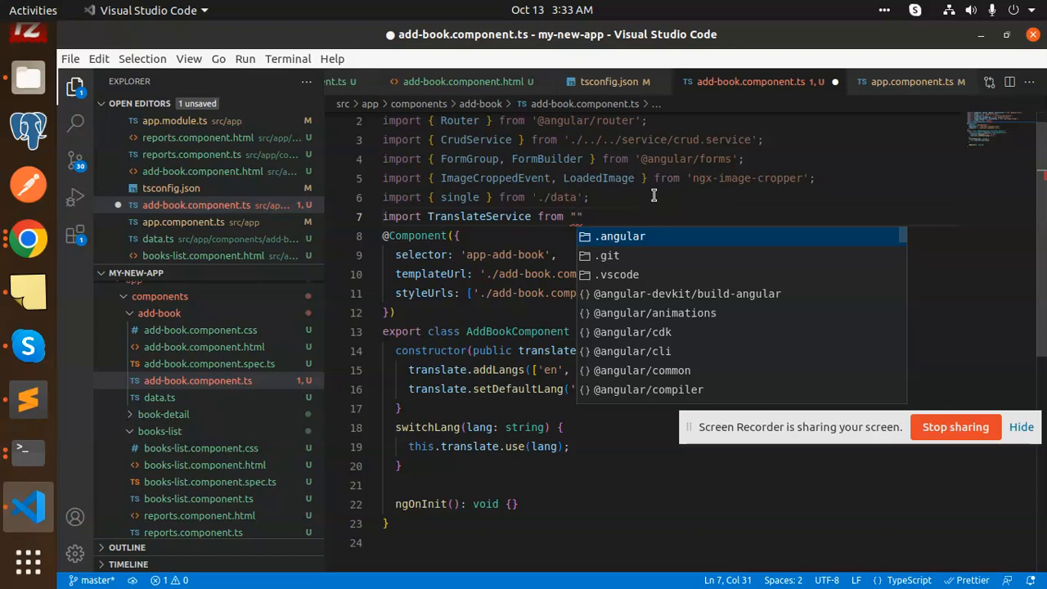
left_click(900, 81)
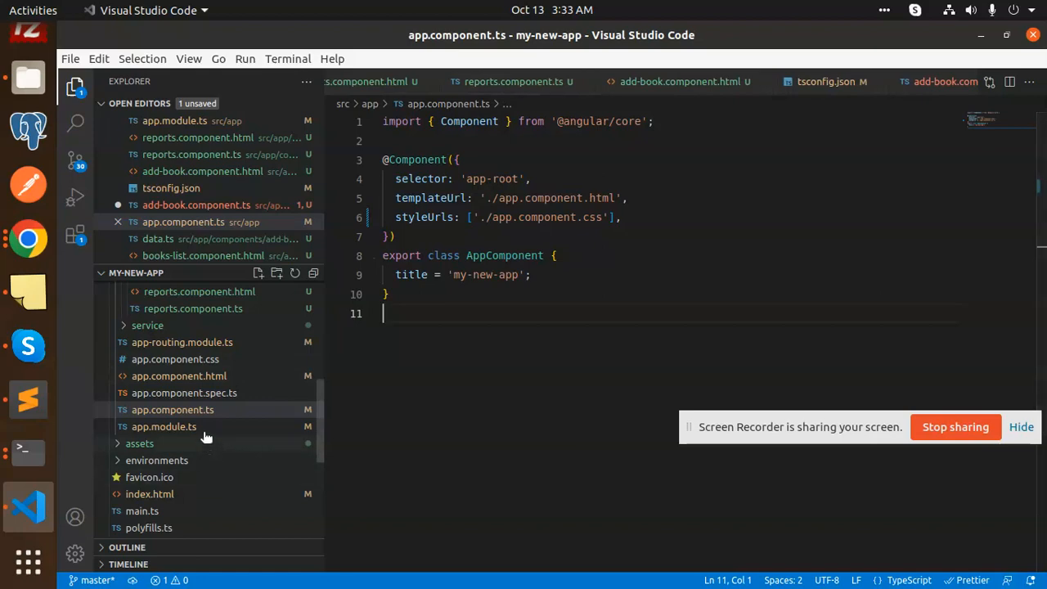
scroll("down", 3)
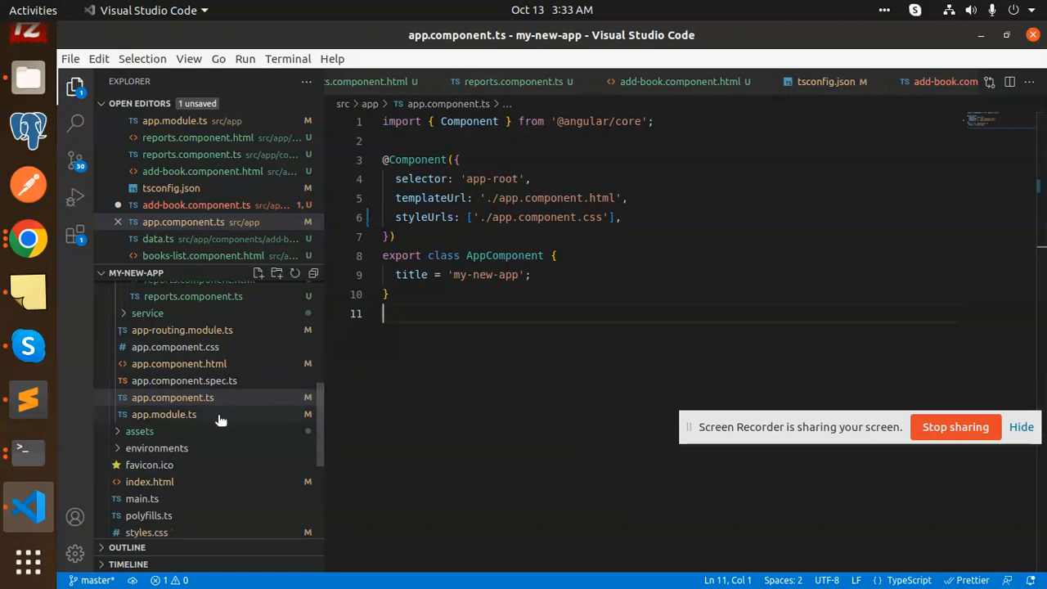
left_click(163, 414)
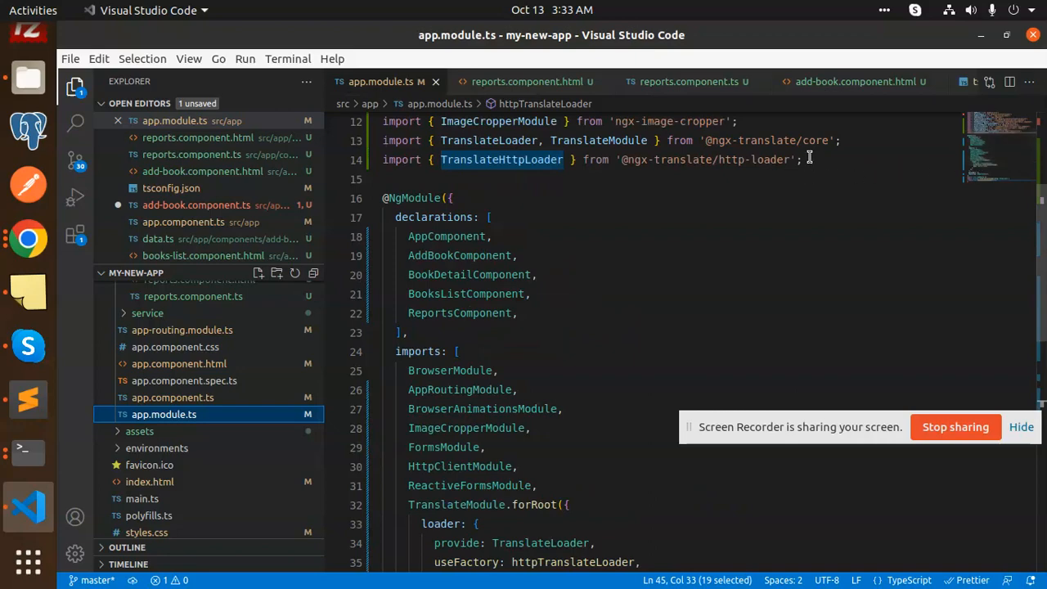
mouse_move(723, 222)
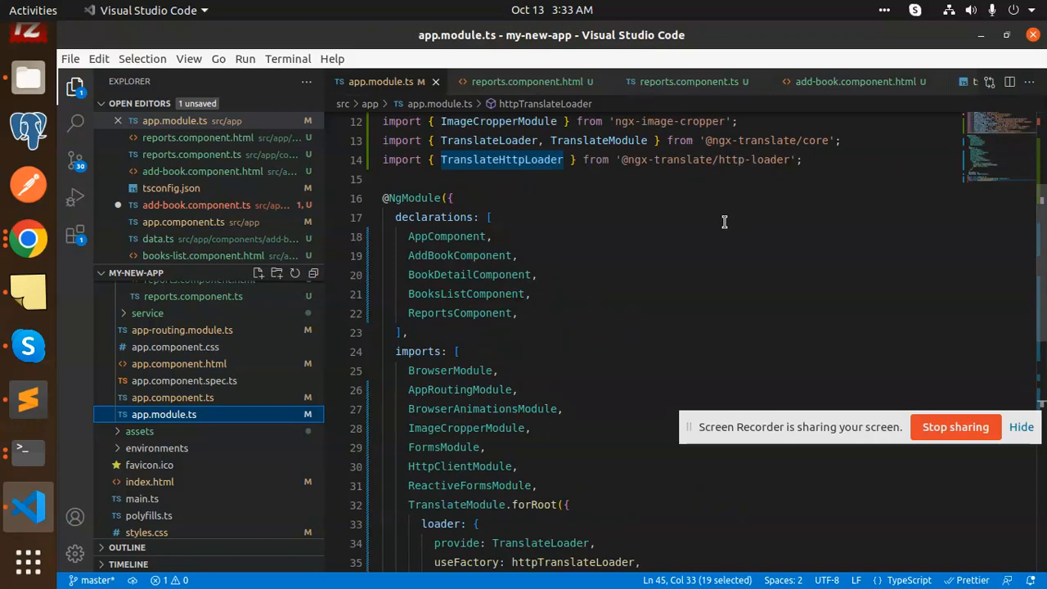
left_click(28, 239)
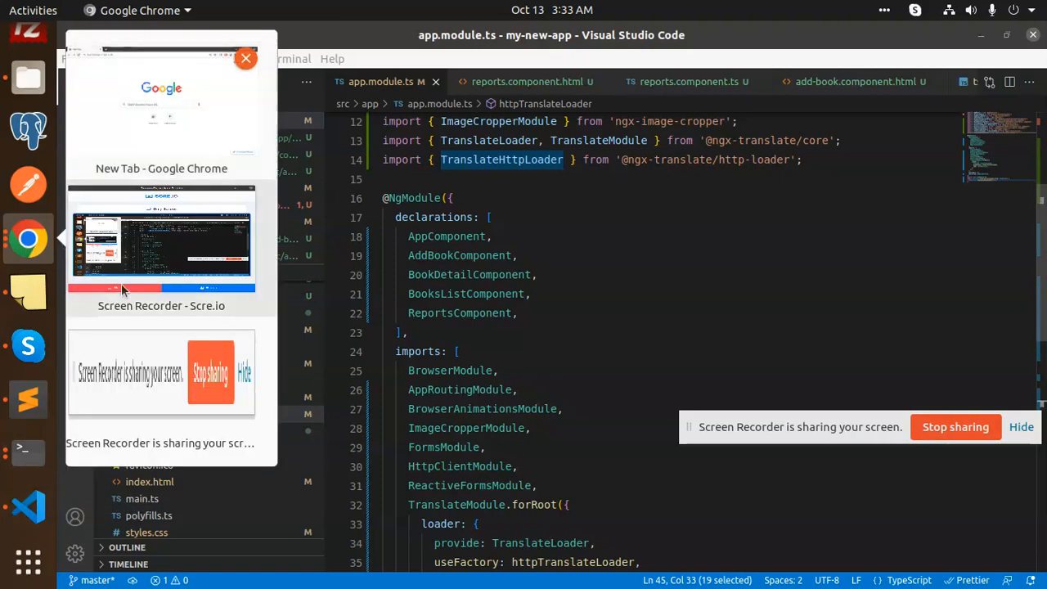
left_click(161, 237)
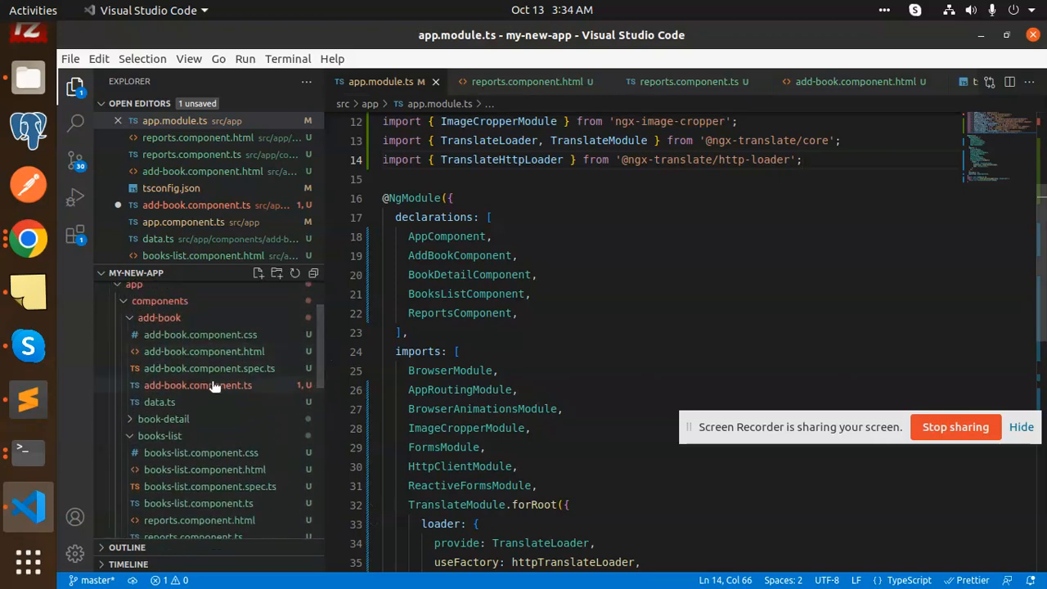
left_click(196, 386)
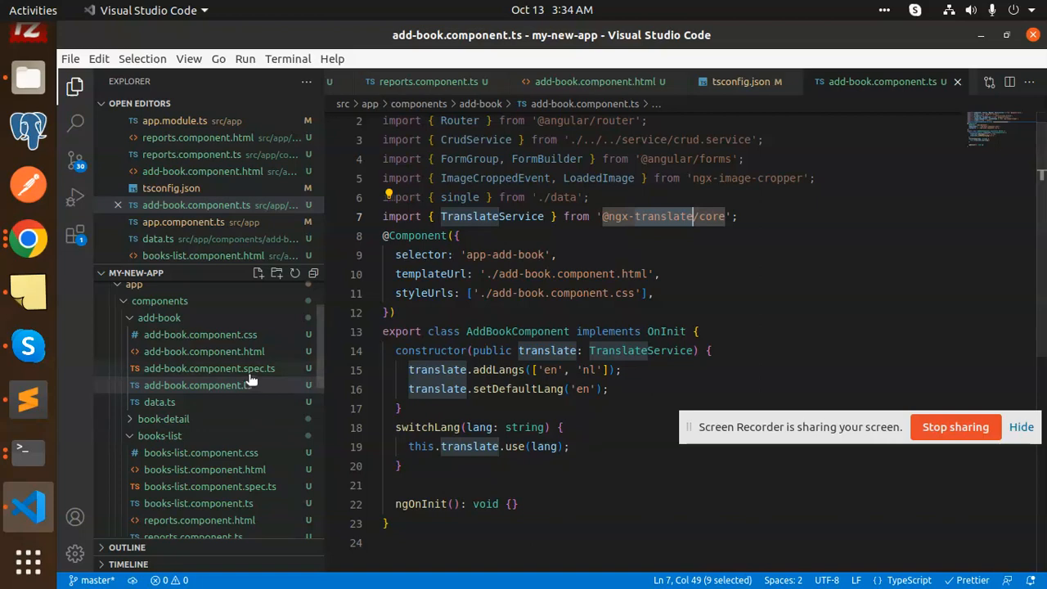
left_click(203, 350)
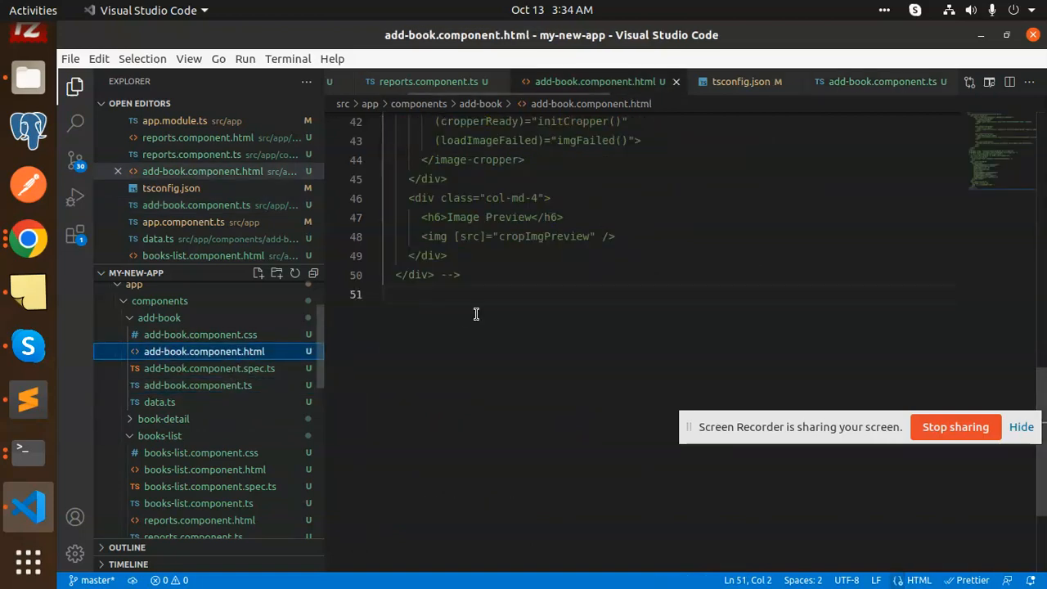
Copy the language select markup and the translated Email label line from the notes, then go to the terminal.
left_click(28, 399)
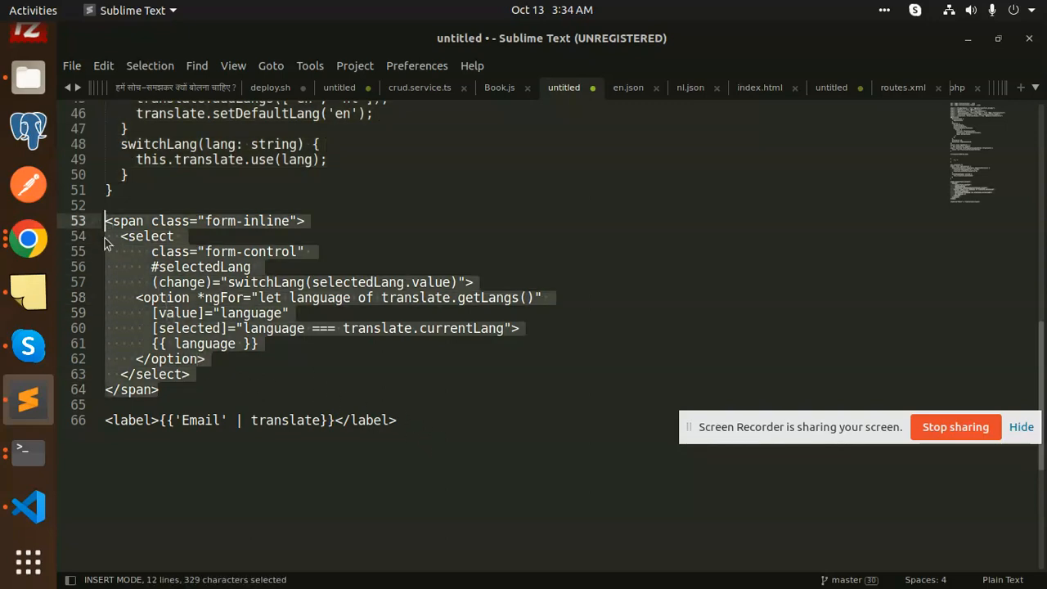
left_click(26, 507)
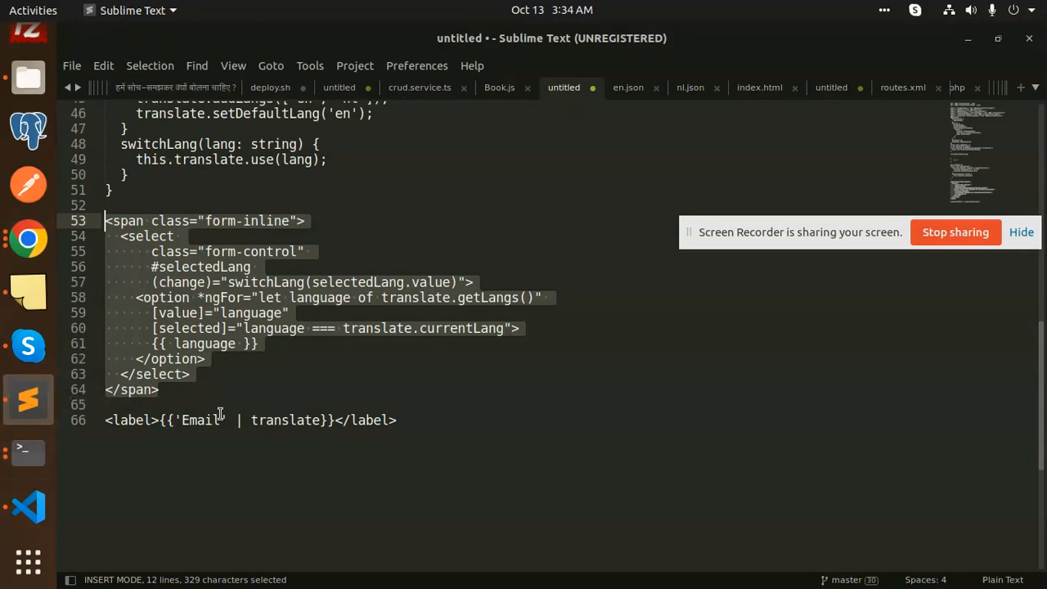
left_click(92, 431)
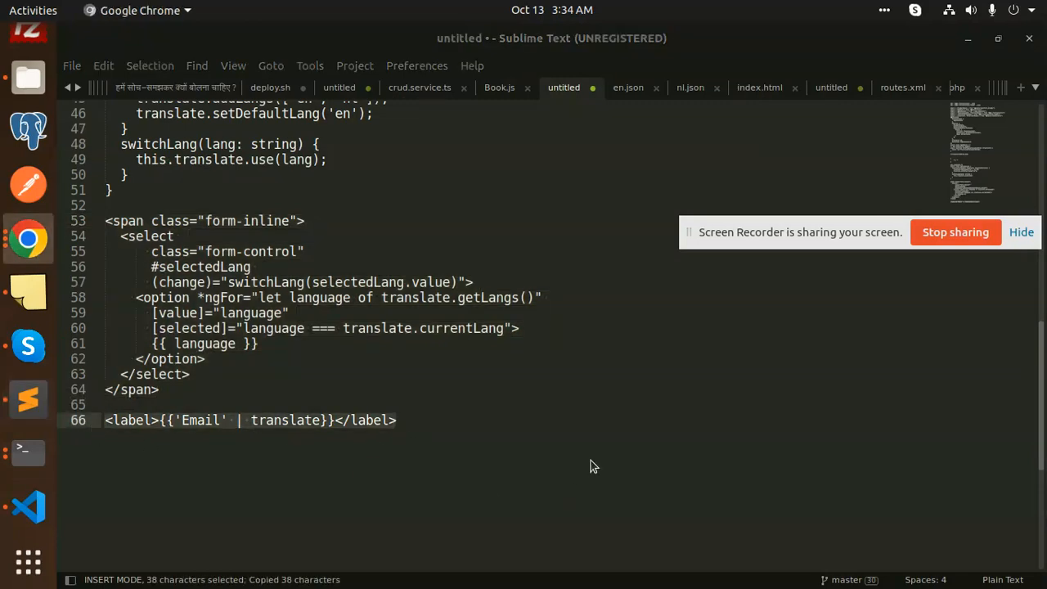
left_click(28, 505)
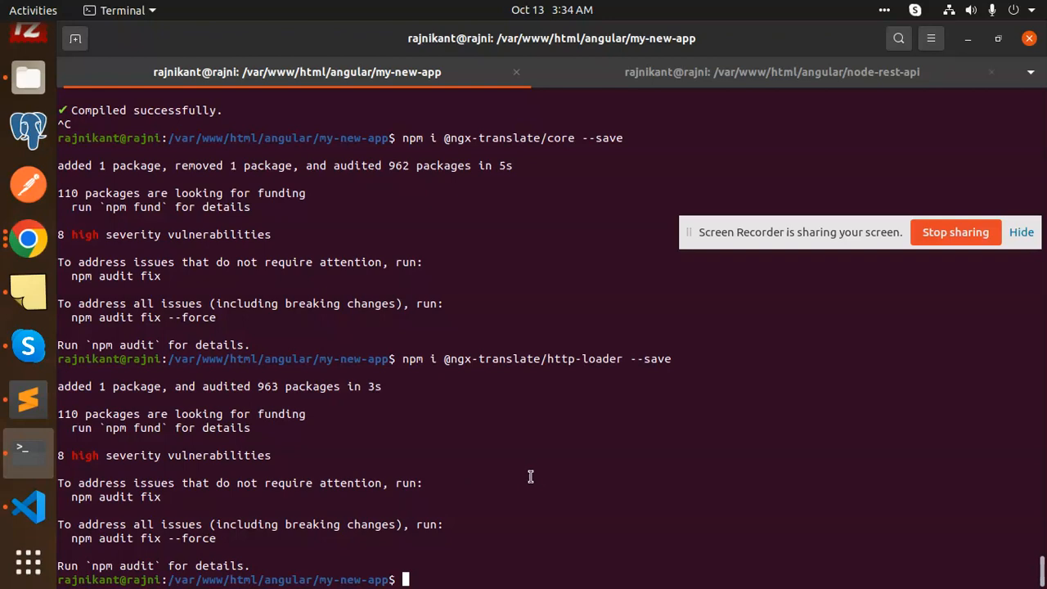
Run npm start so the Angular app compiles and serves on localhost:4200.
type("npm start")
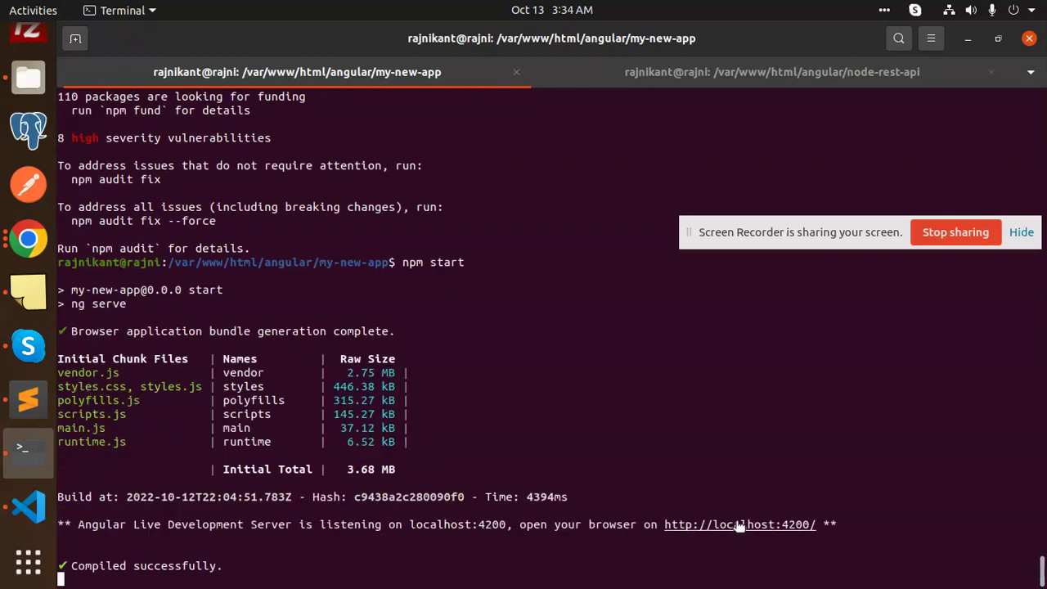
mouse_move(40, 33)
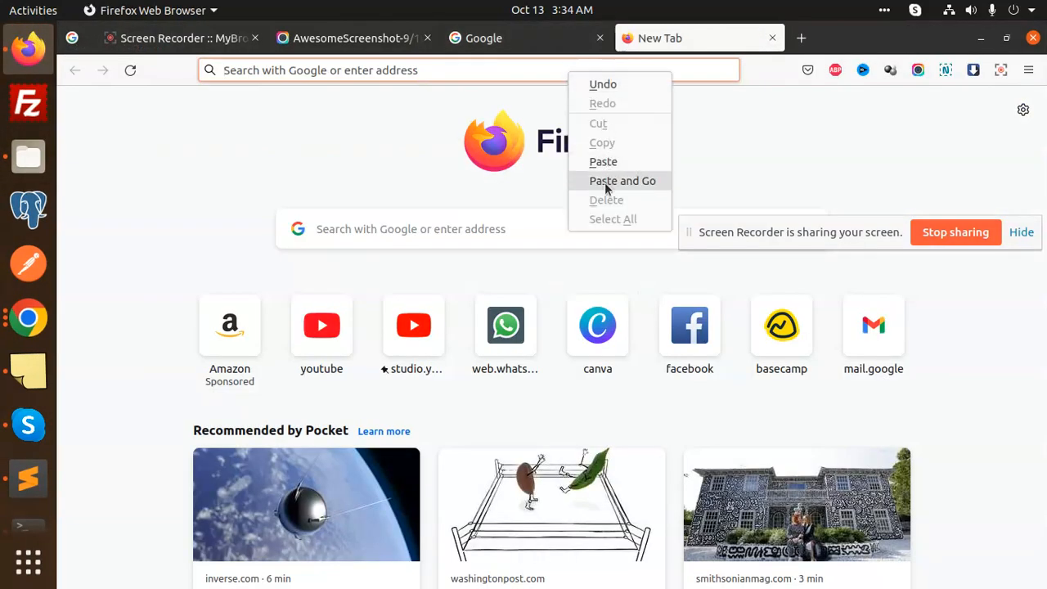
Load localhost:4200/add-book and switch the dropdown to nl and back to en, showing "welcome to my channel".
left_click(622, 180)
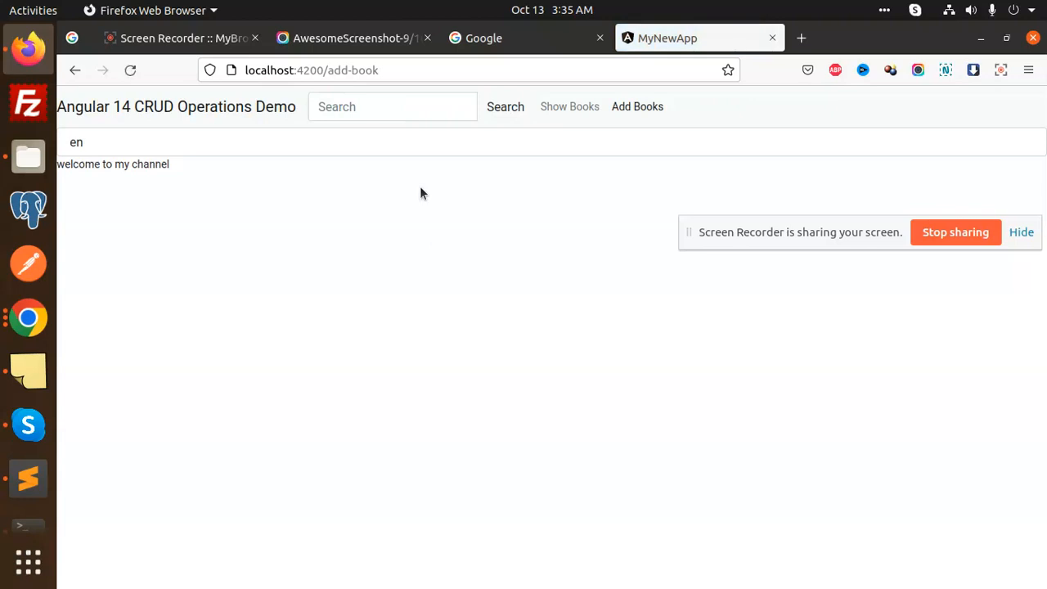
mouse_move(765, 232)
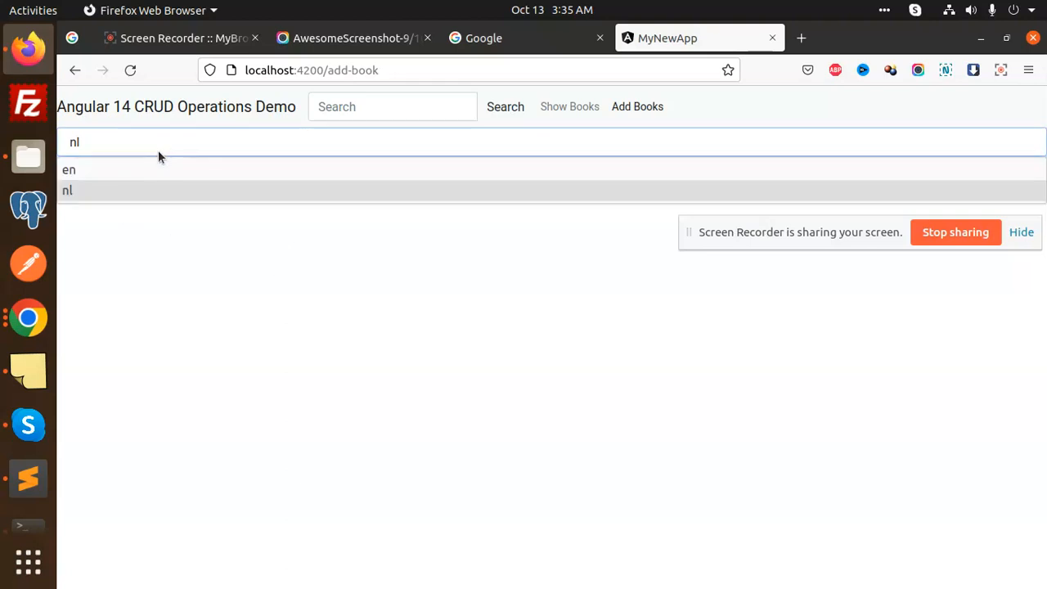
left_click(69, 169)
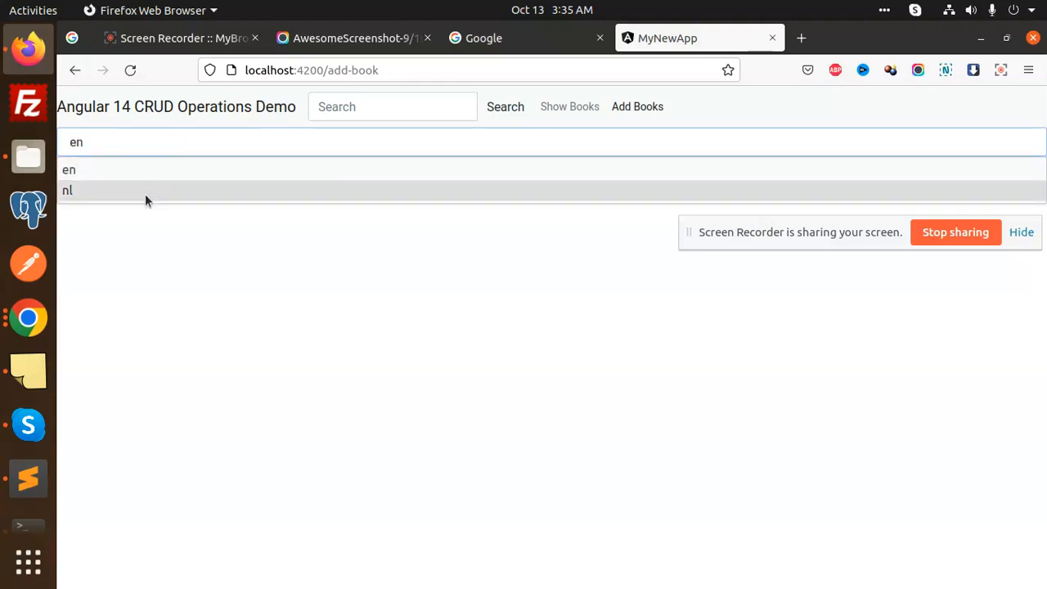
left_click(69, 189)
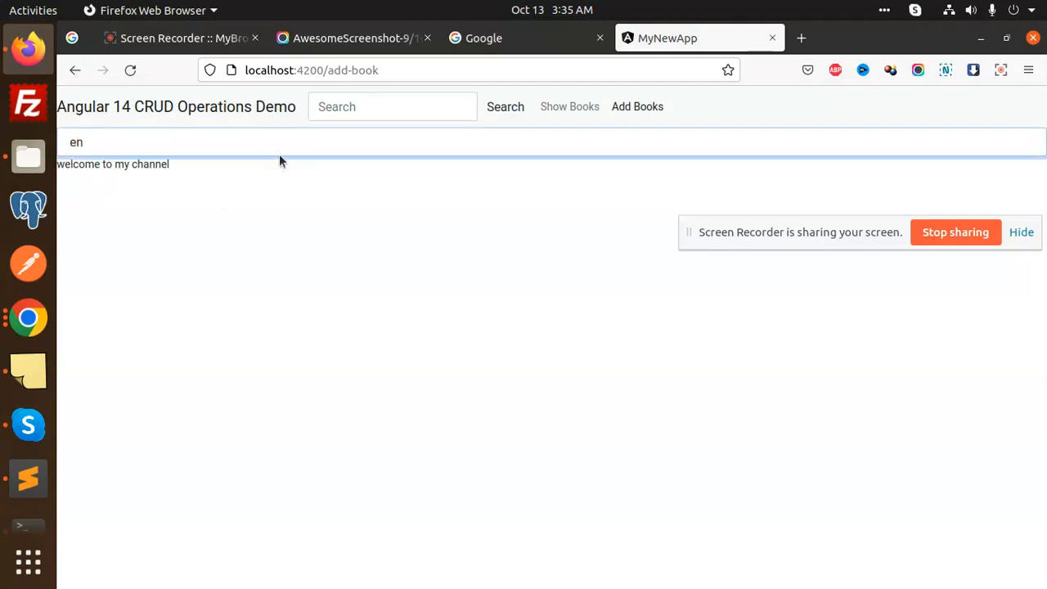
mouse_move(334, 229)
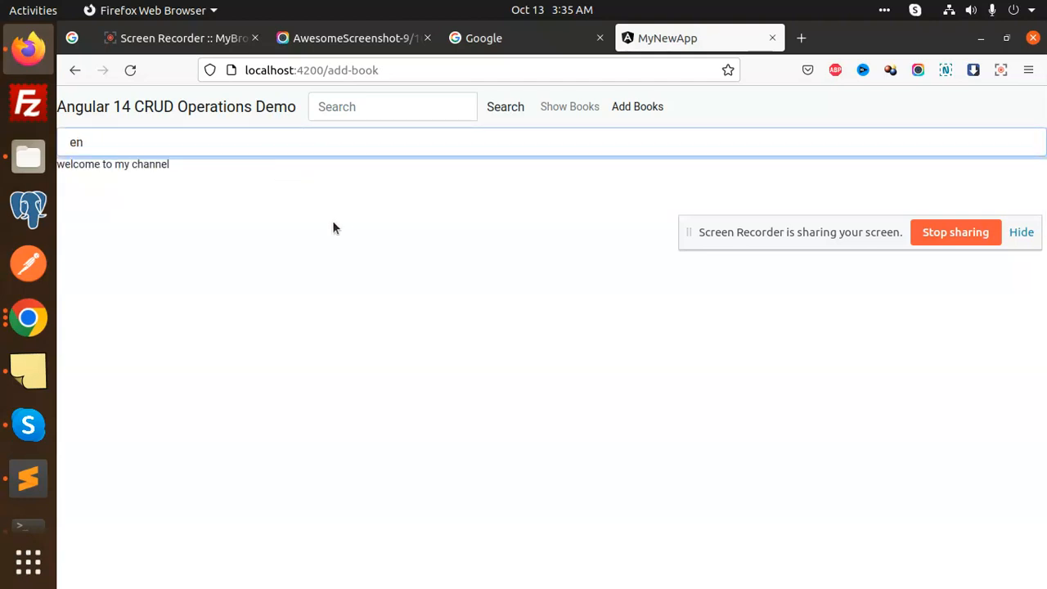